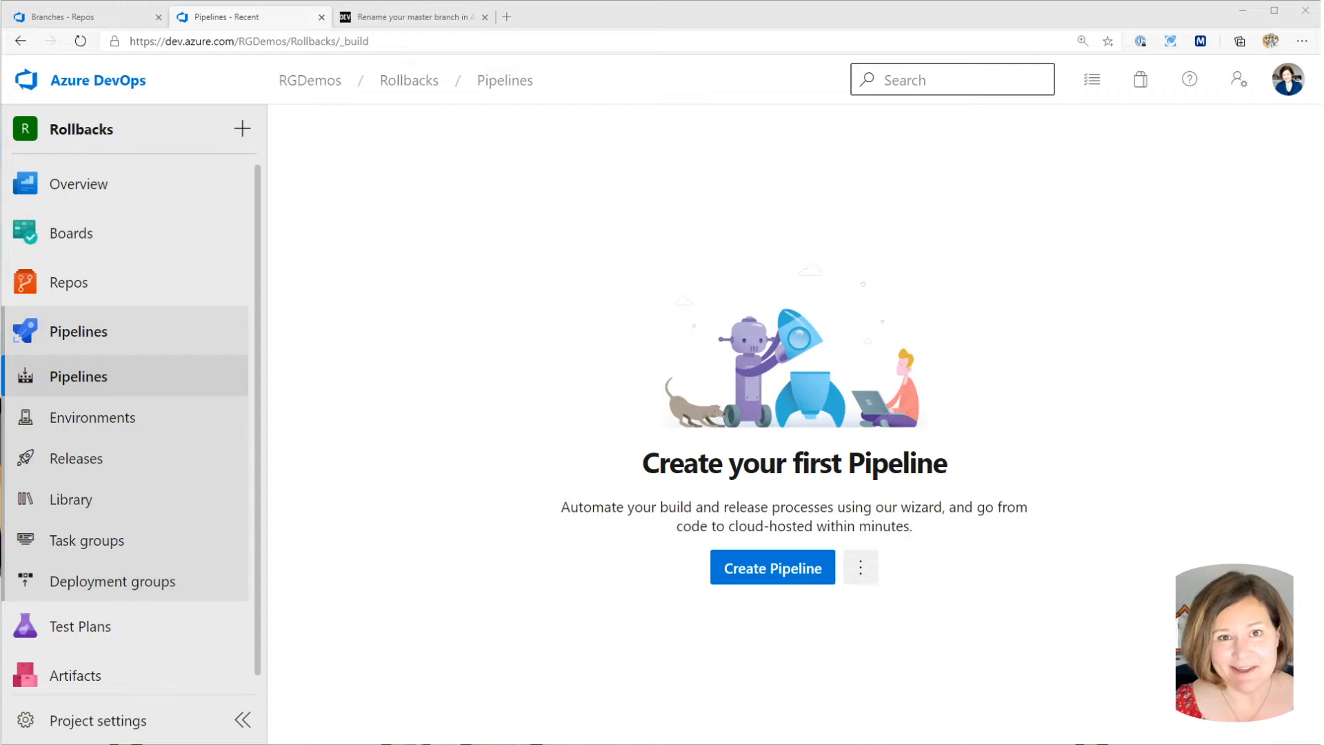
mouse_move(221, 338)
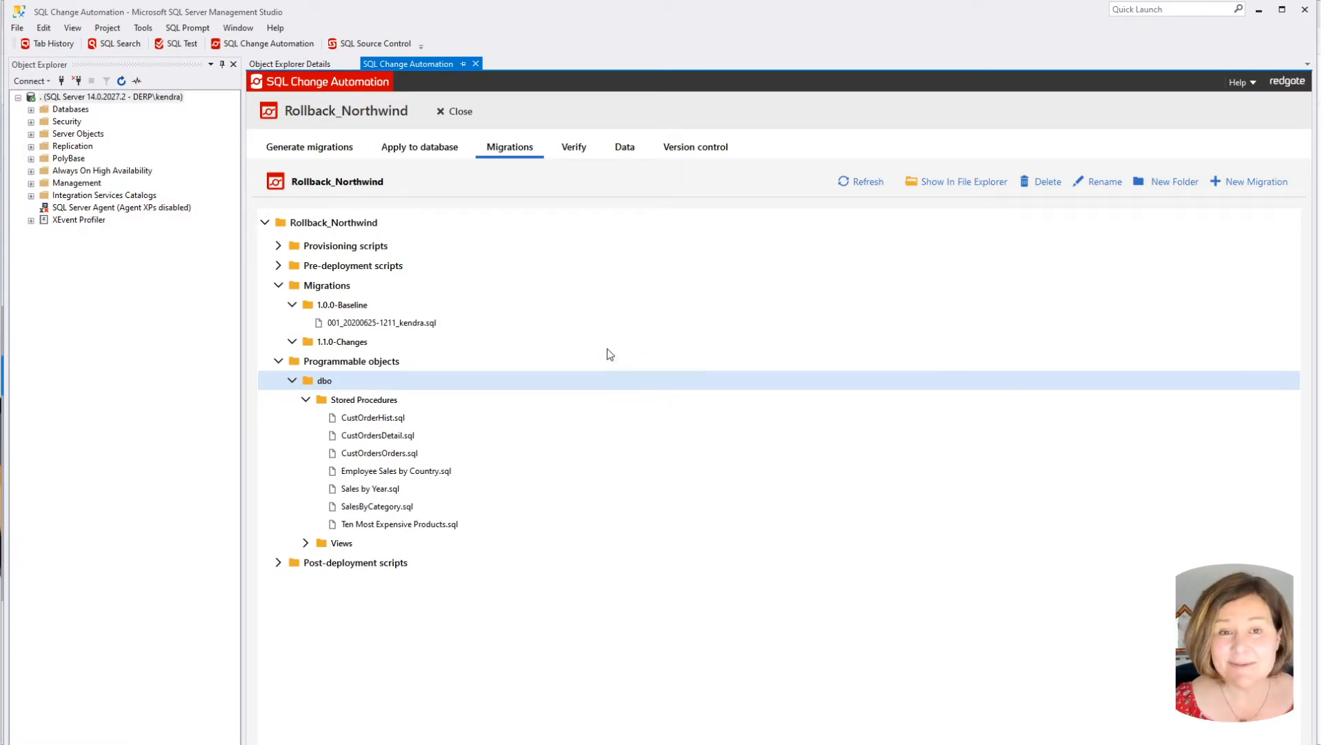
mouse_move(502, 298)
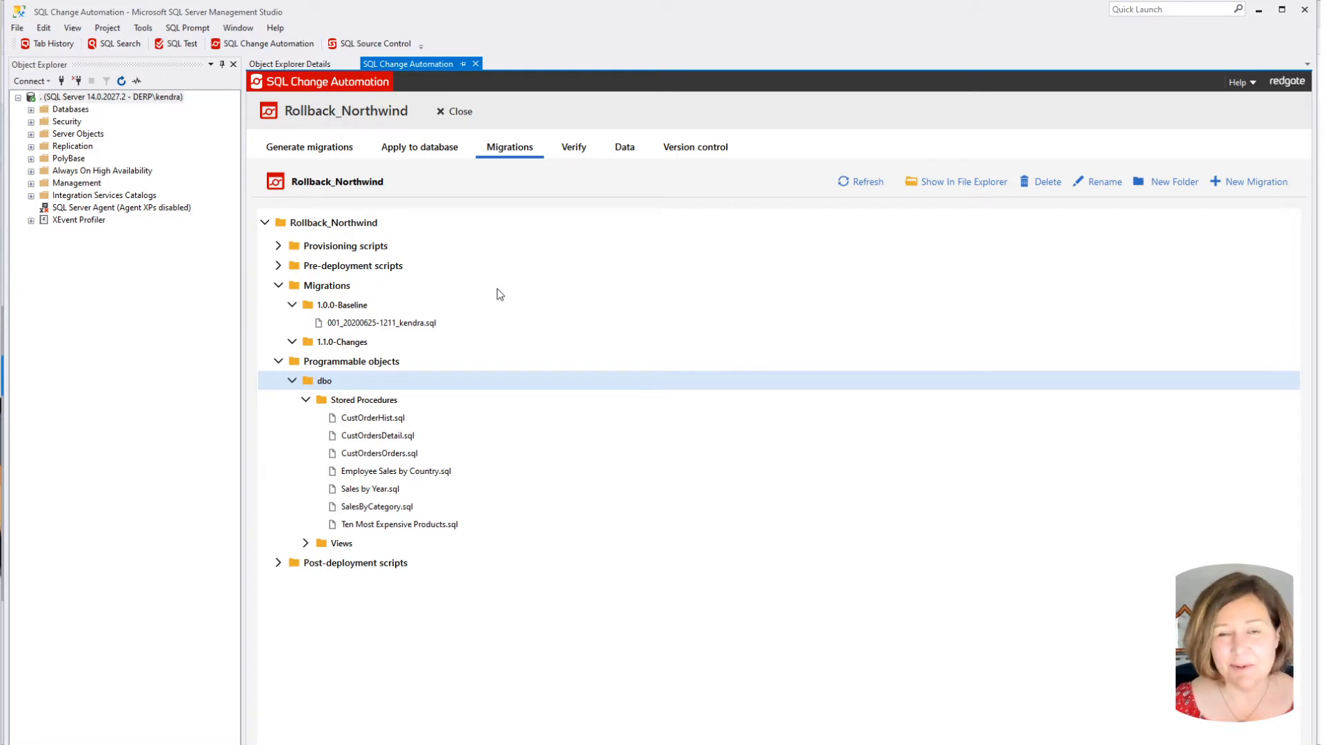
mouse_move(411, 215)
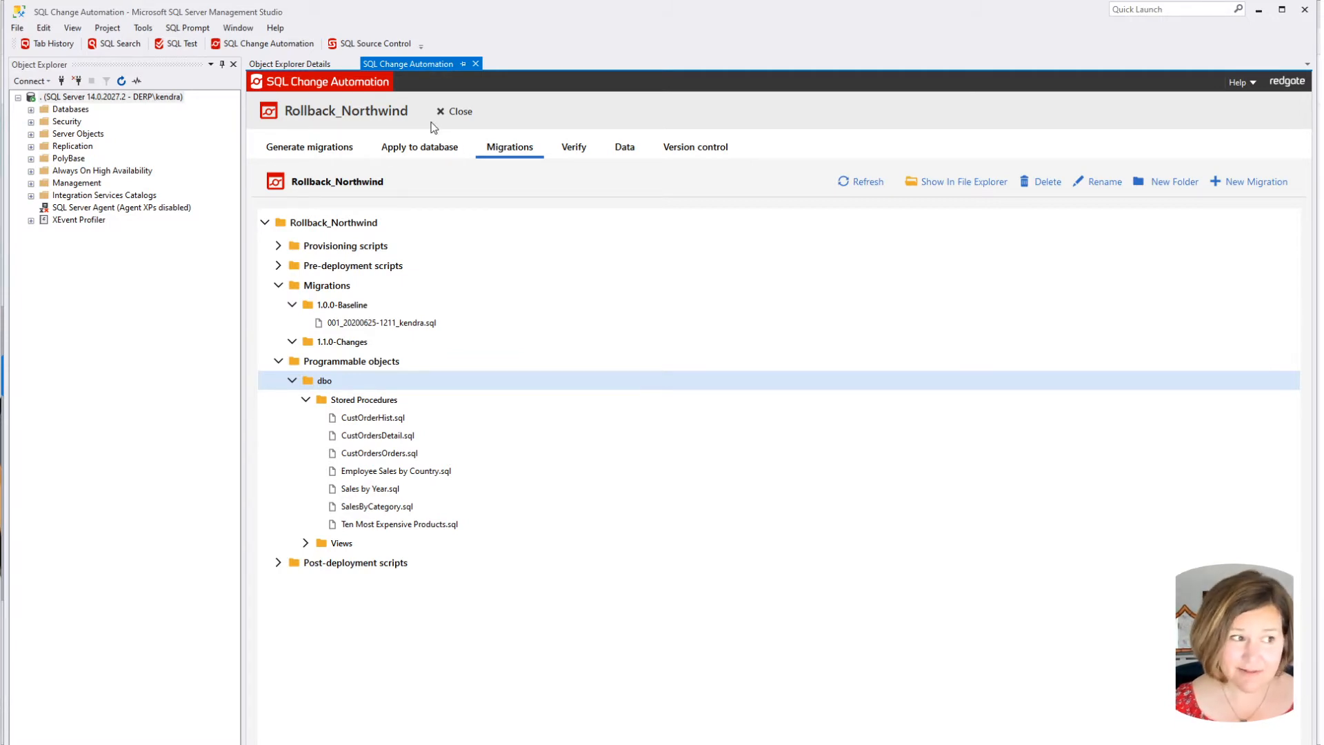
Check Generate migrations for changes and review the Rollback_Northwind development source on DERP.
left_click(309, 147)
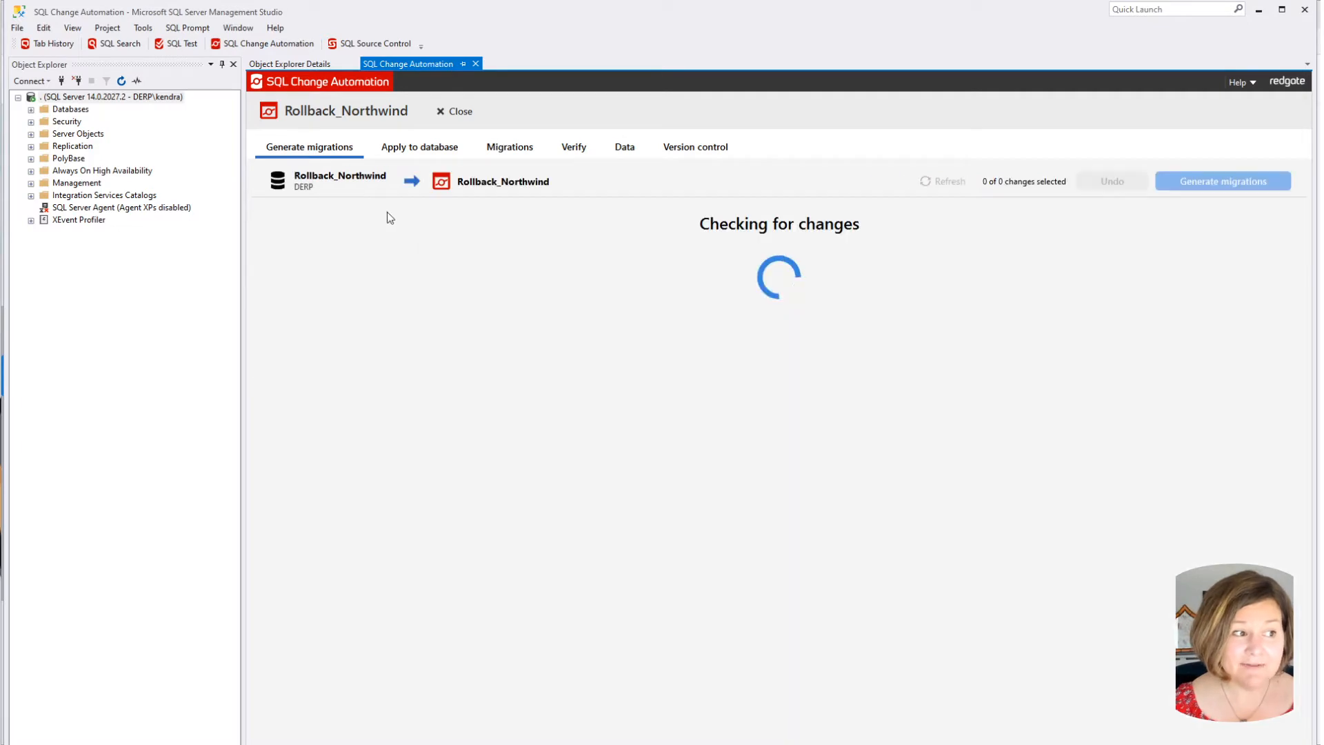
mouse_move(351, 176)
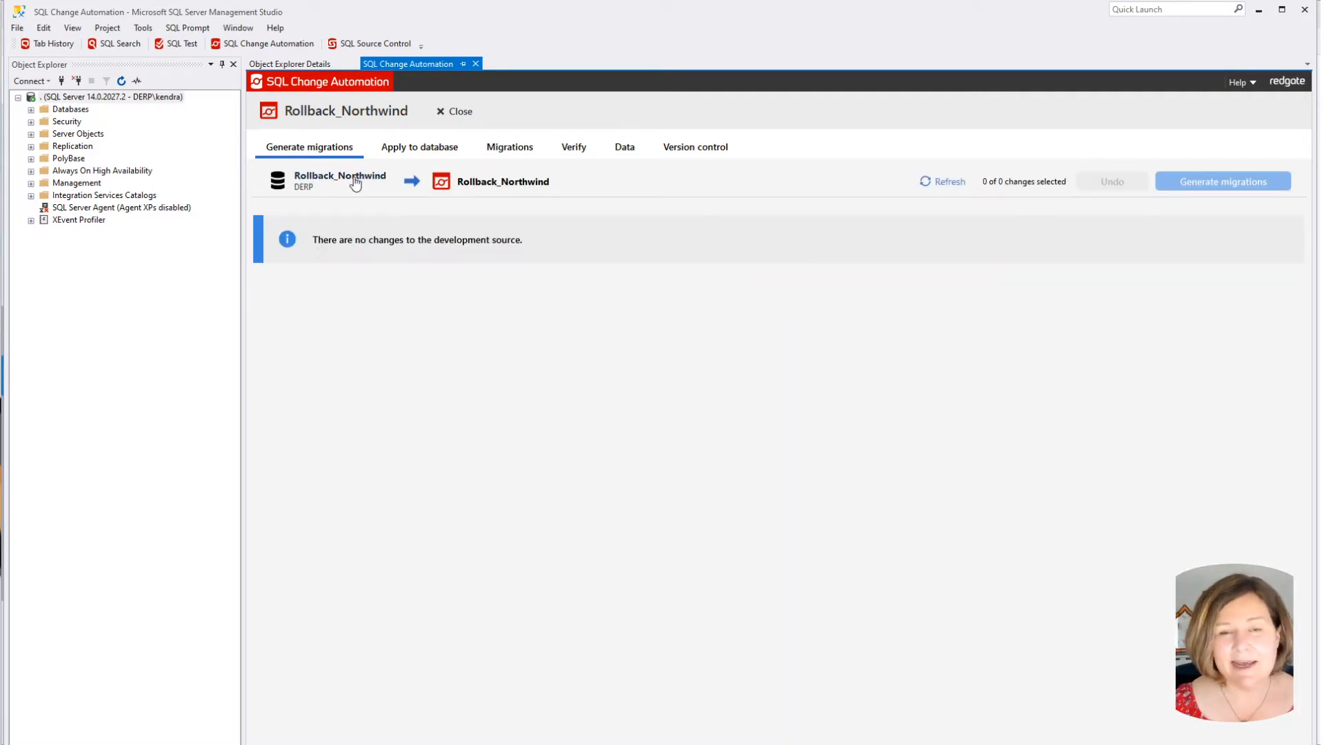
left_click(339, 176)
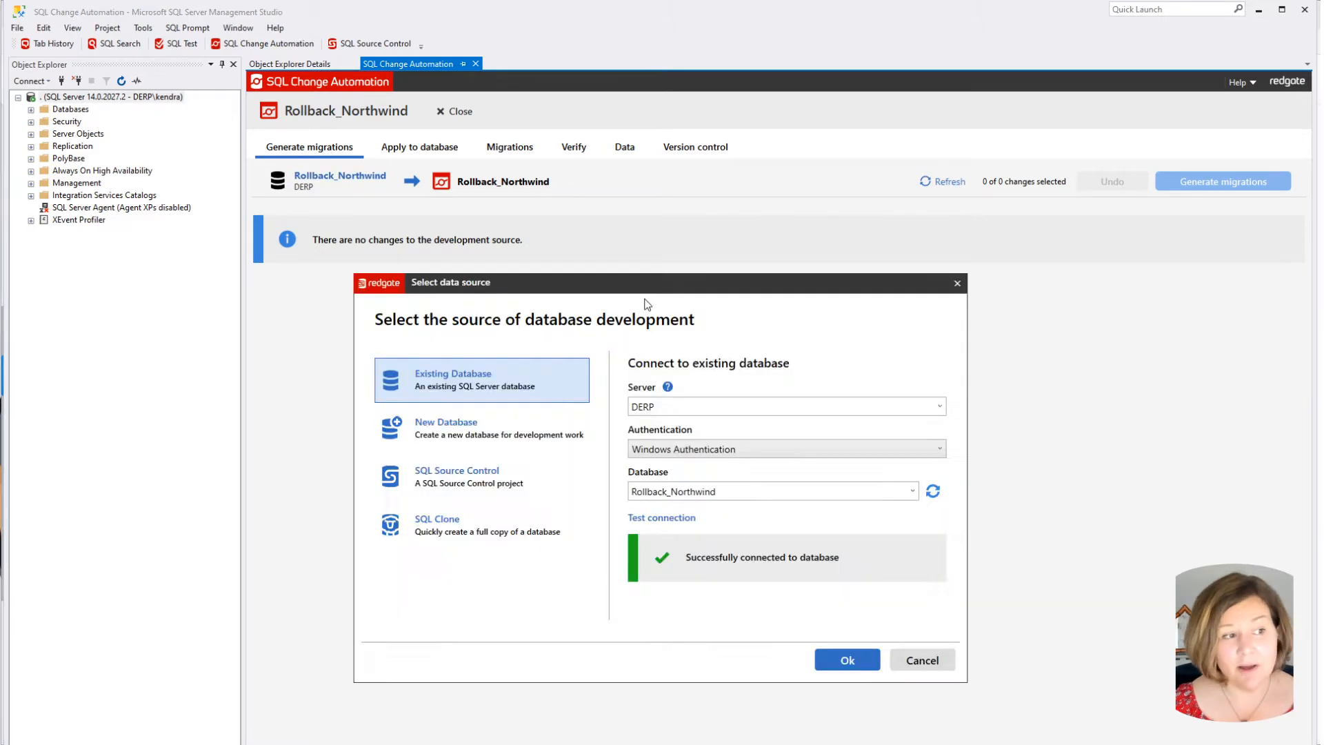
mouse_move(958, 309)
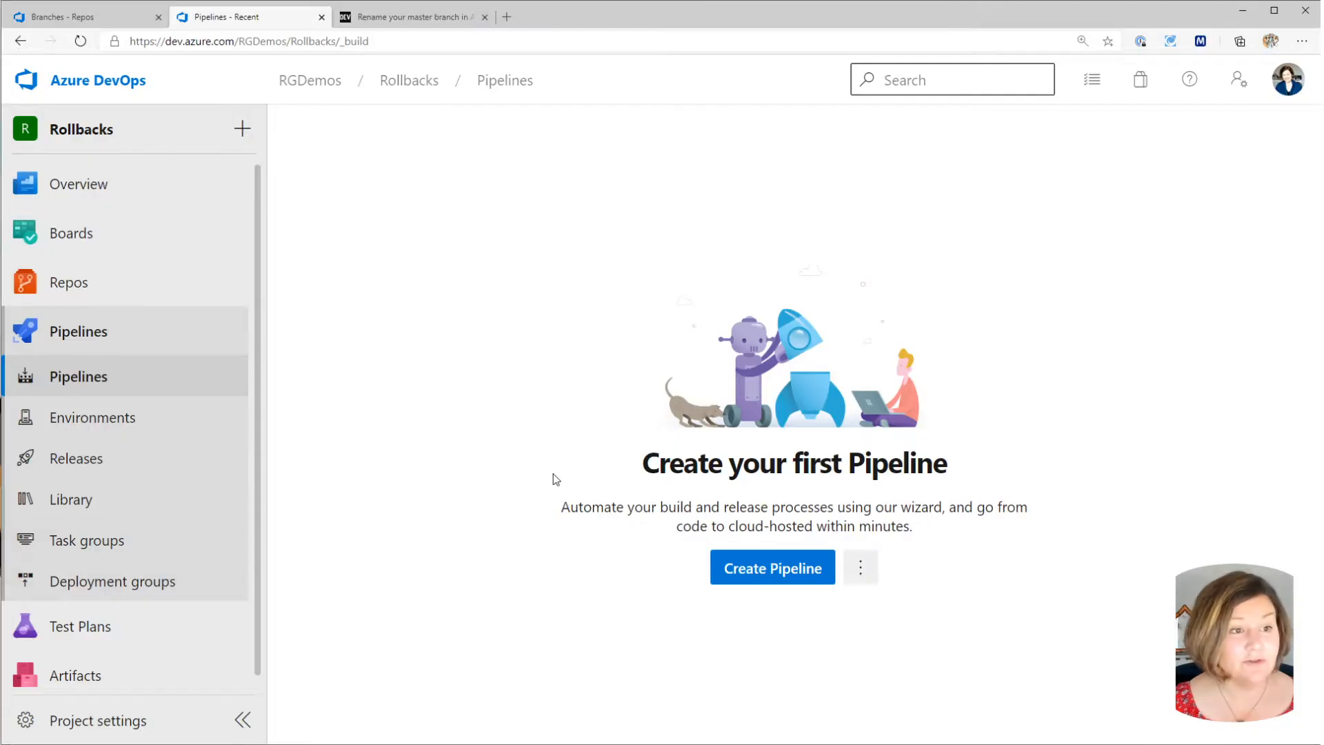
mouse_move(89, 298)
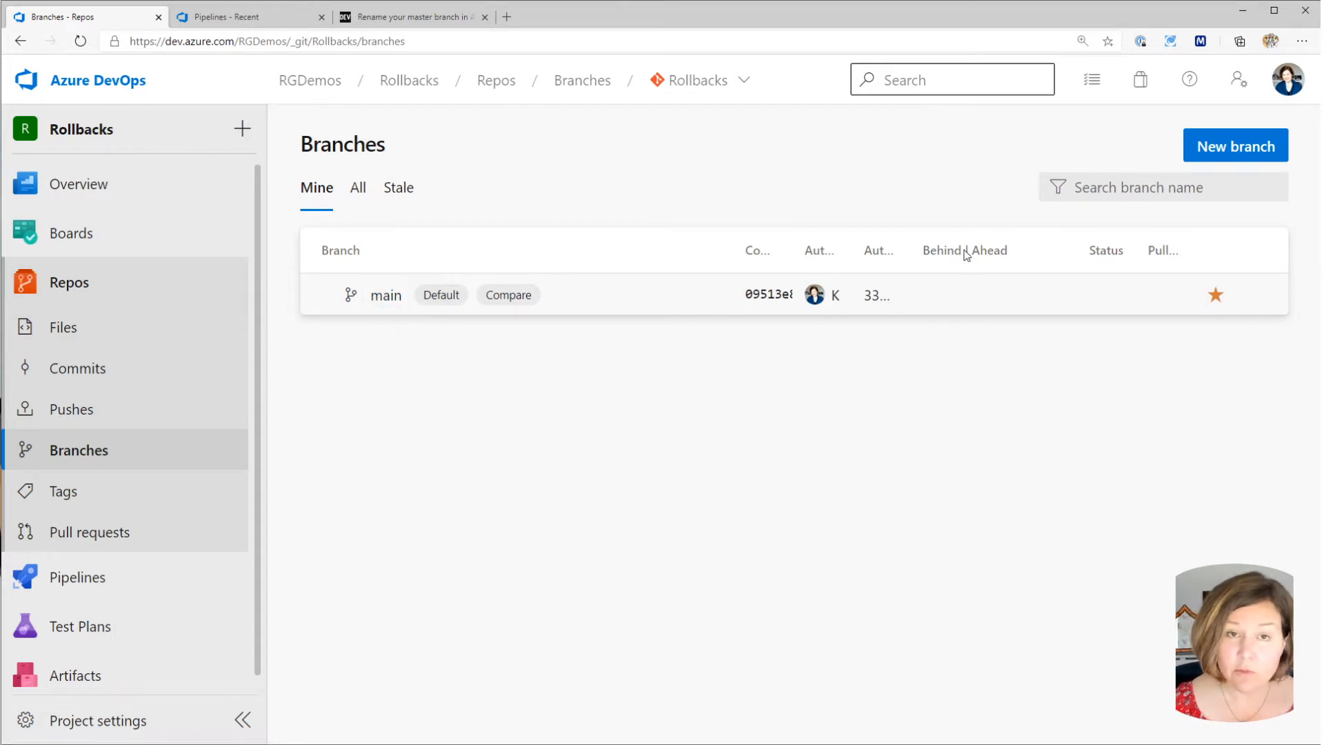
mouse_move(1048, 276)
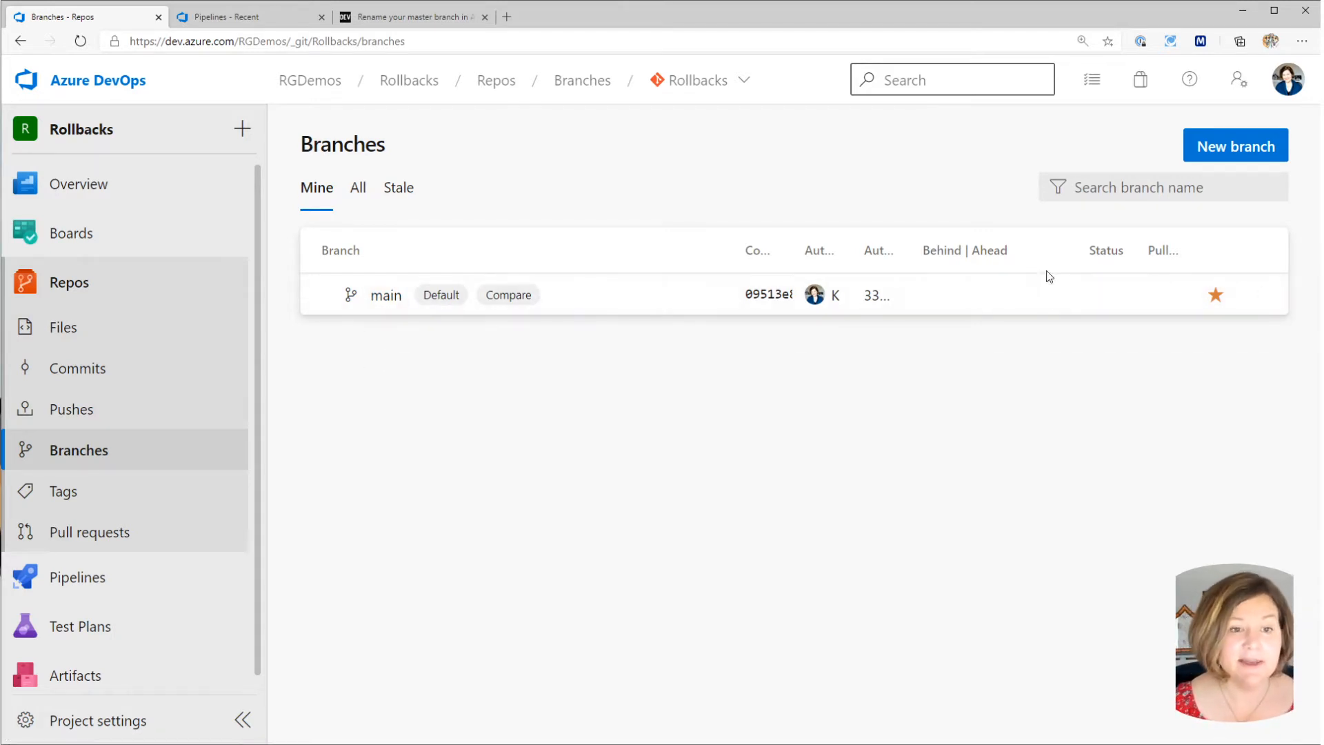
View the main branch's actions menu in the Rollbacks repository and dismiss it.
left_click(1260, 295)
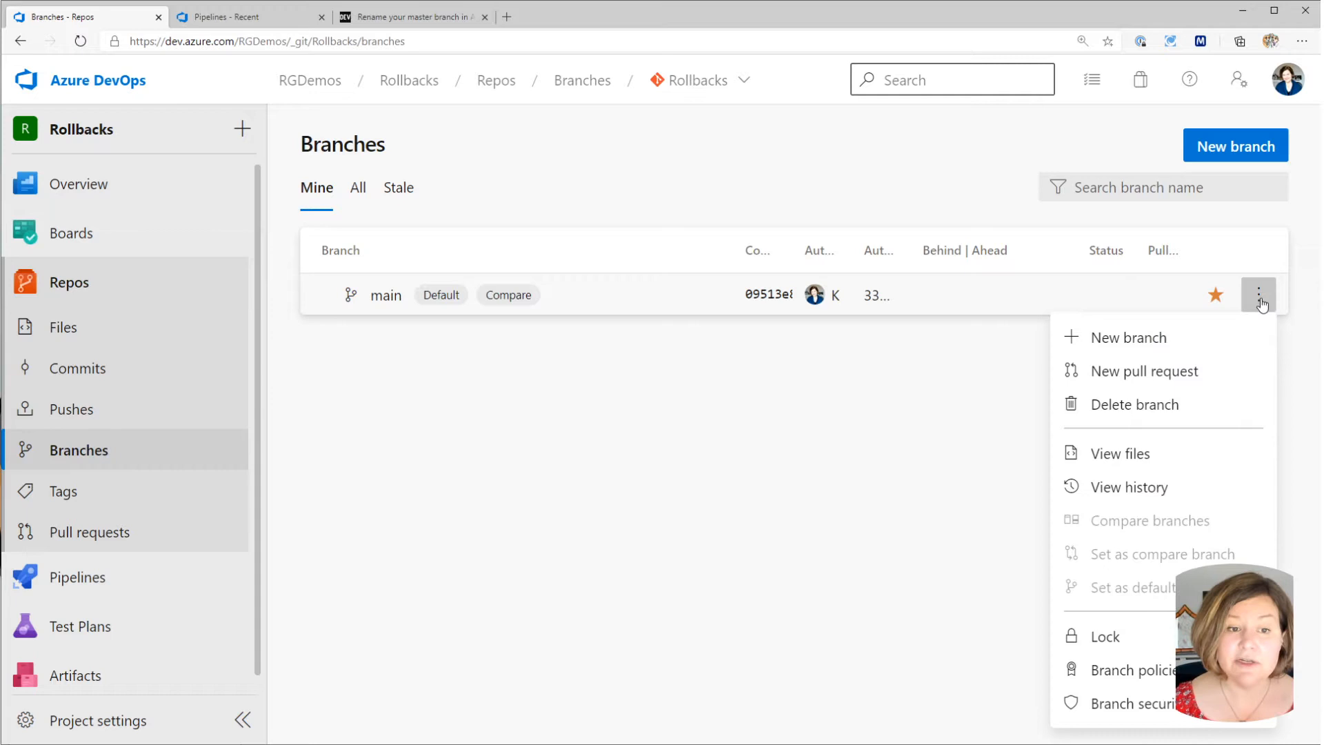
mouse_move(1152, 384)
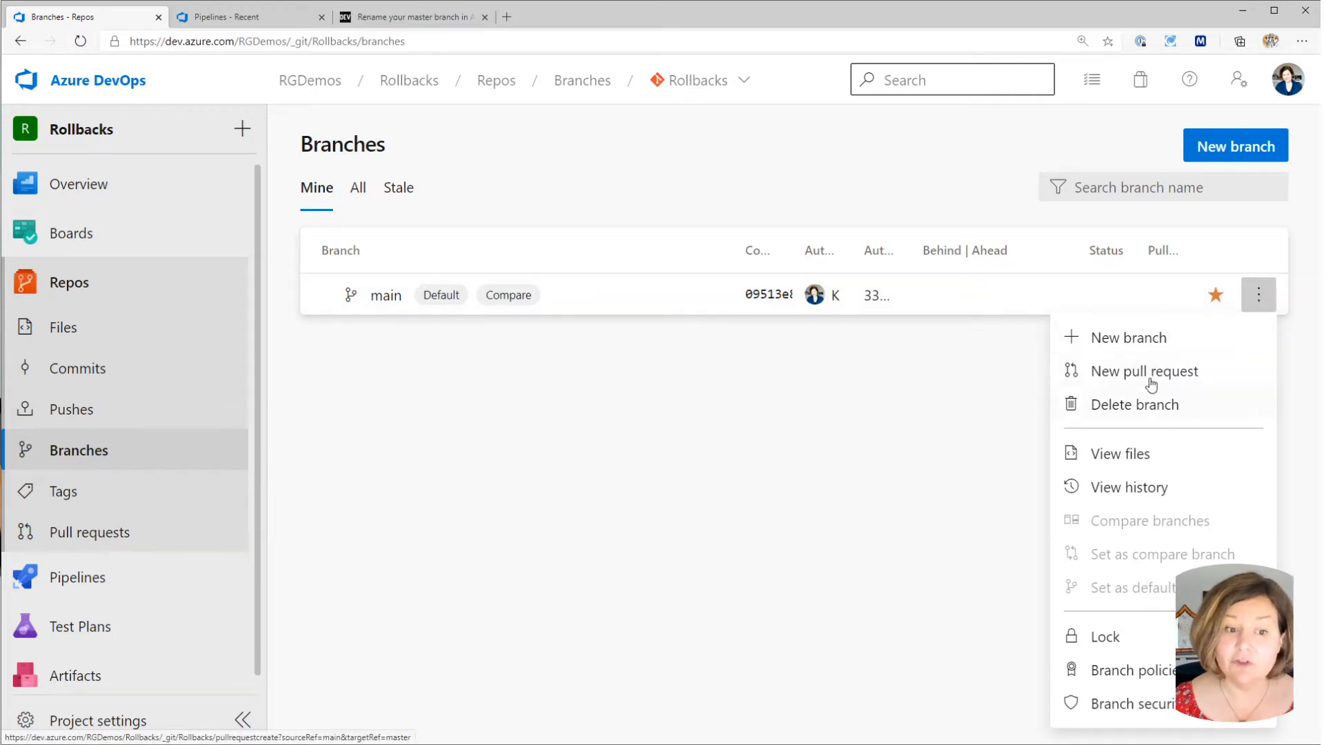
left_click(582, 630)
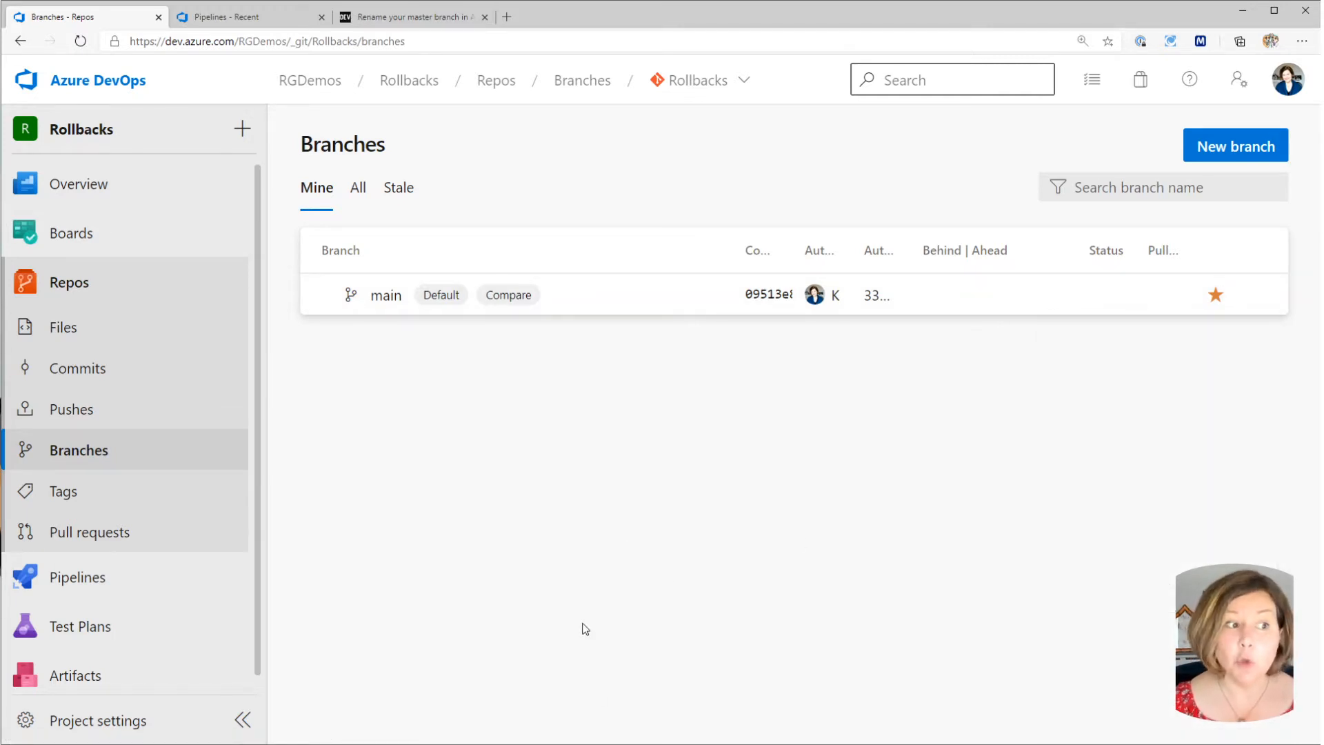
mouse_move(546, 490)
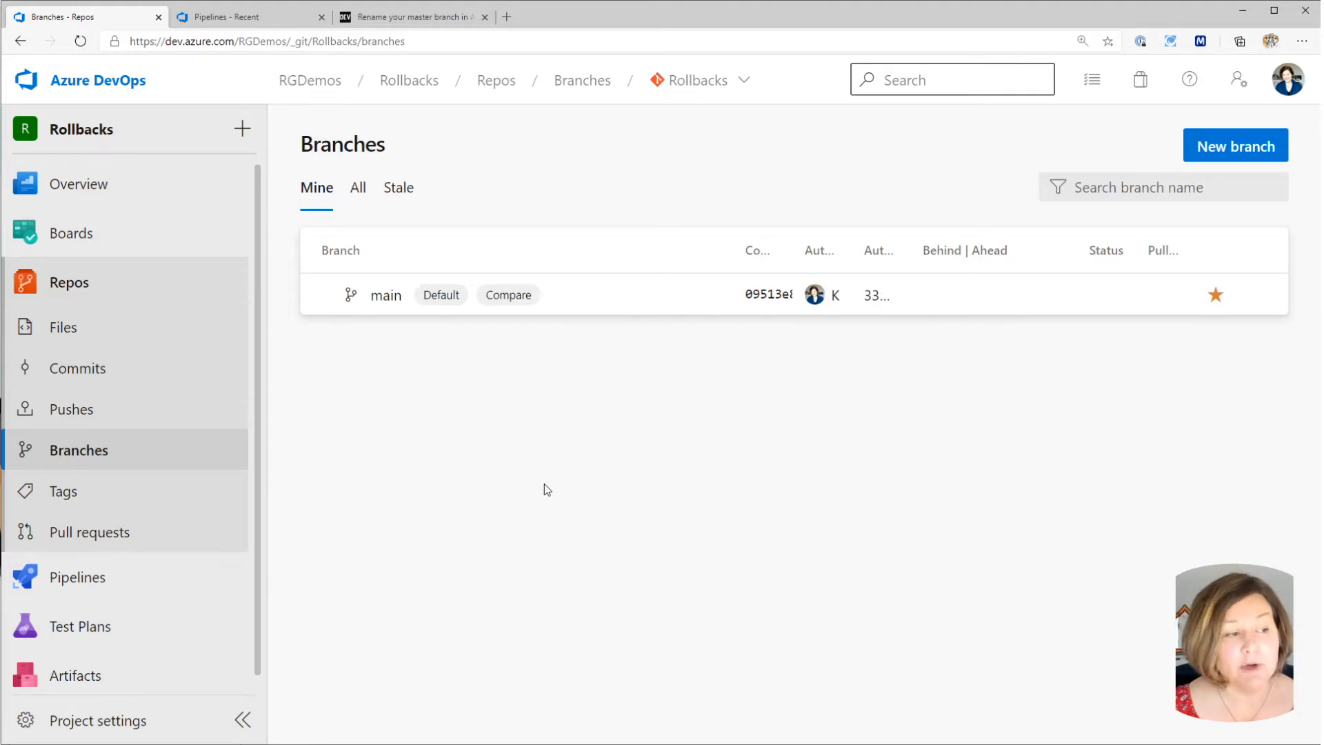
mouse_move(383, 302)
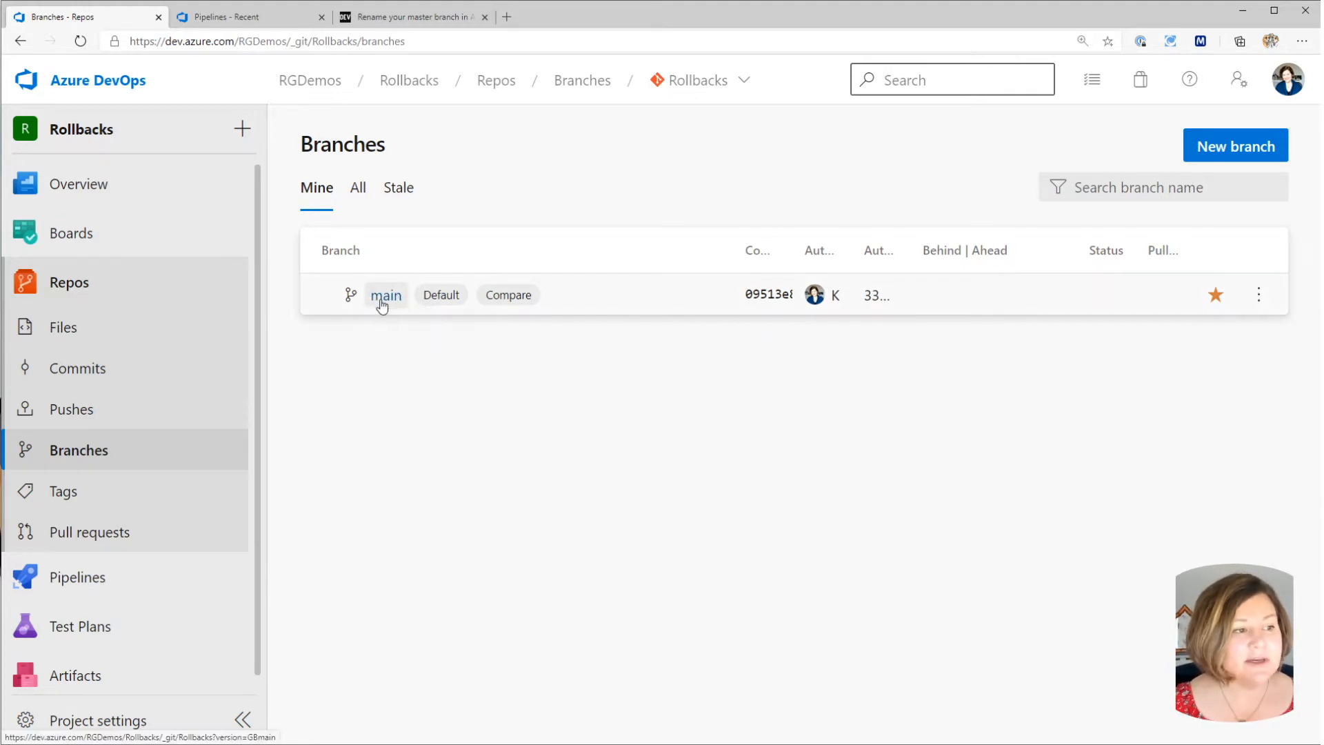
Browse main into the Rollback_Northwind folder and review the Rollback_Northwind.sqlproj XML contents.
left_click(386, 295)
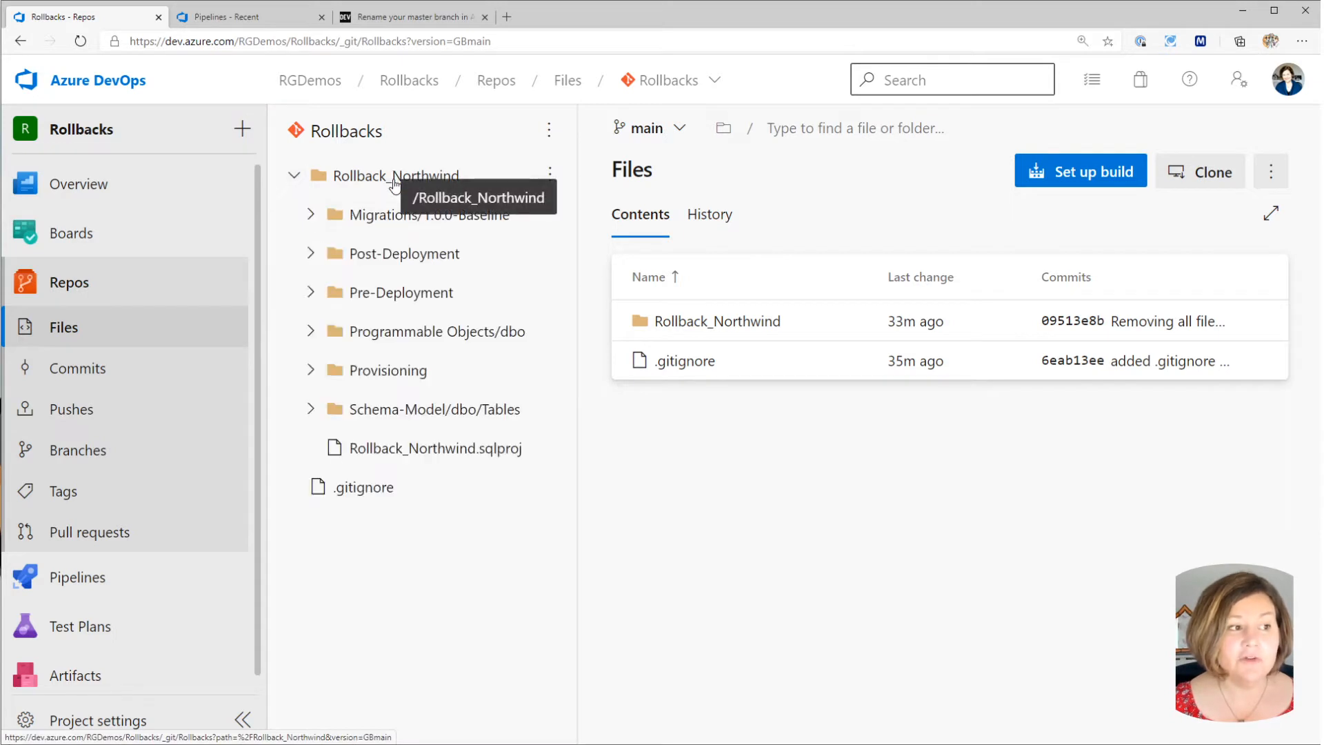
left_click(396, 176)
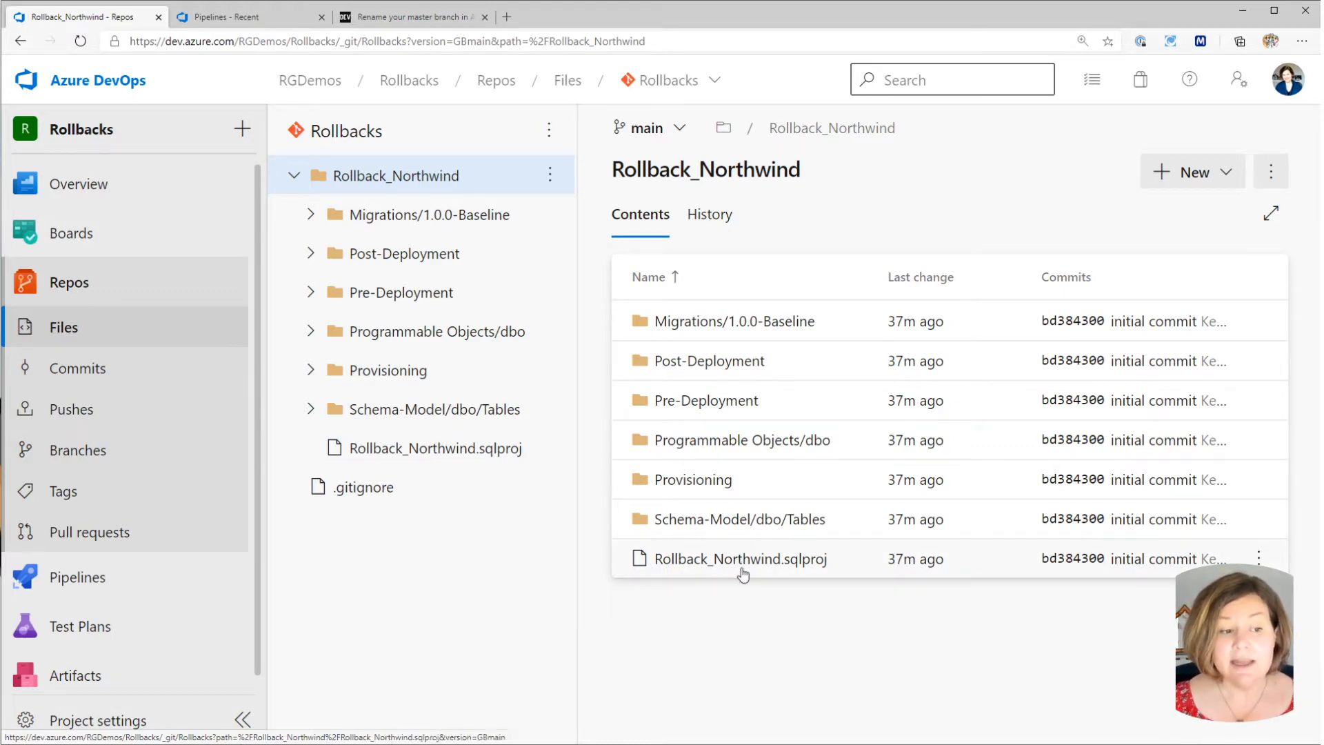
left_click(740, 559)
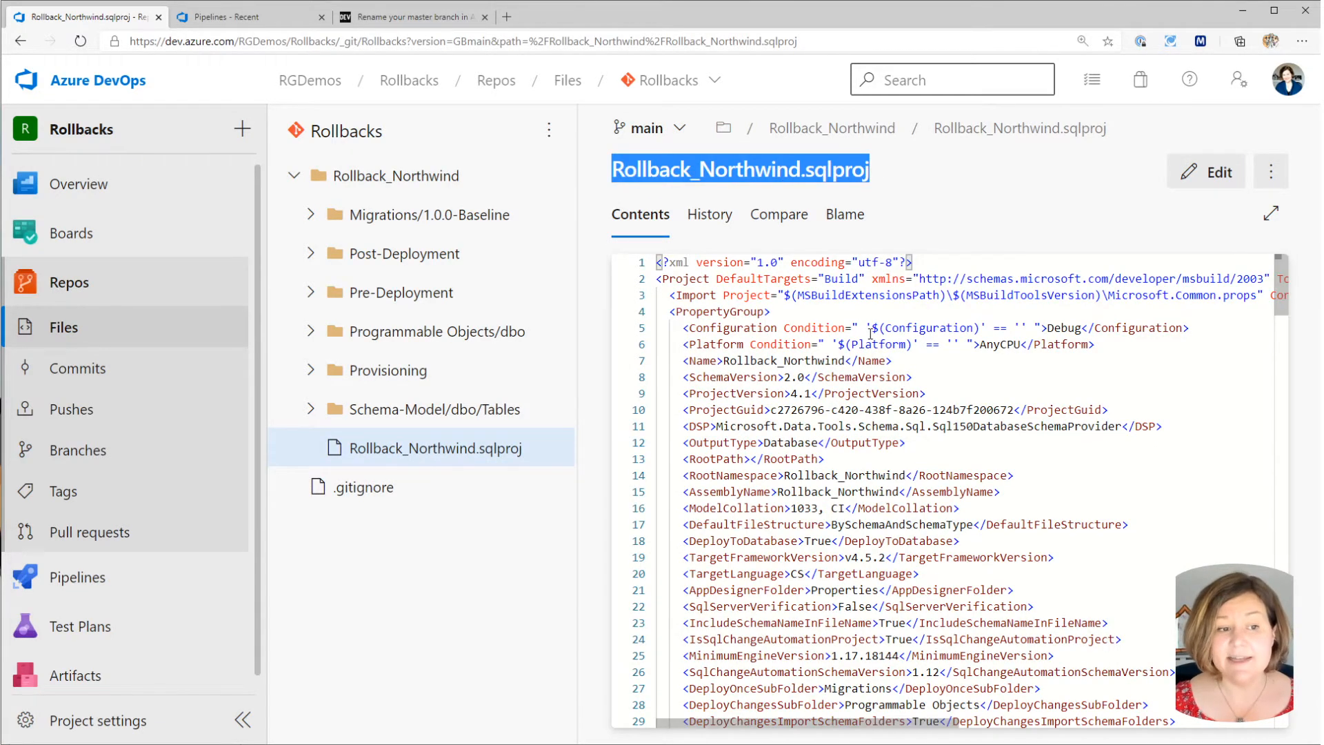
scroll("down", 3)
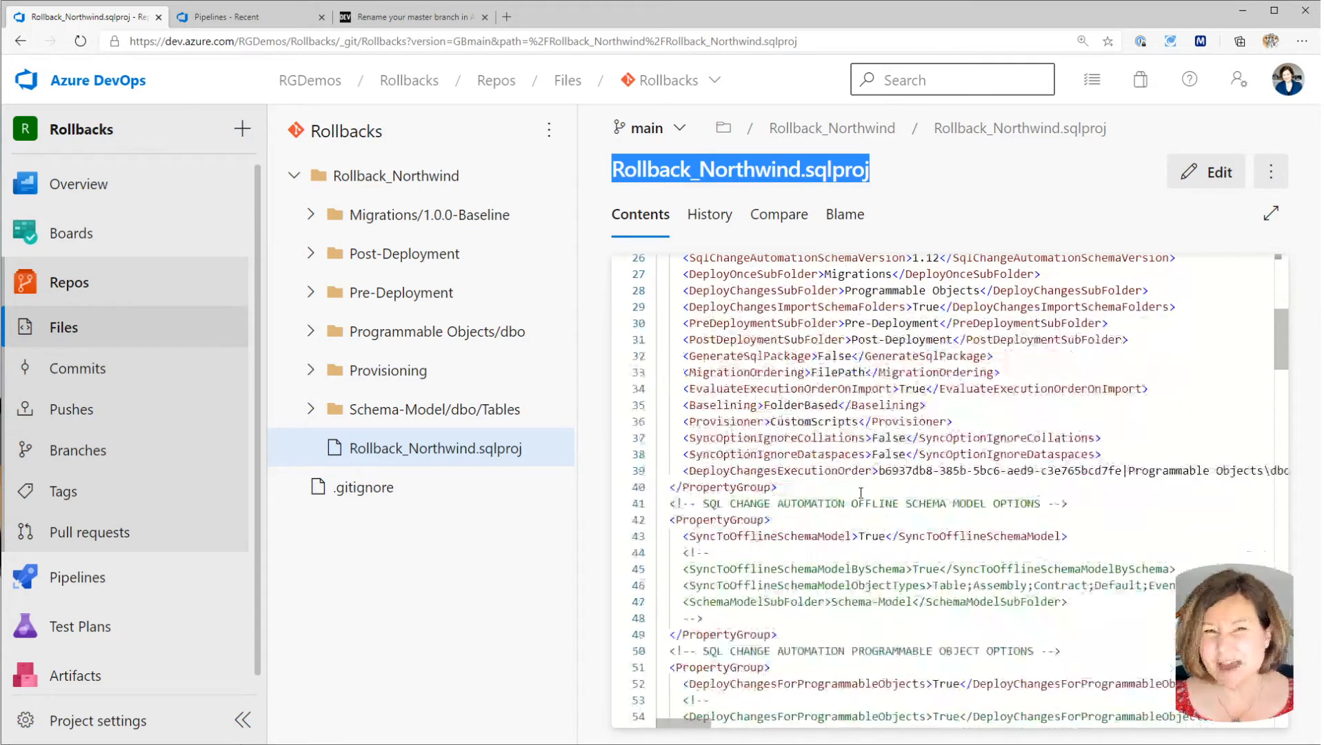
scroll("down", 3)
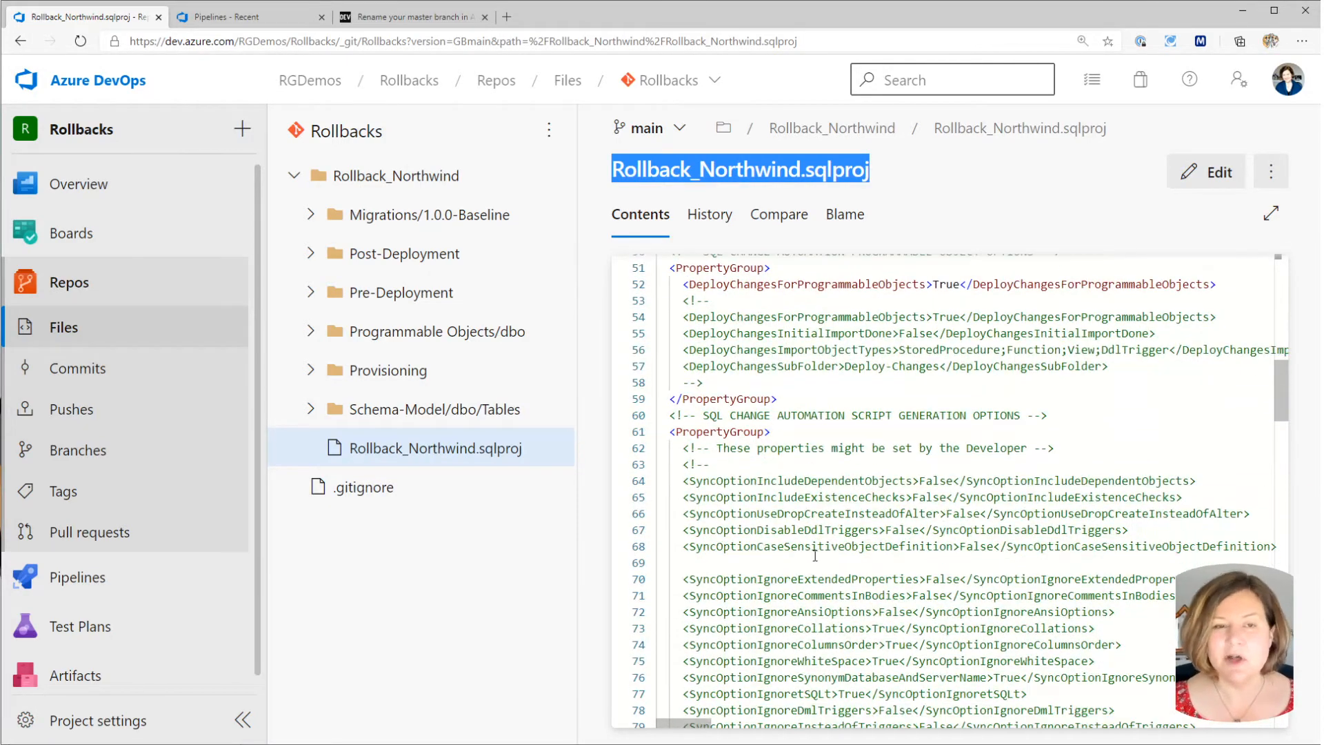
scroll("down", 3)
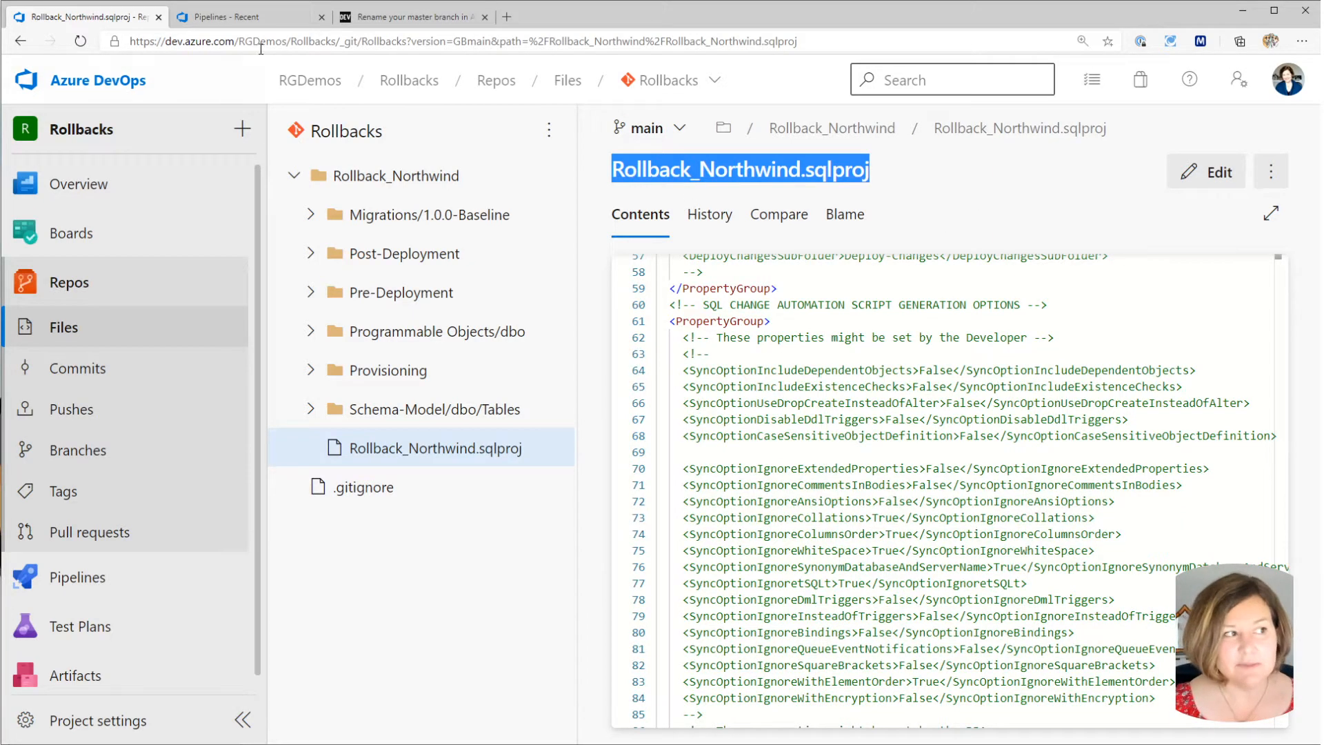
mouse_move(264, 19)
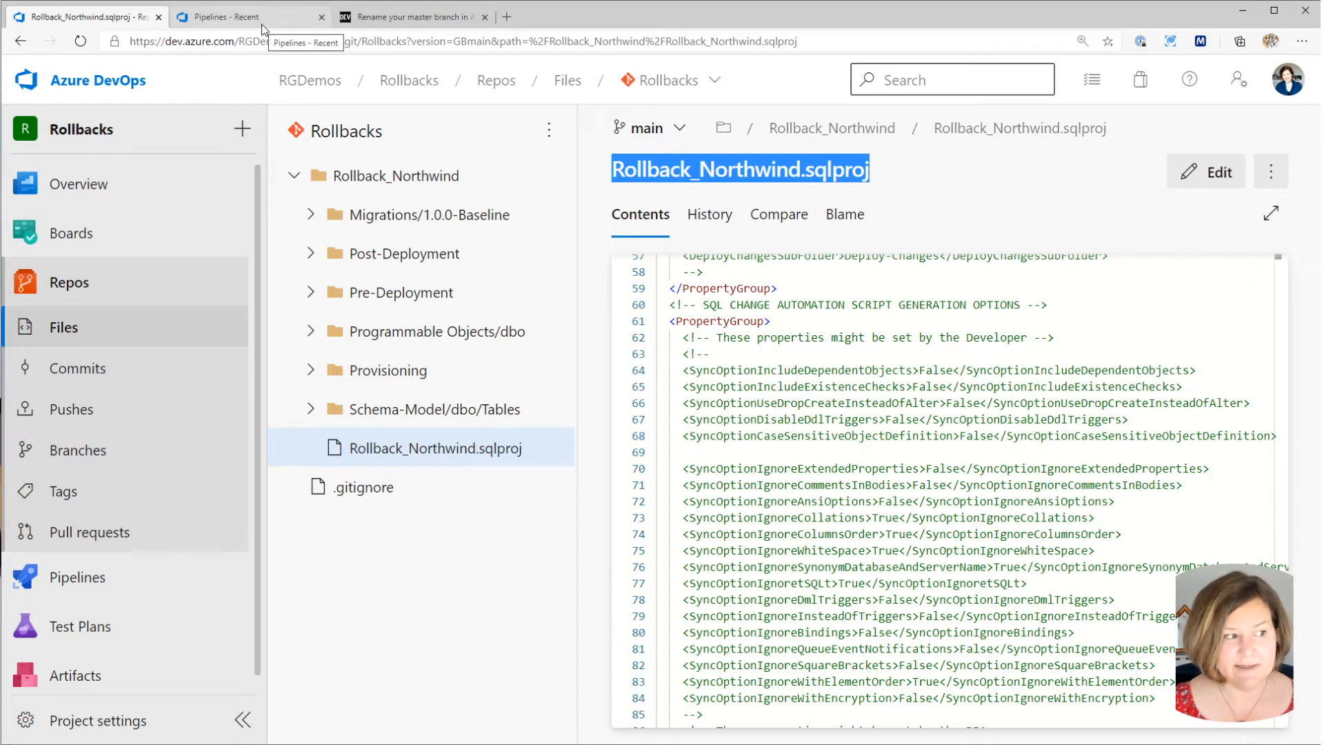
Start a new pipeline from the Pipelines page with Azure Repos Git as the code source.
left_click(76, 576)
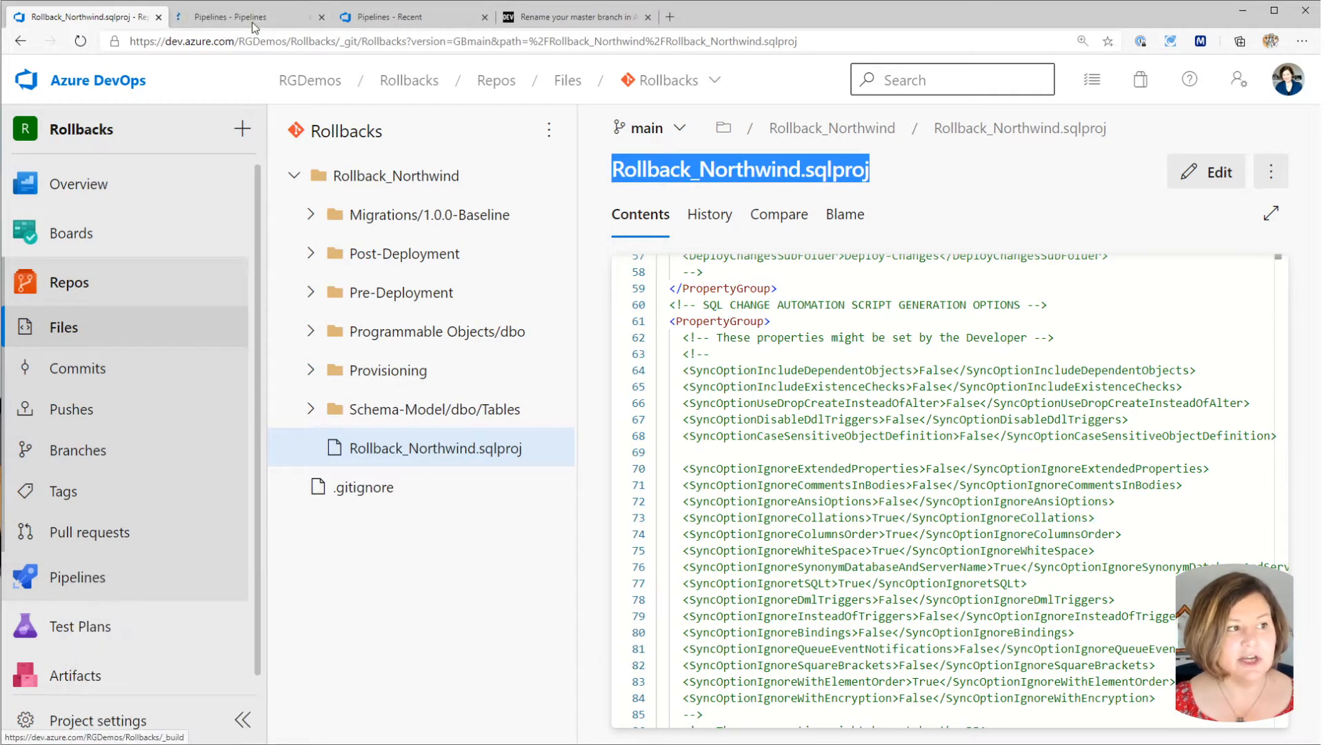
right_click(77, 577)
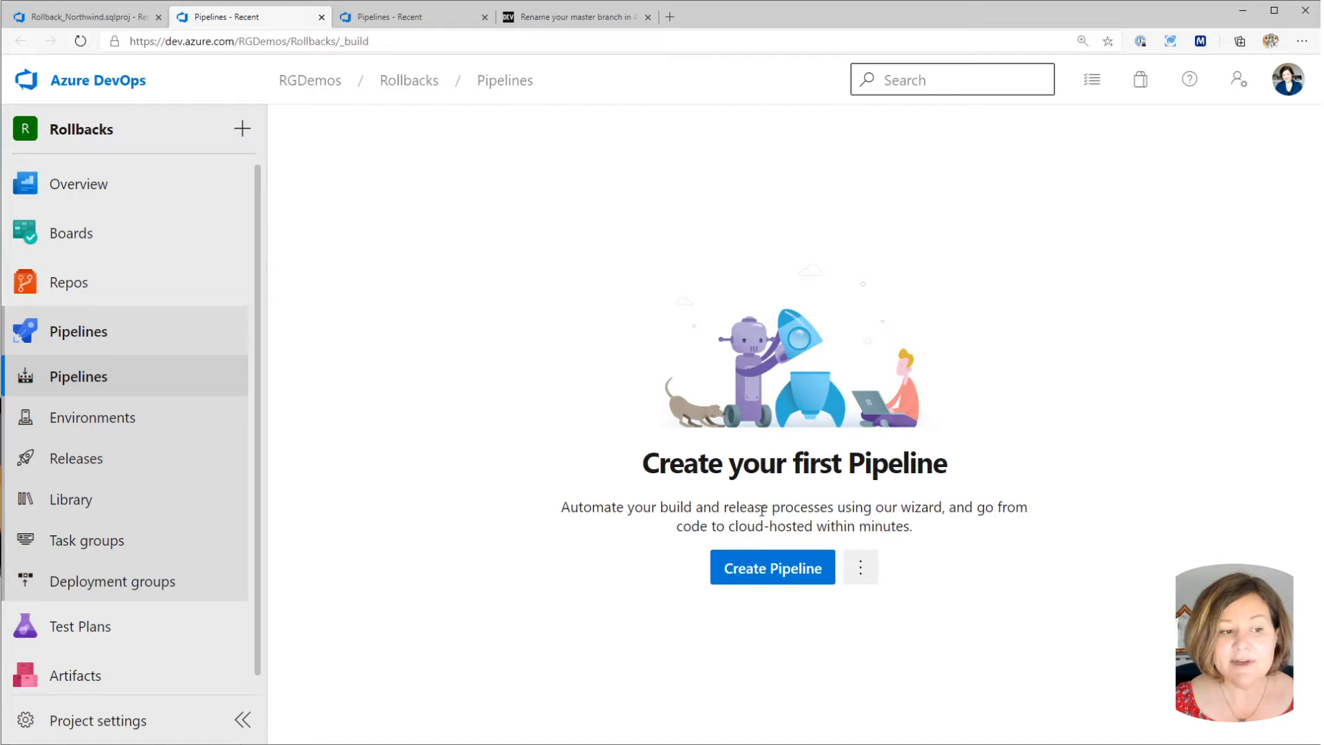
left_click(772, 568)
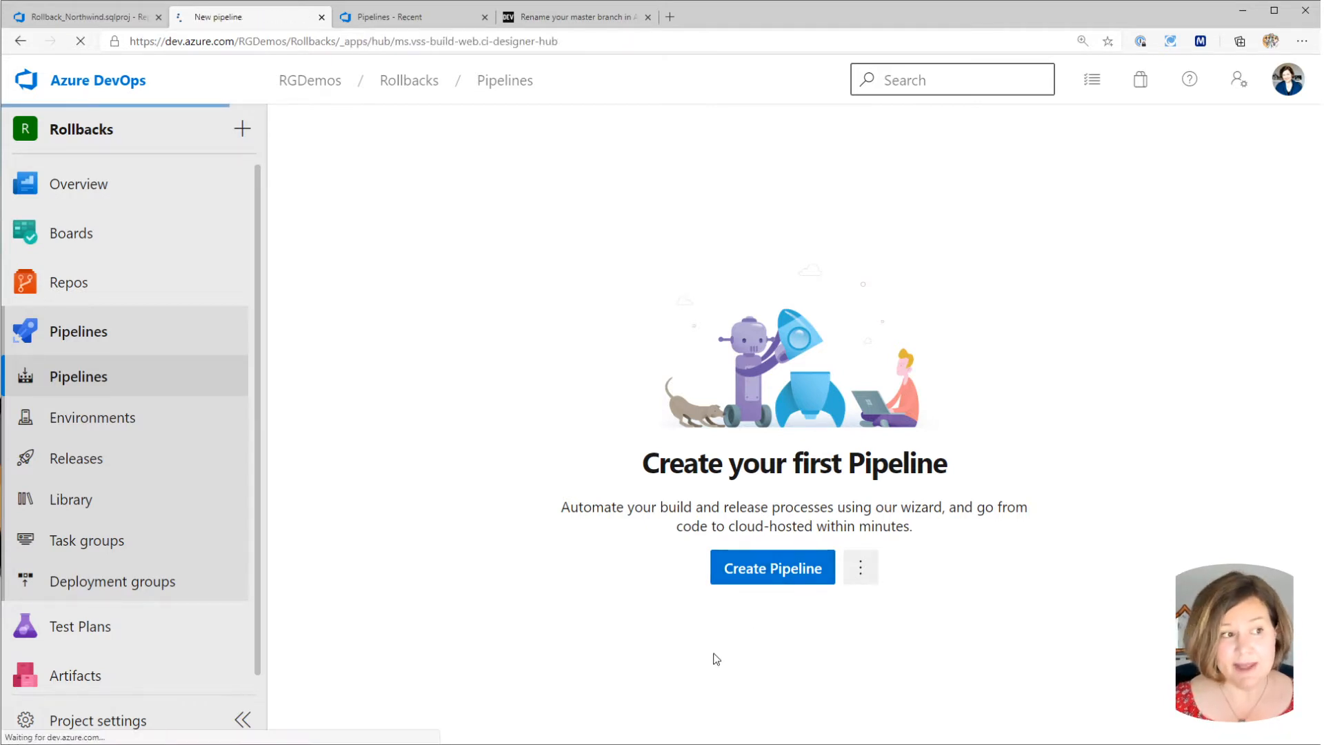
left_click(772, 567)
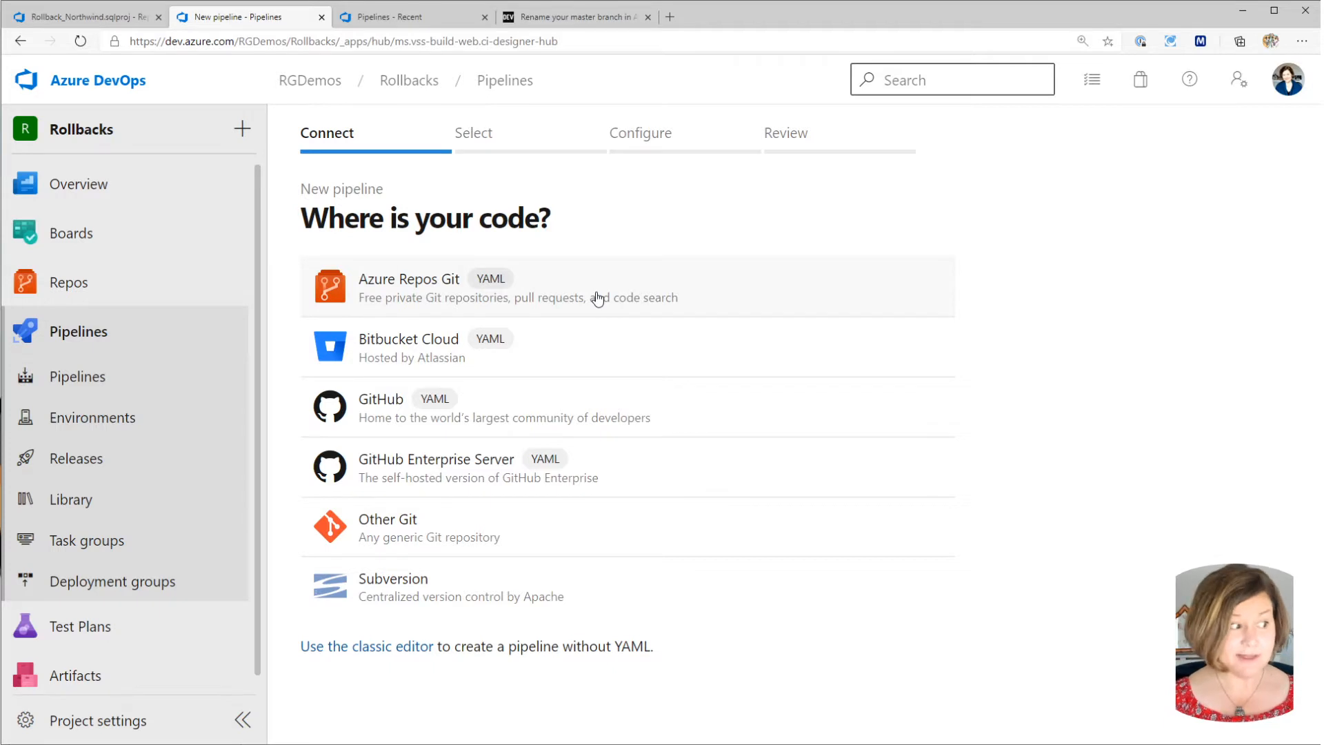
mouse_move(549, 463)
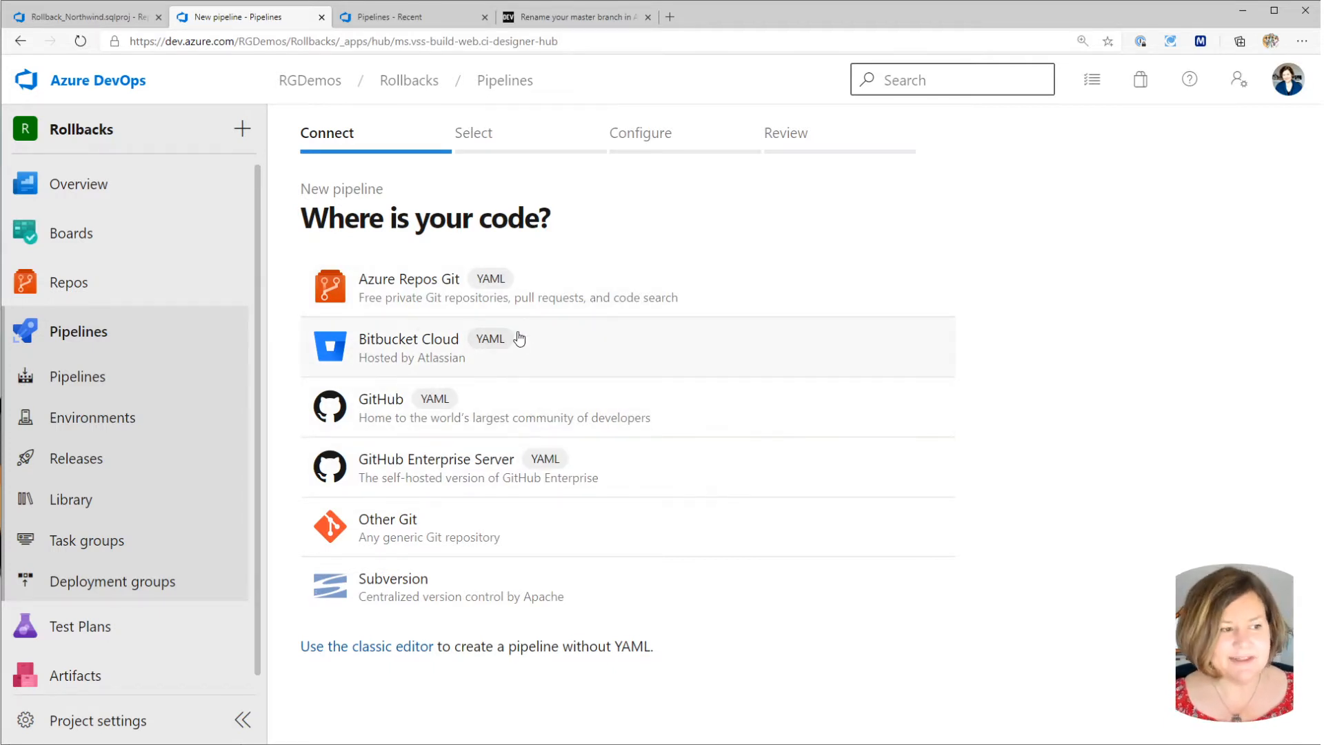
mouse_move(527, 303)
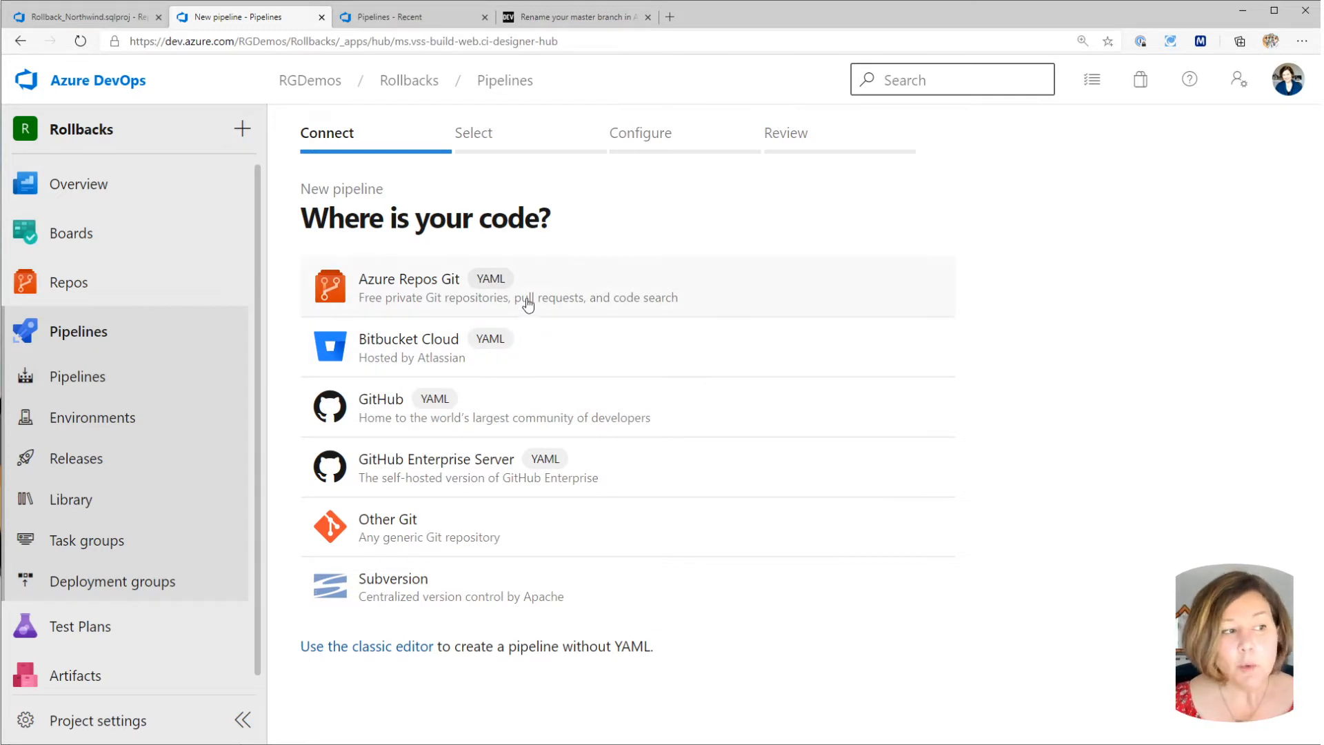
left_click(435, 287)
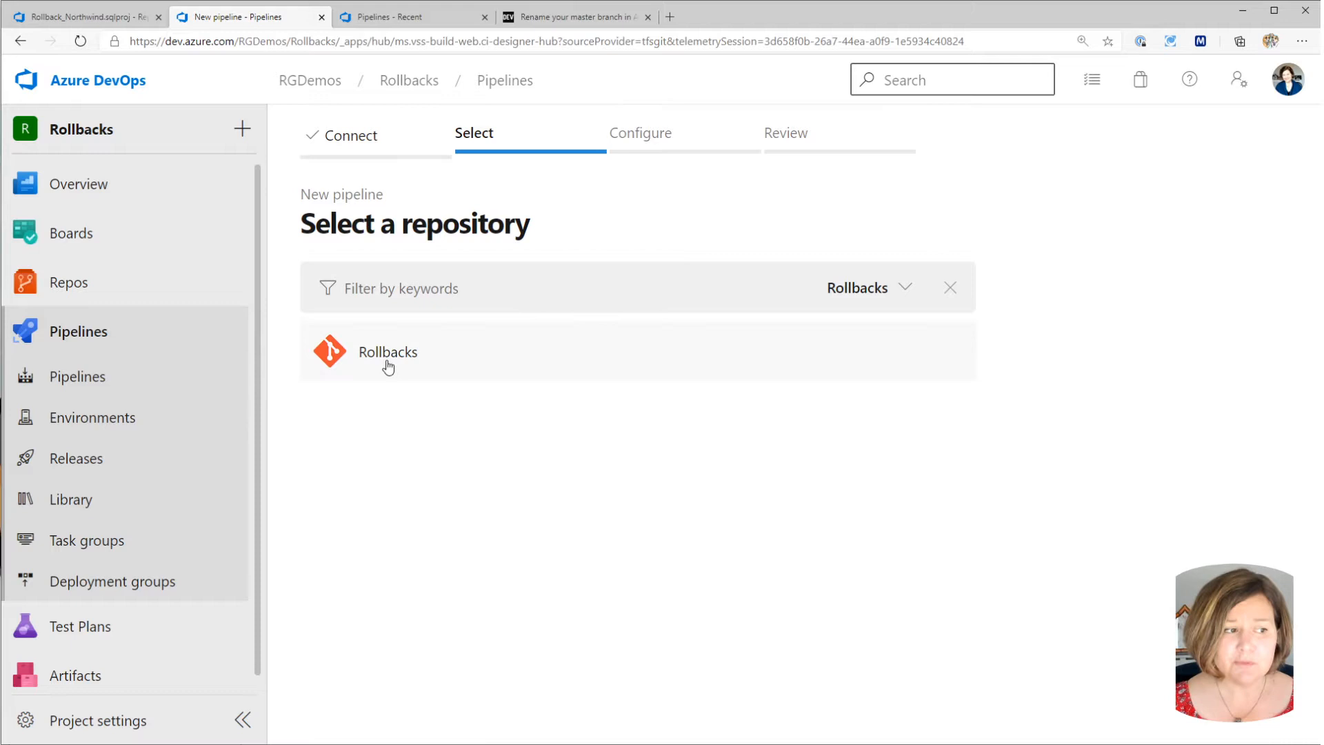
Choose the Rollbacks repository for the new pipeline.
left_click(388, 352)
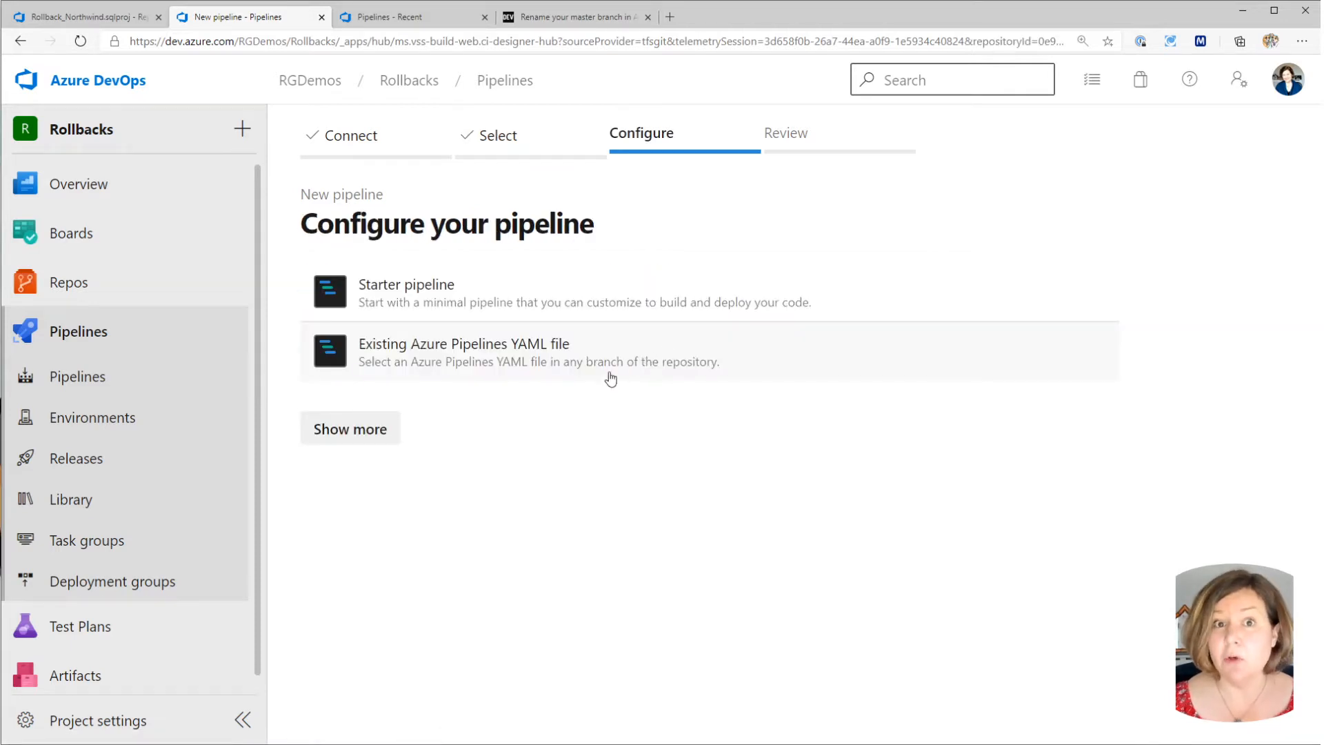
mouse_move(594, 375)
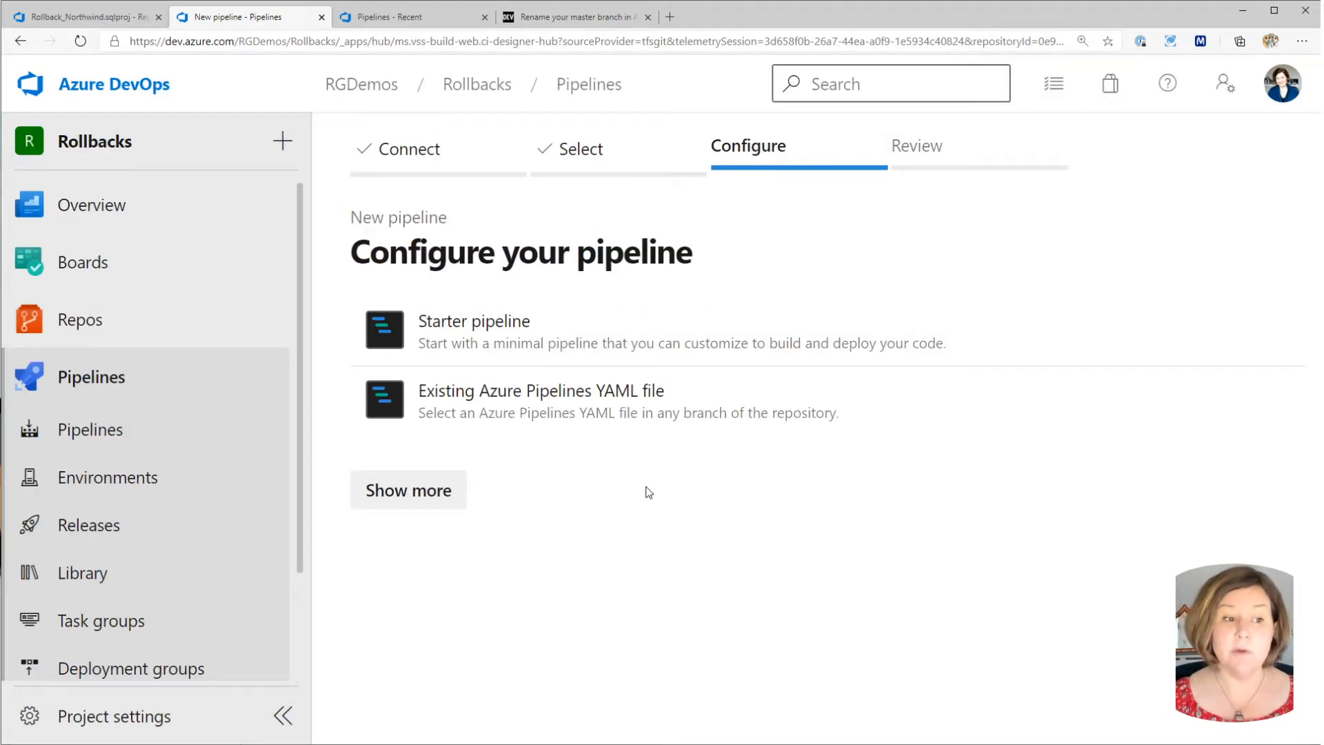
mouse_move(648, 353)
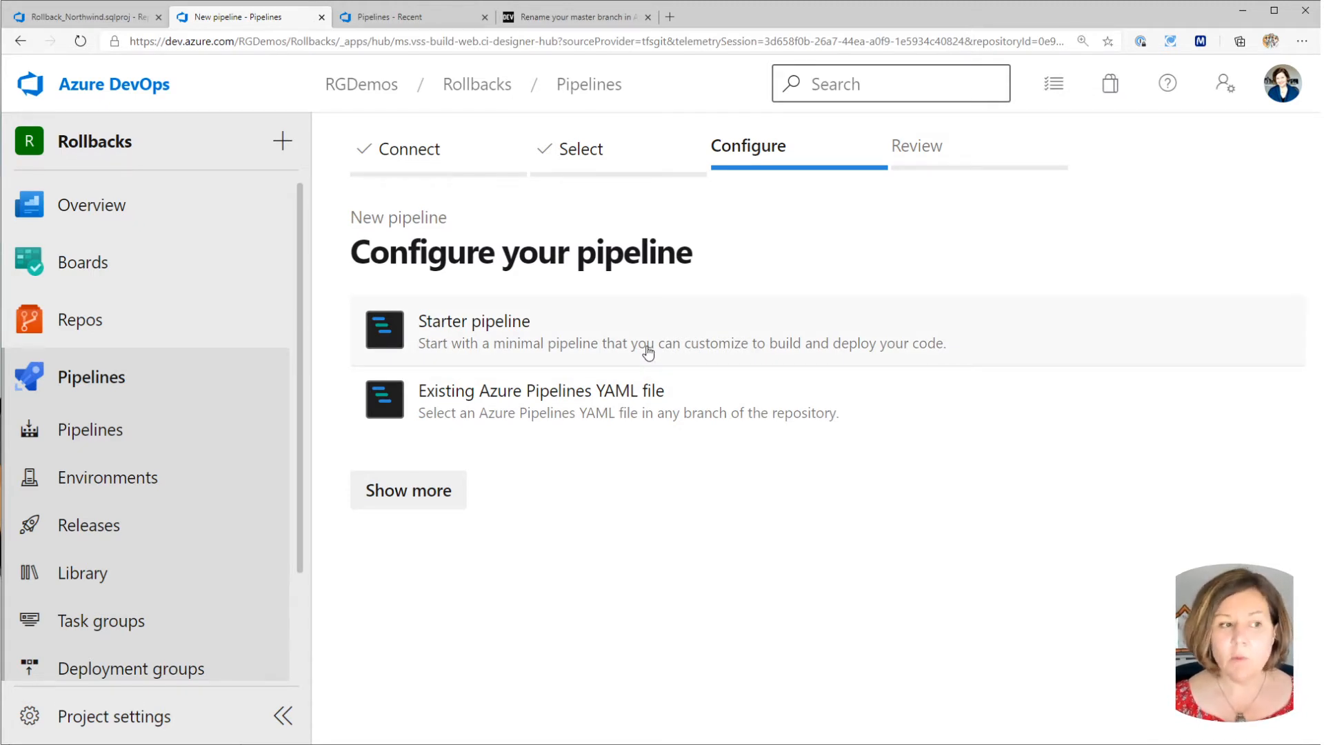
mouse_move(691, 403)
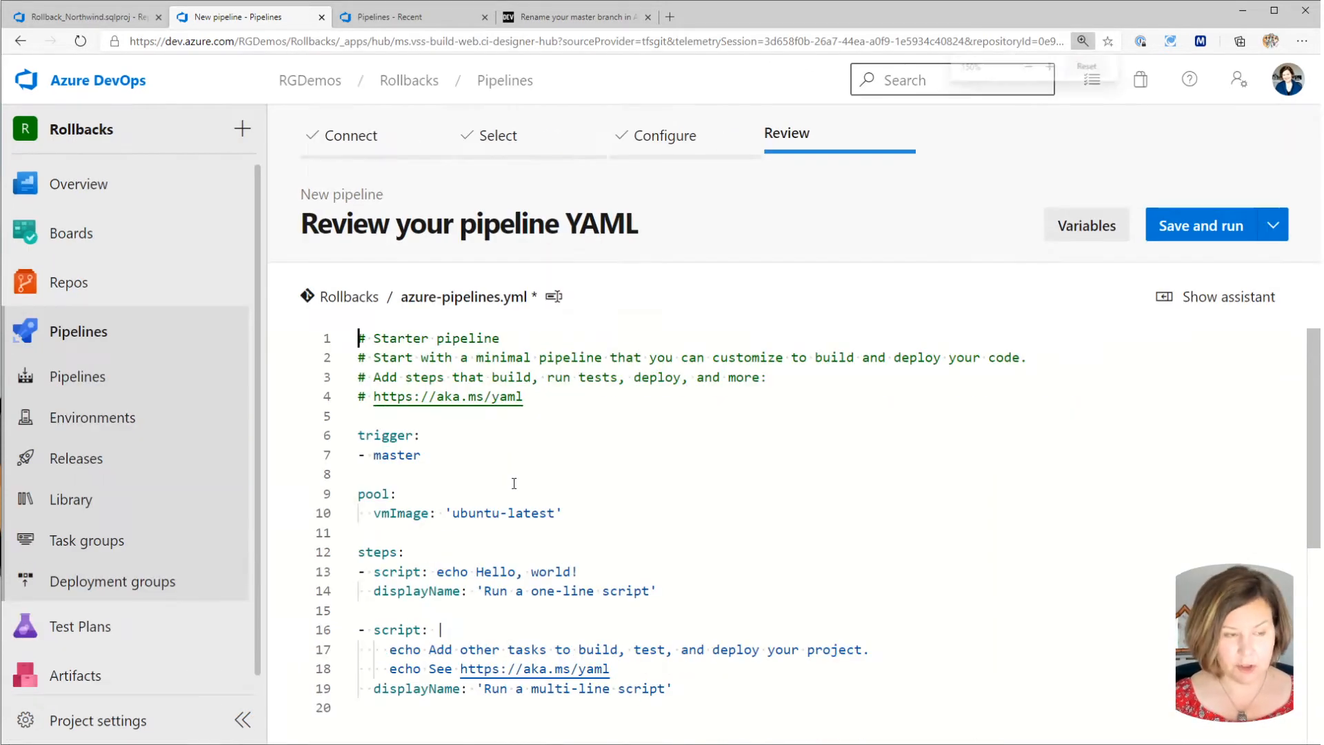
Change the YAML trigger branch from master to main and select the vmImage ubuntu-latest line.
scroll("down", 3)
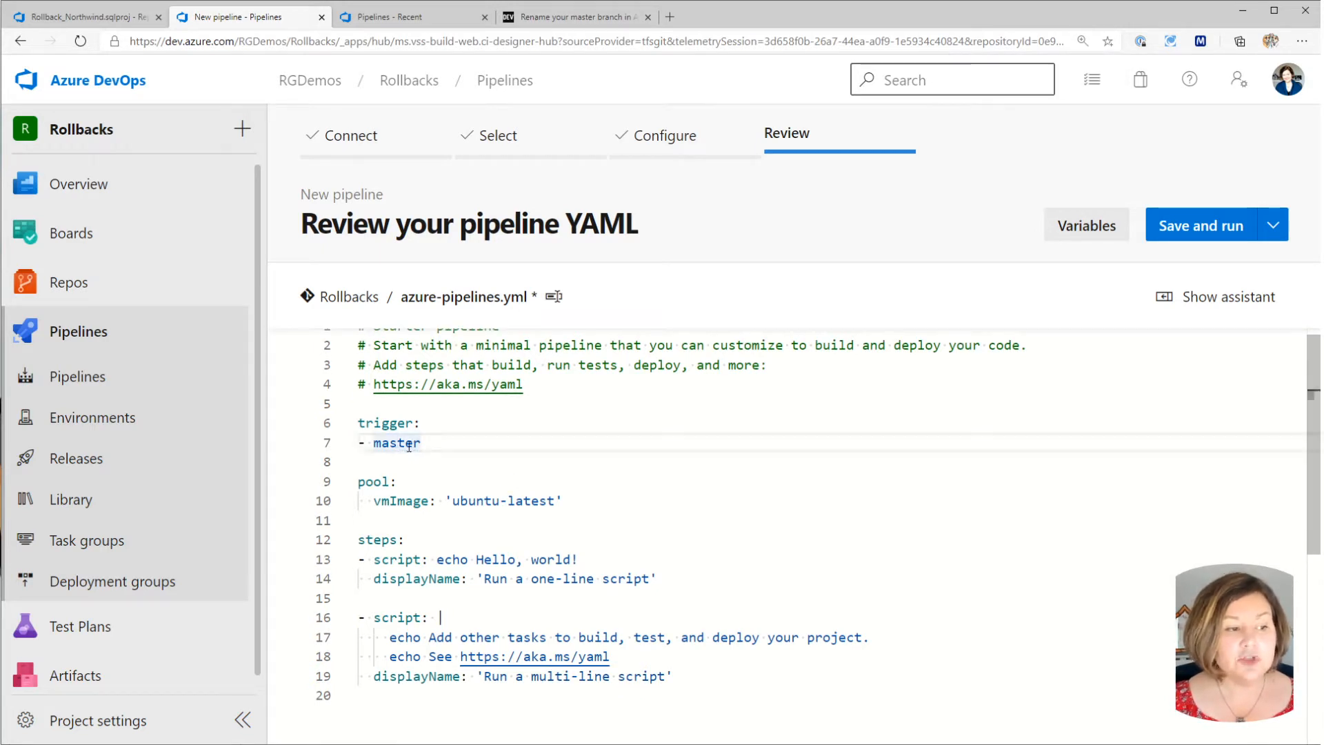
double_click(396, 442)
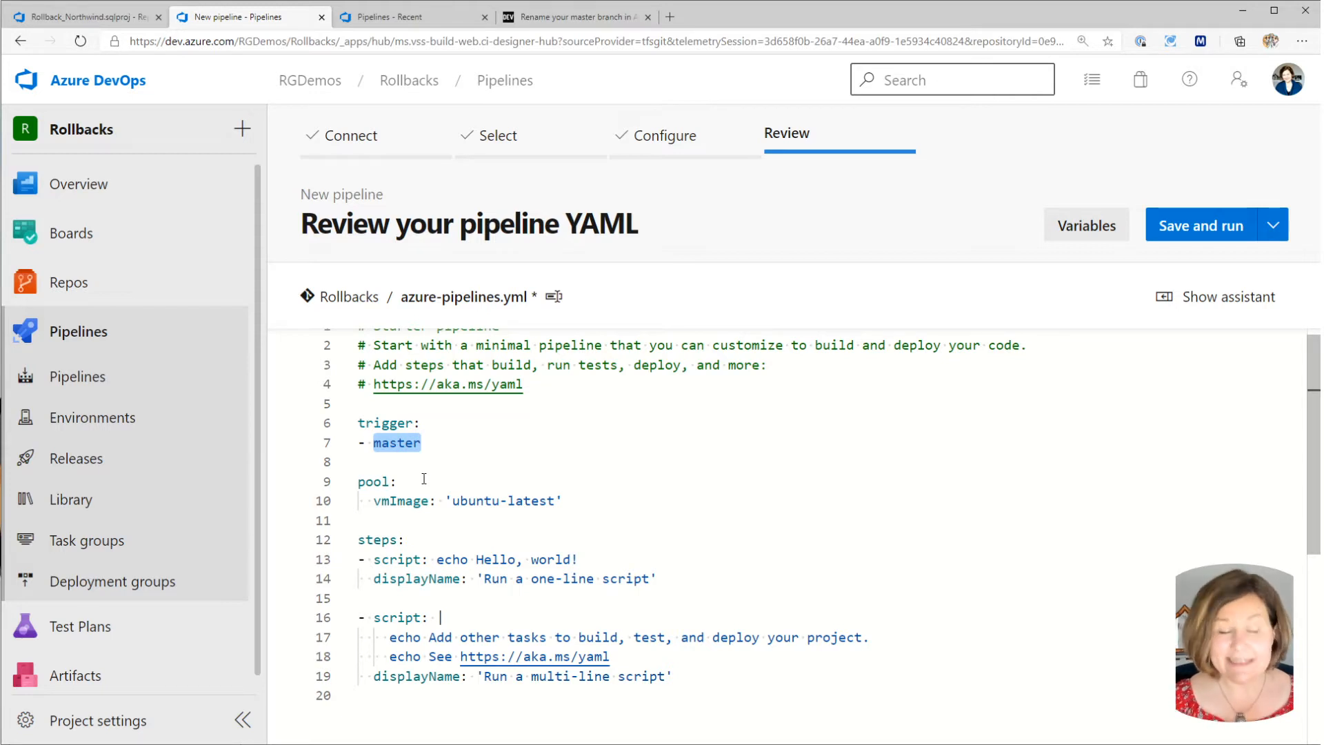
type("mai")
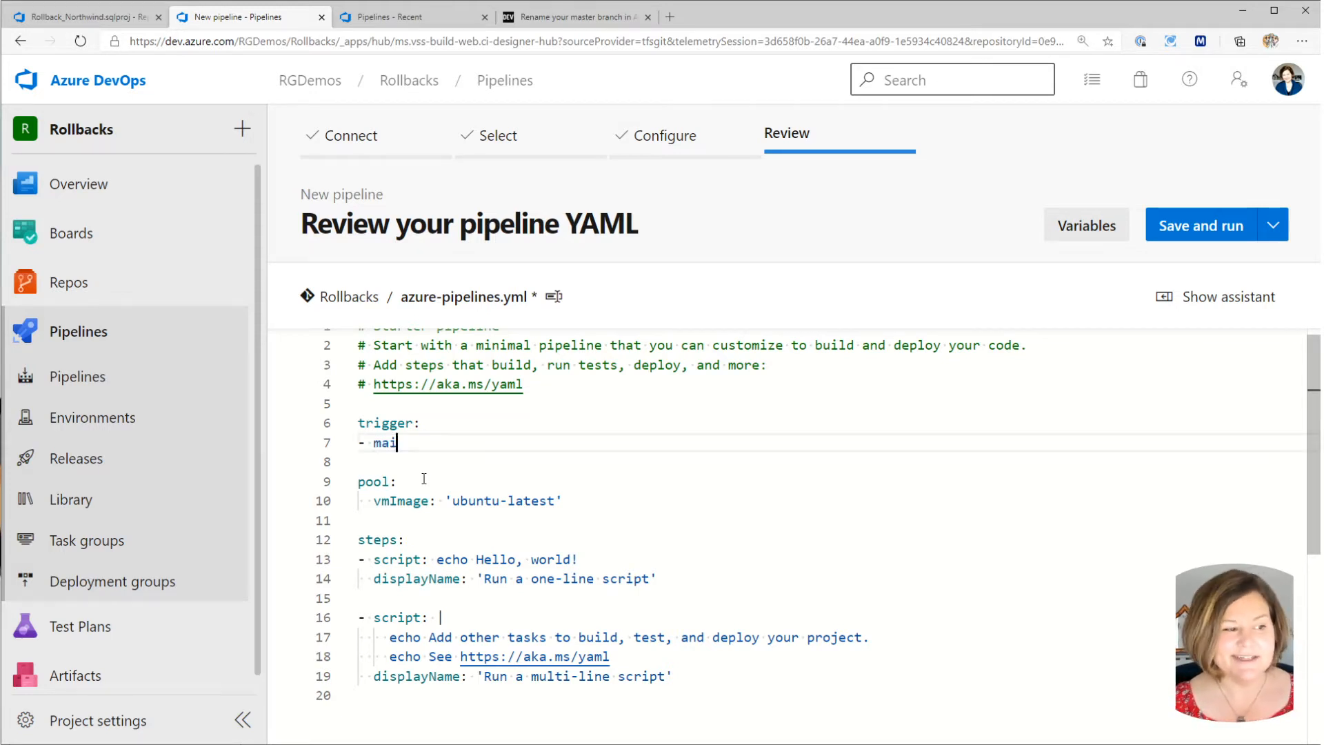
type("n")
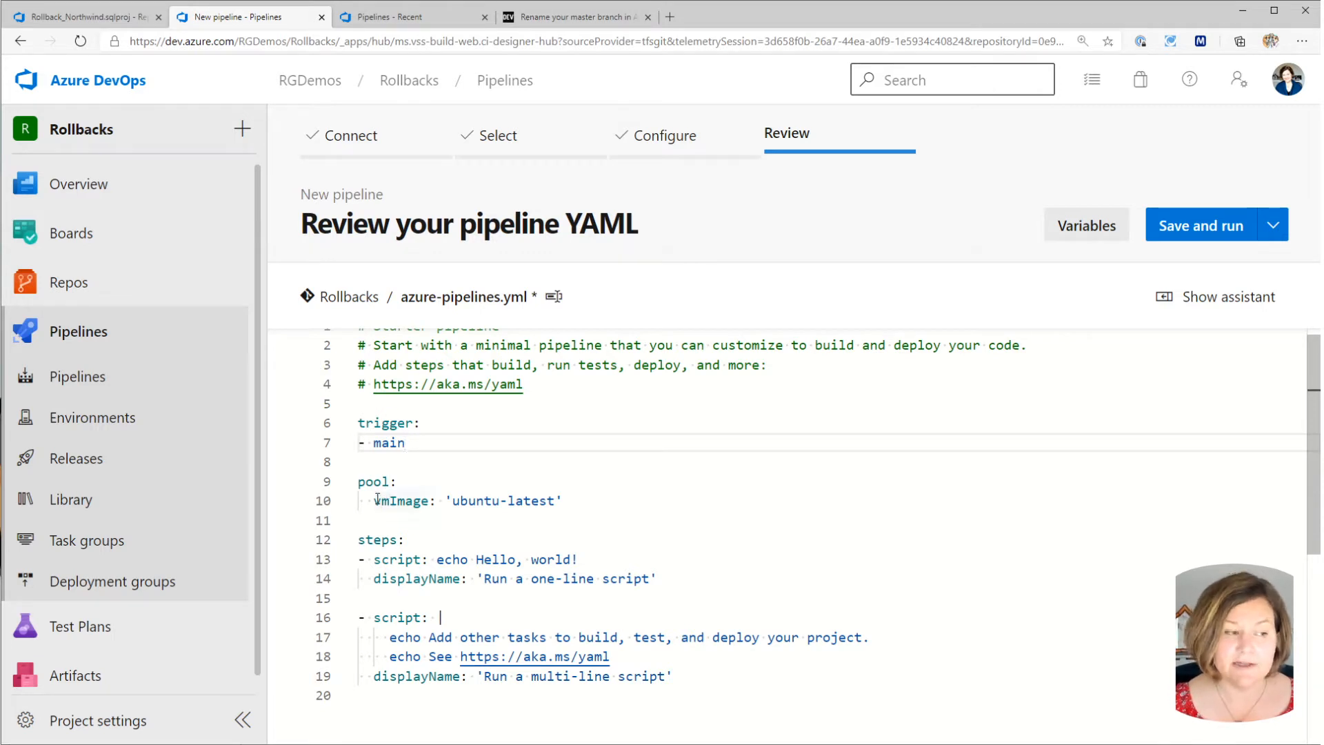
mouse_move(376, 481)
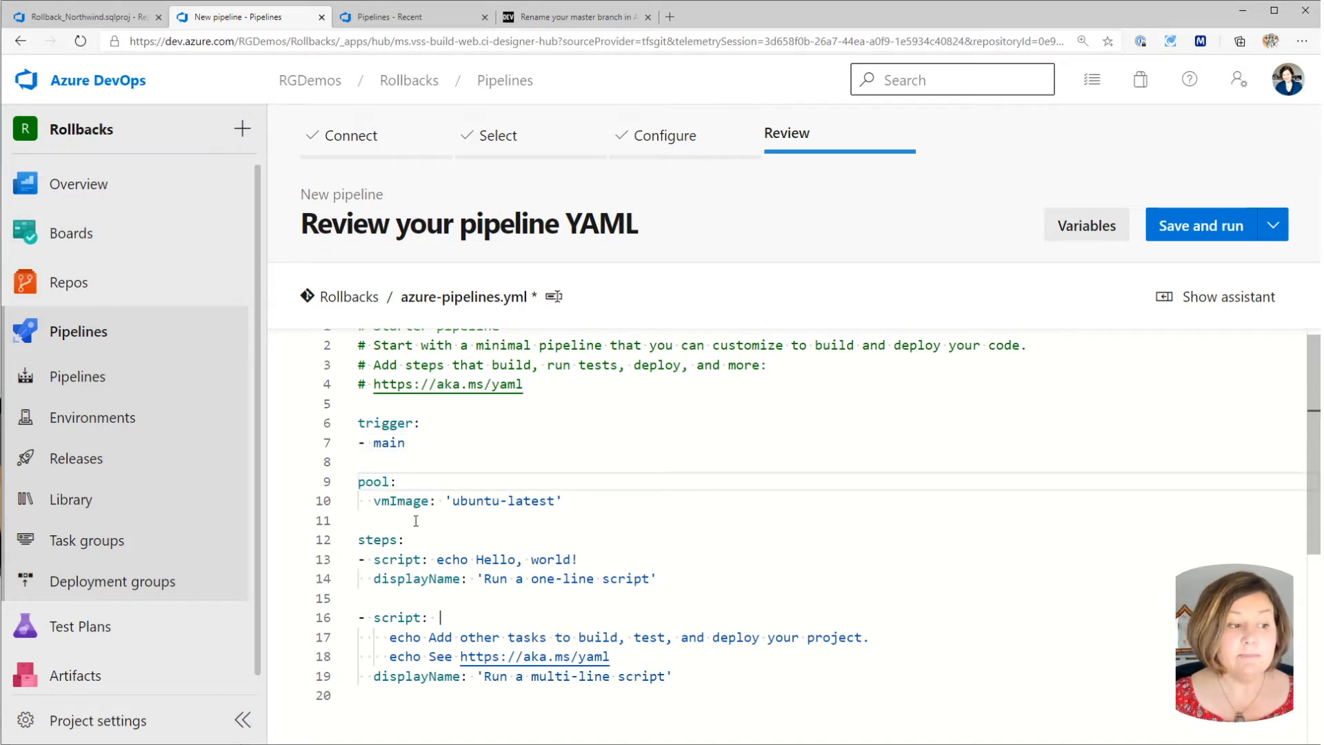
left_click_drag(372, 500, 569, 499)
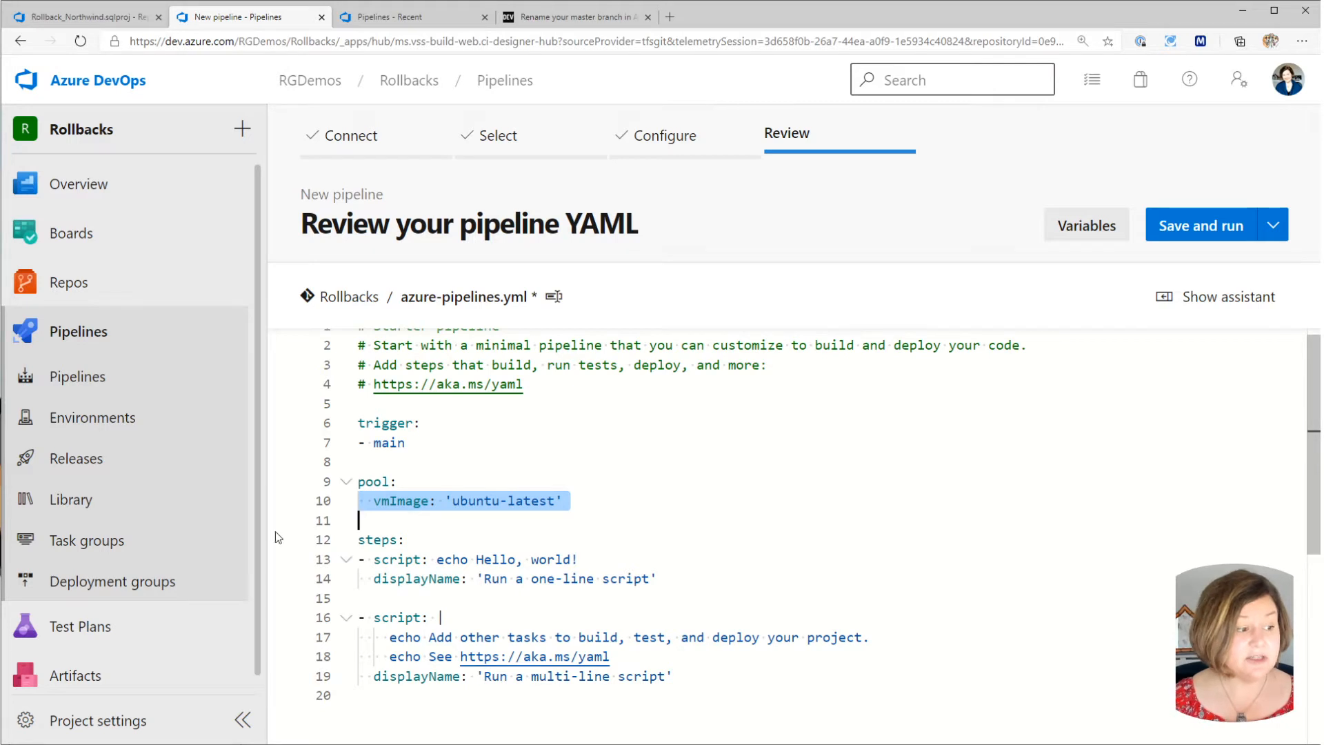
mouse_move(306, 91)
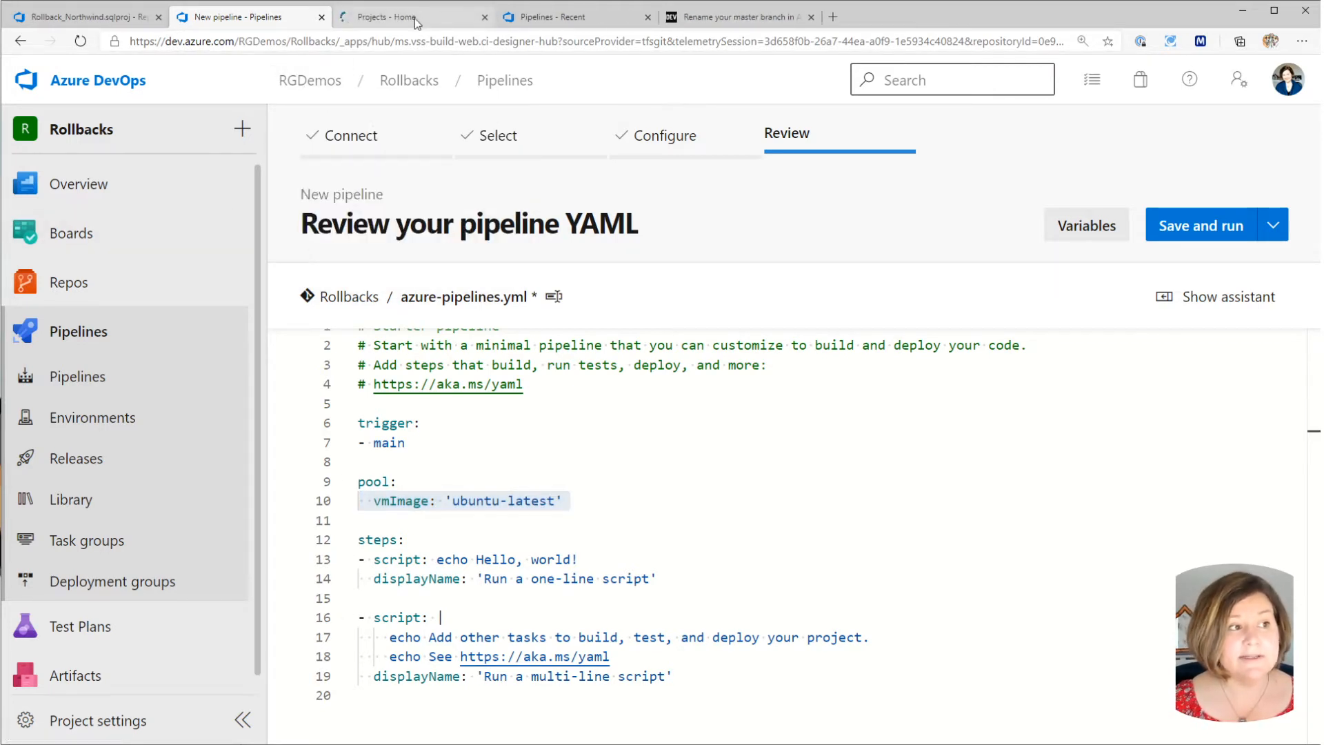
Navigate organization settings through Extensions to Agent pools and view the self-hosted pool's job history.
left_click(399, 17)
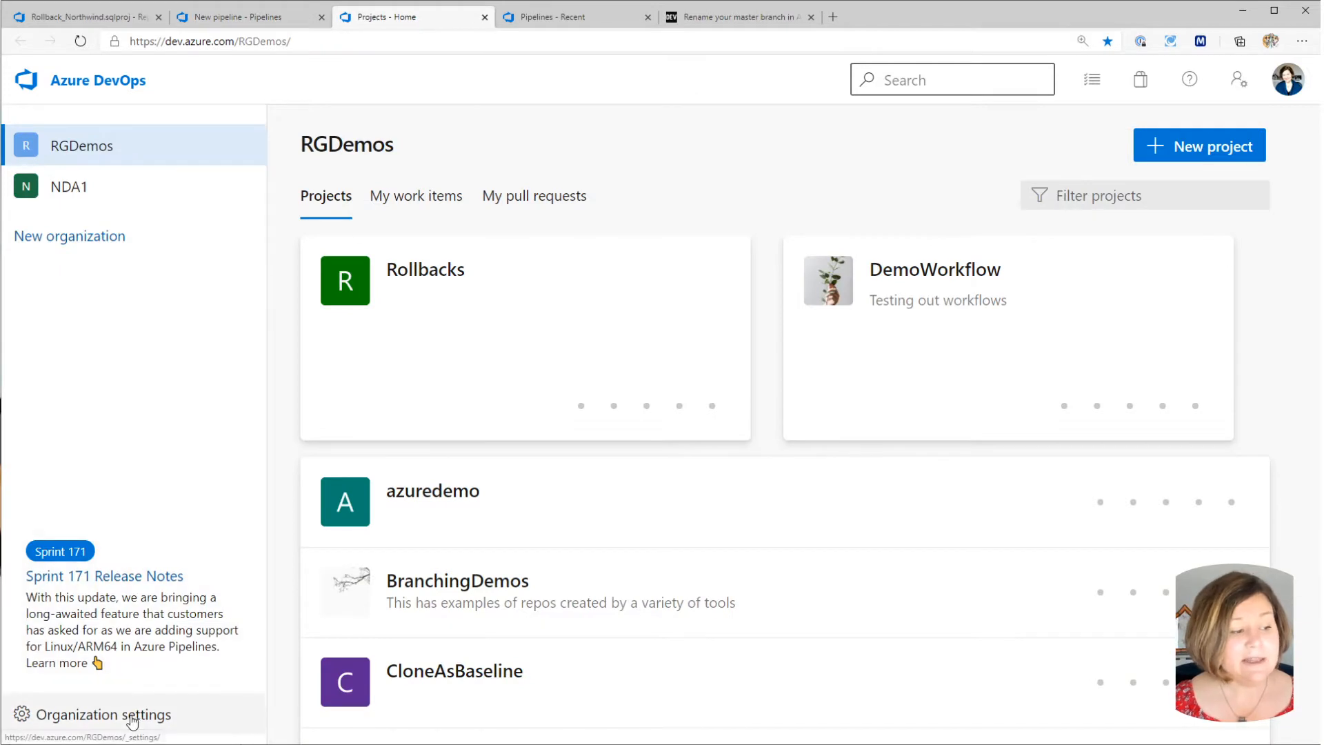
left_click(106, 714)
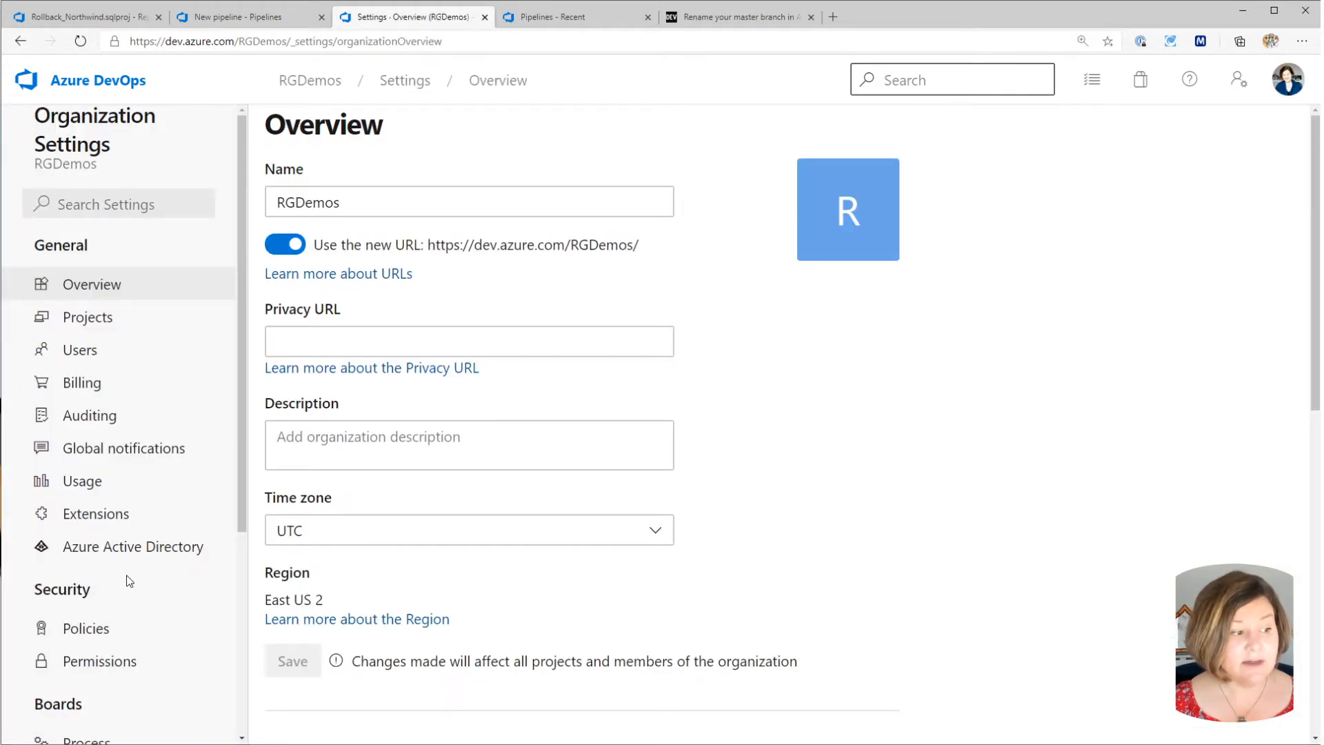
mouse_move(436, 368)
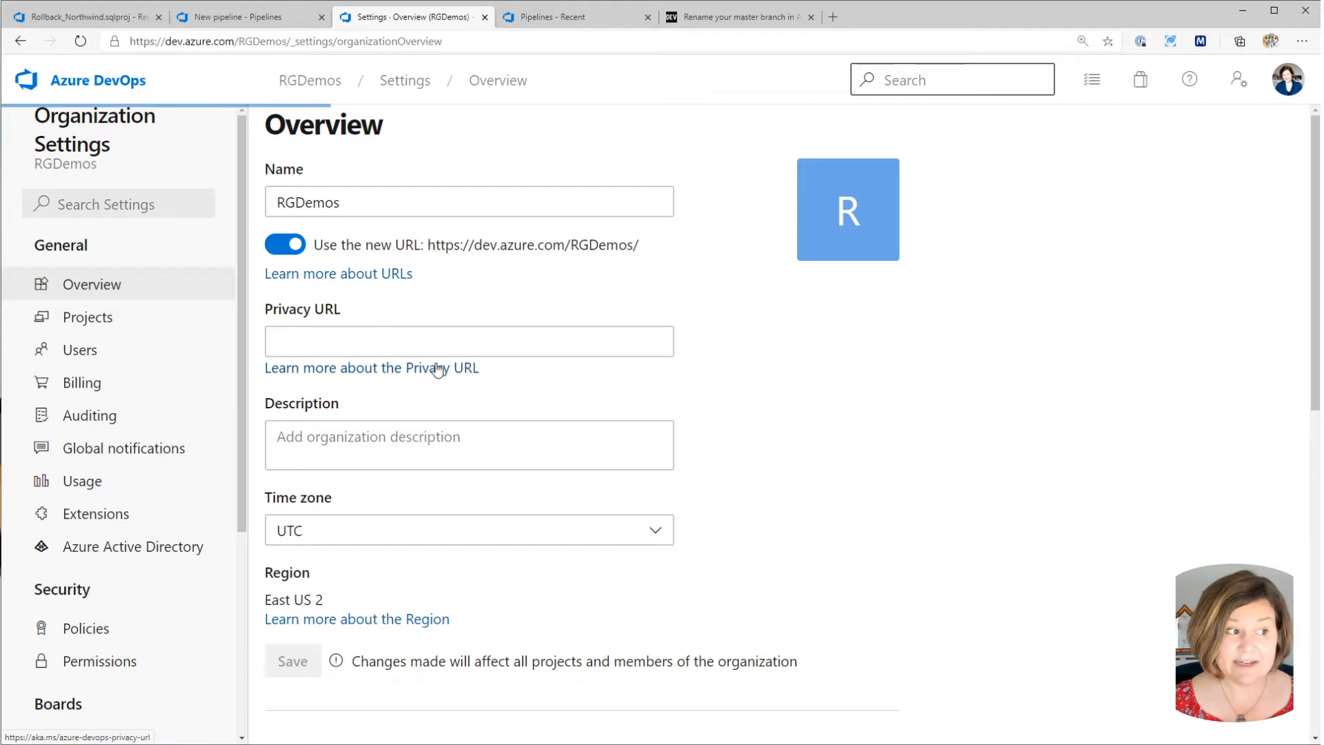
left_click(95, 513)
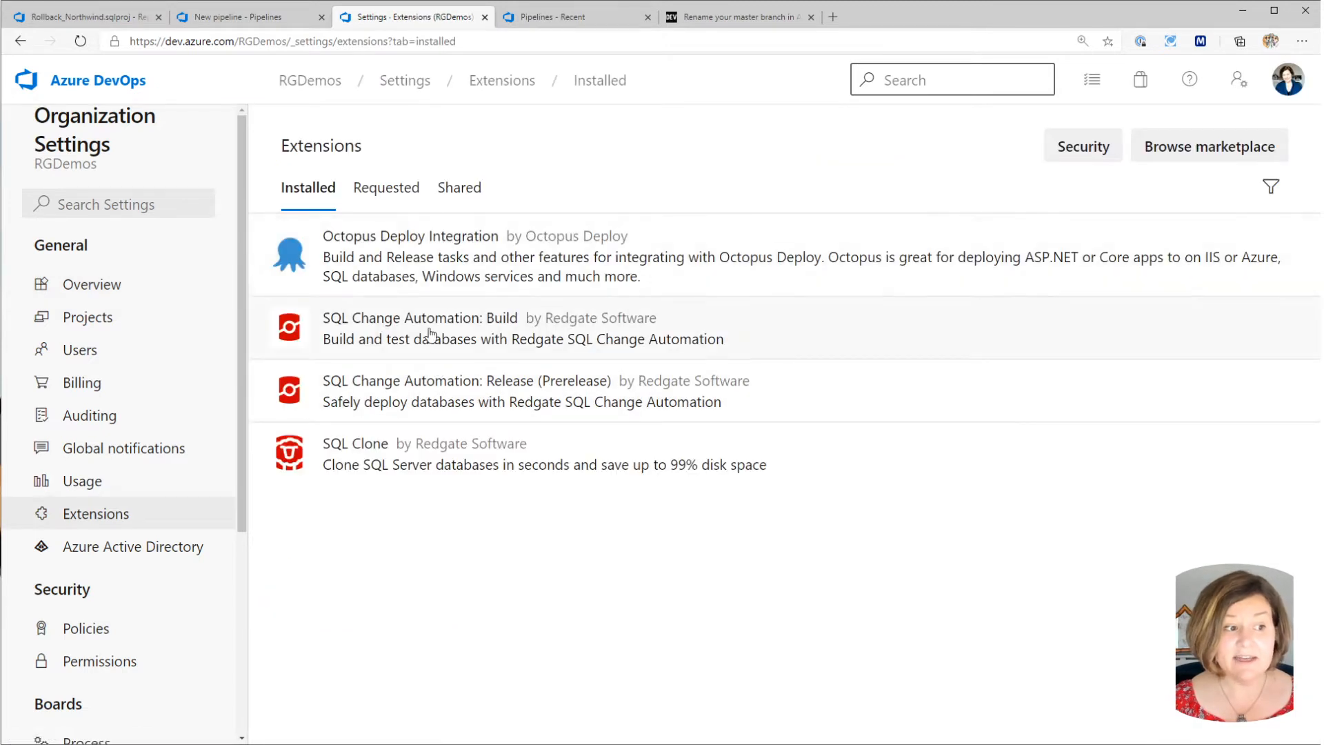
mouse_move(469, 339)
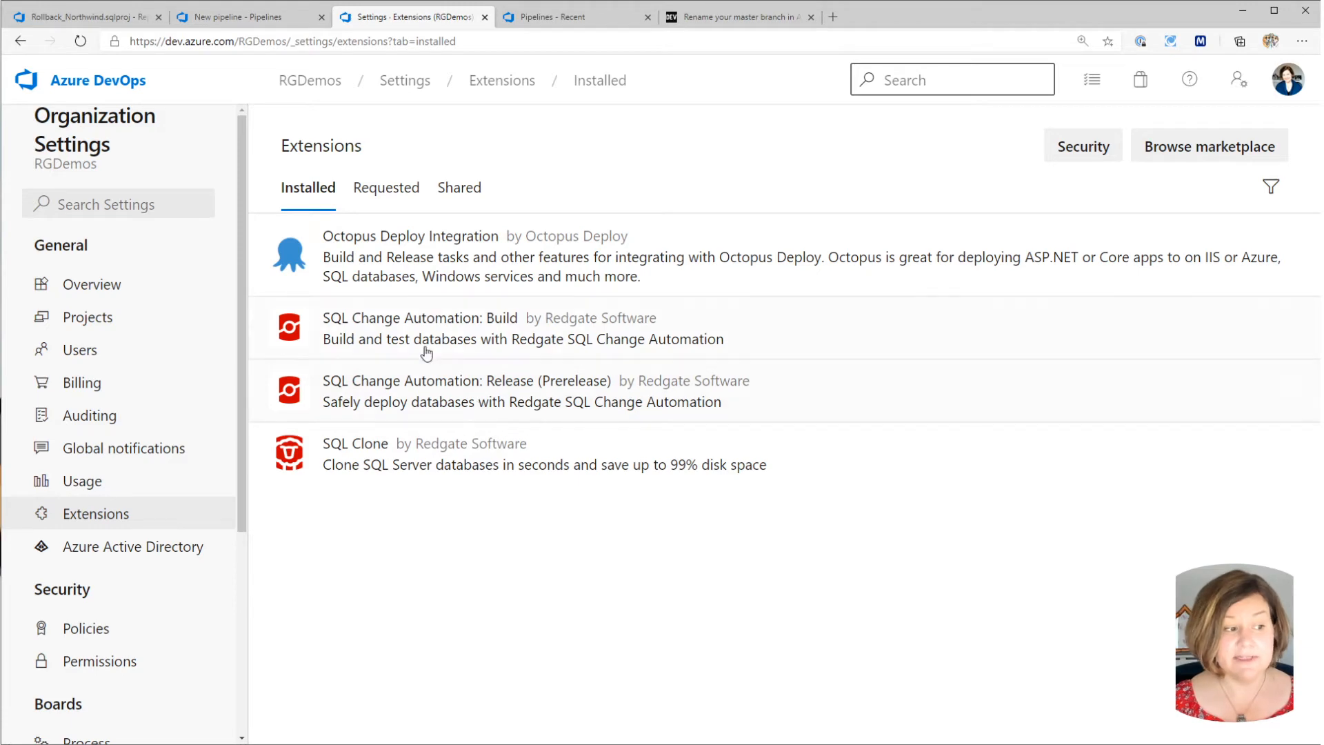
scroll("down", 3)
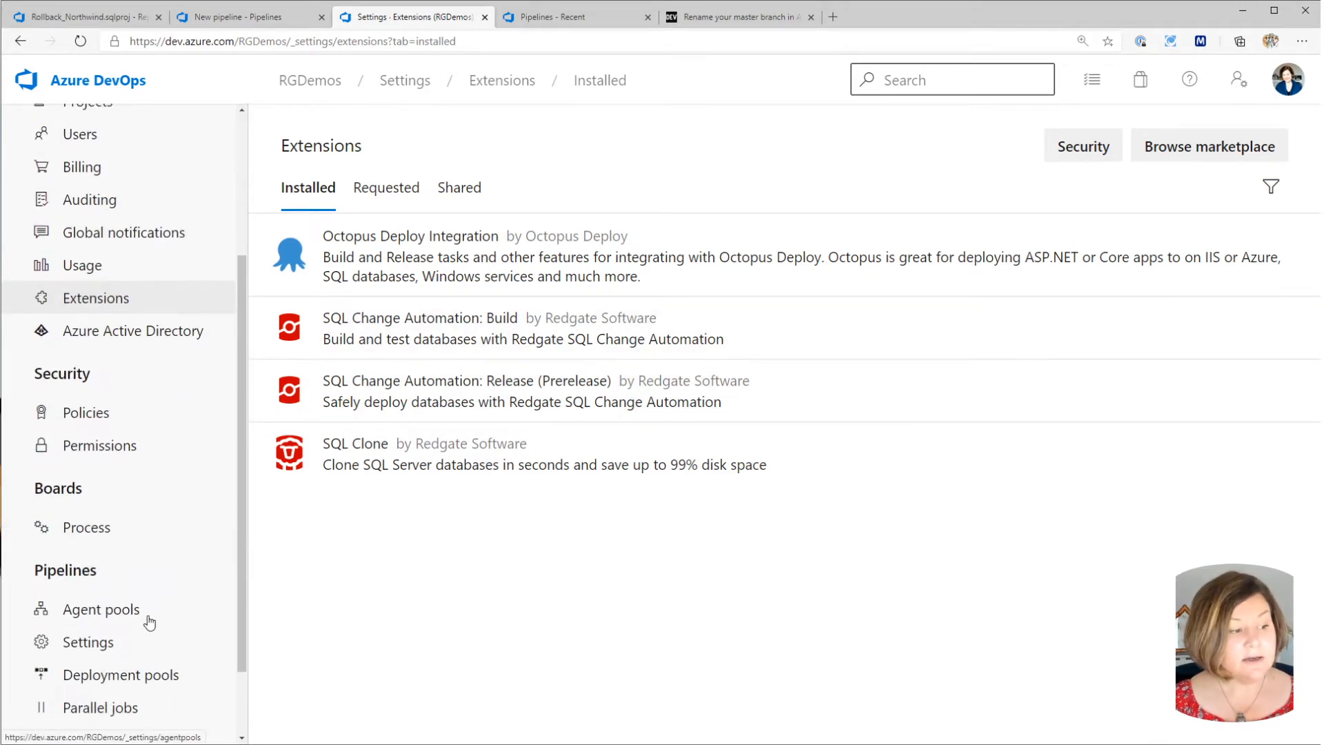
left_click(100, 610)
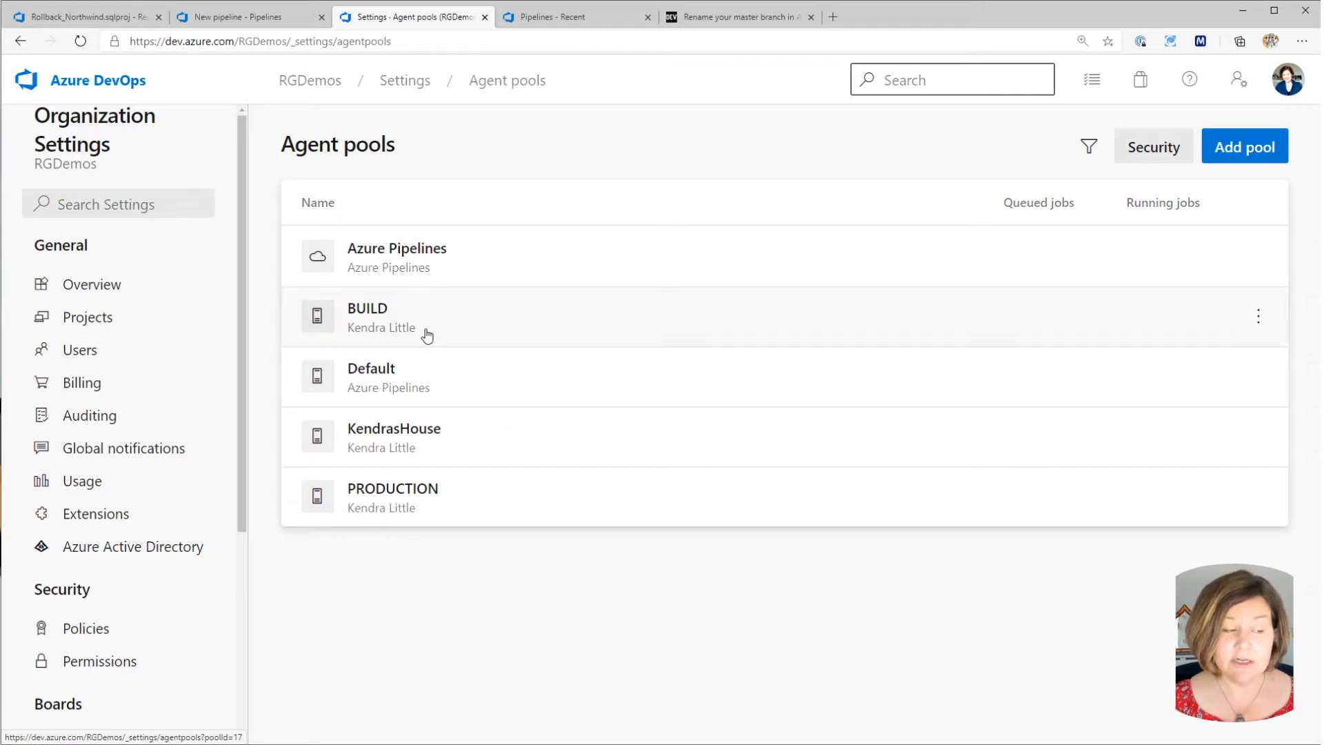
mouse_move(426, 441)
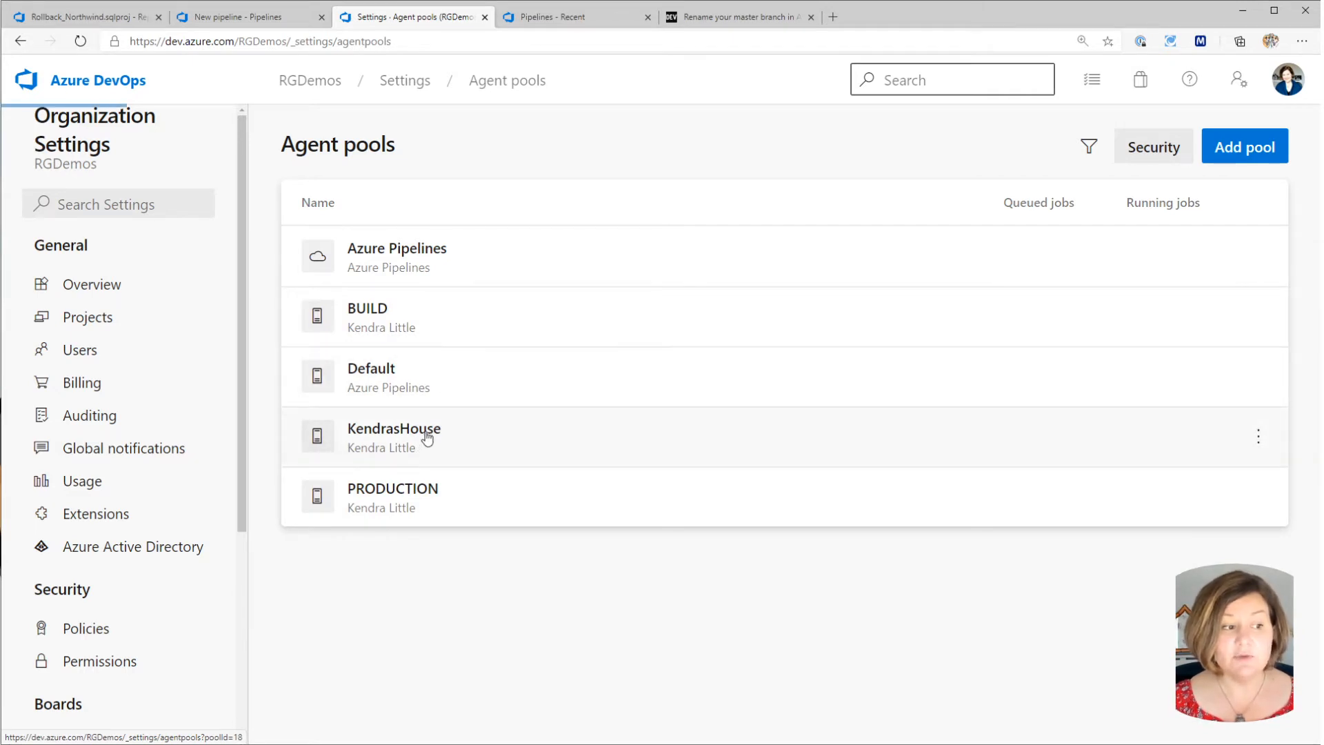
left_click(394, 427)
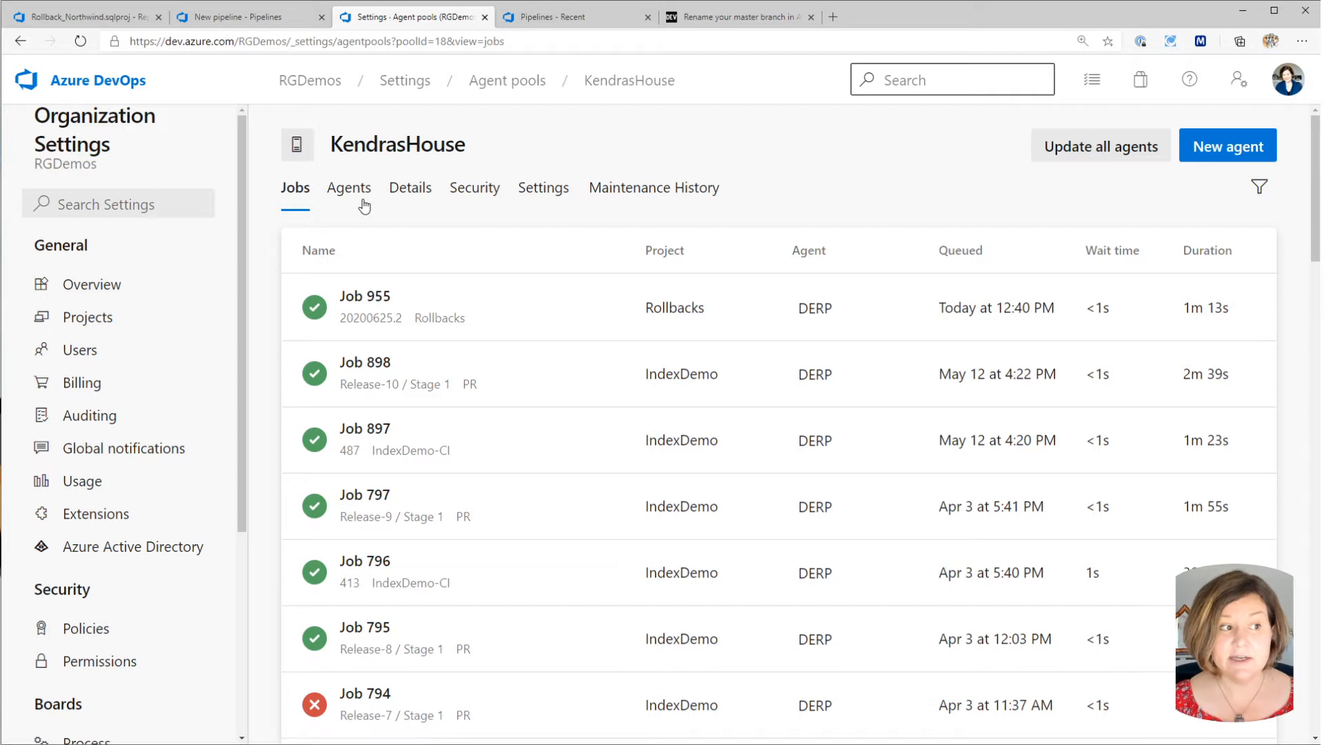
Confirm agent DERP is online and idle in the KendrasHouse pool, then view the pool's settings.
left_click(349, 187)
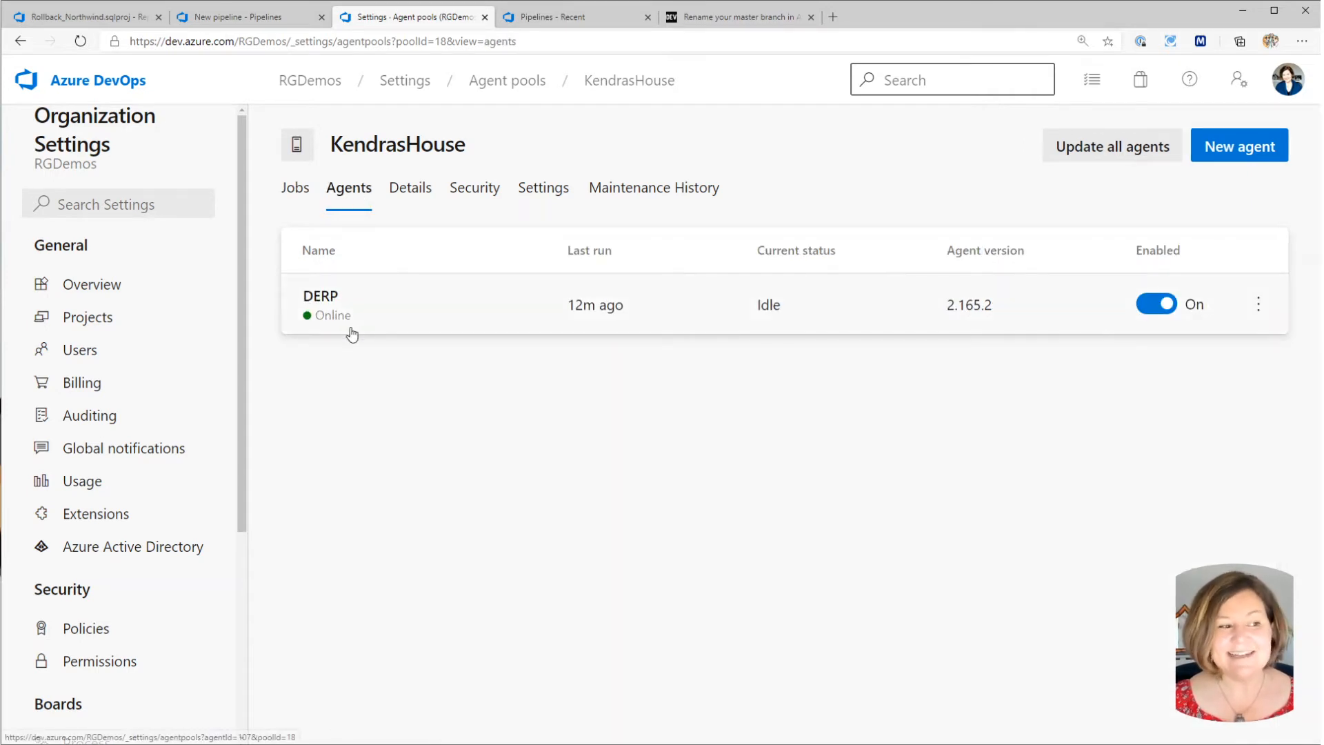
mouse_move(415, 317)
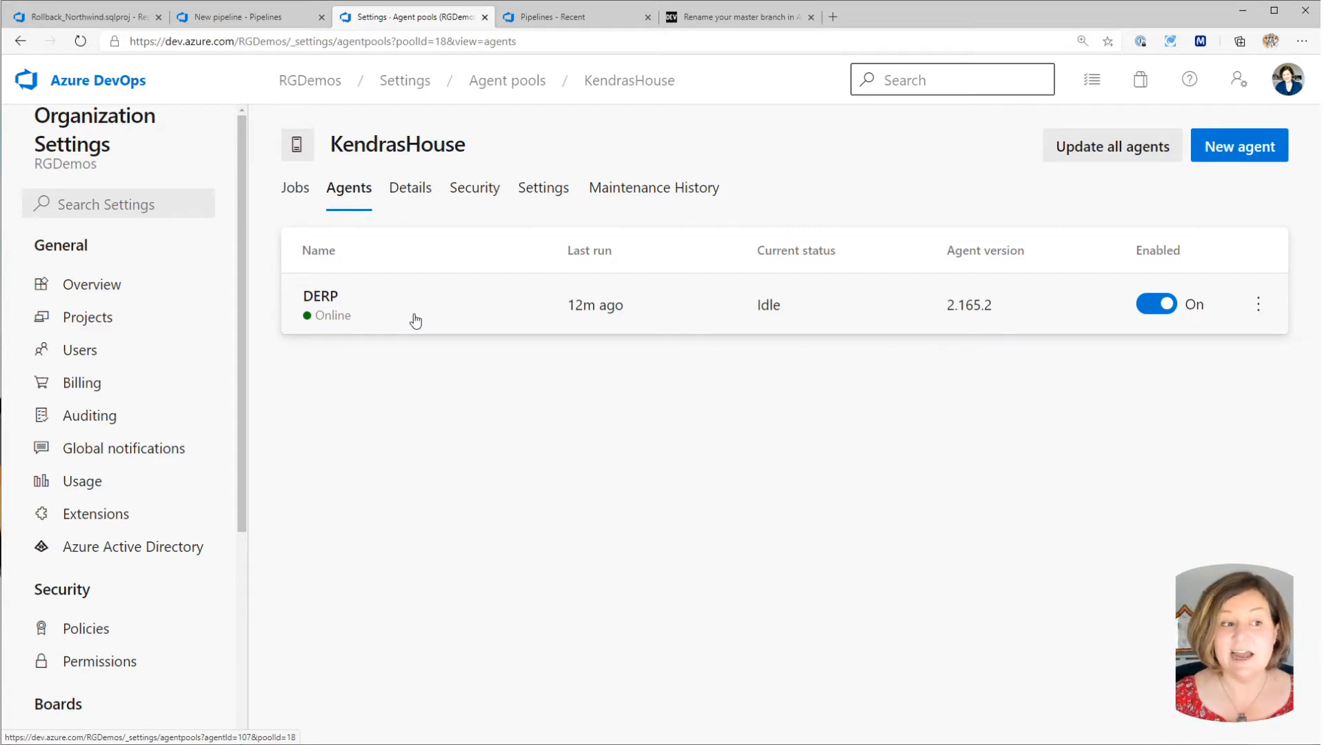
mouse_move(560, 605)
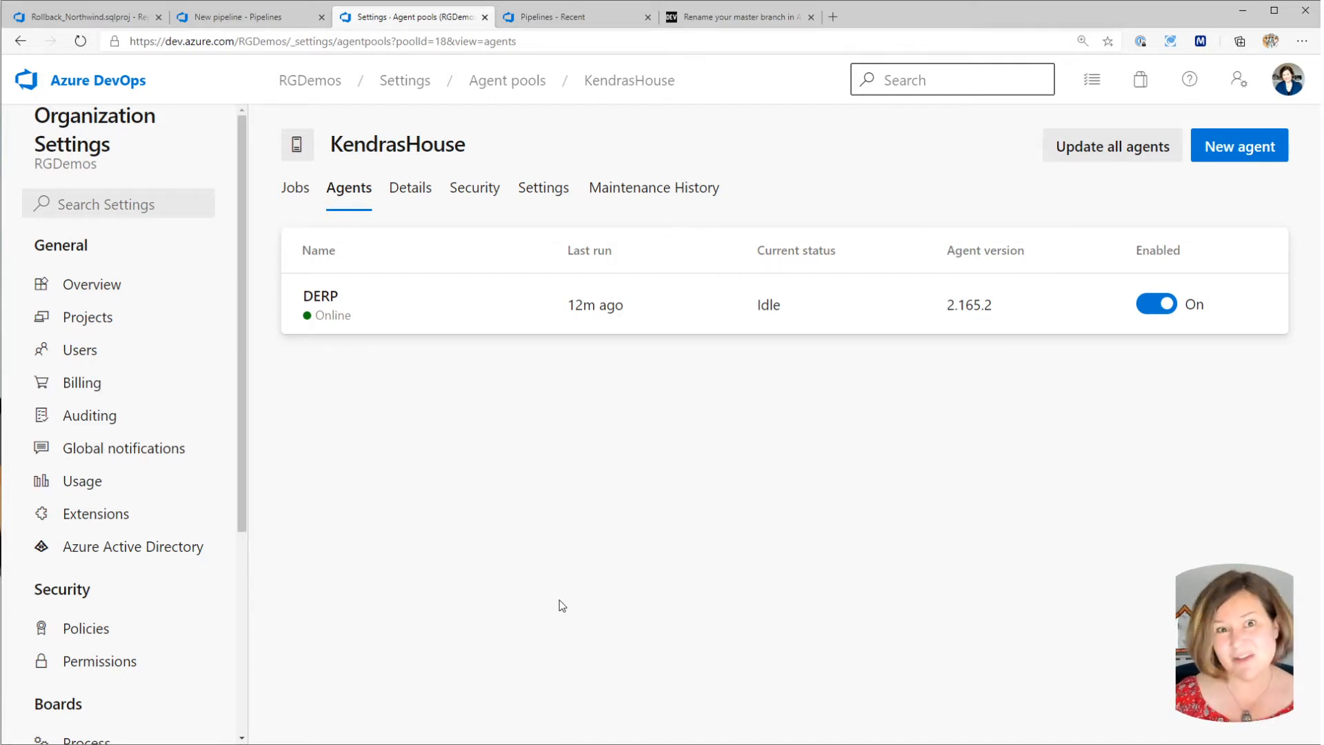
mouse_move(491, 256)
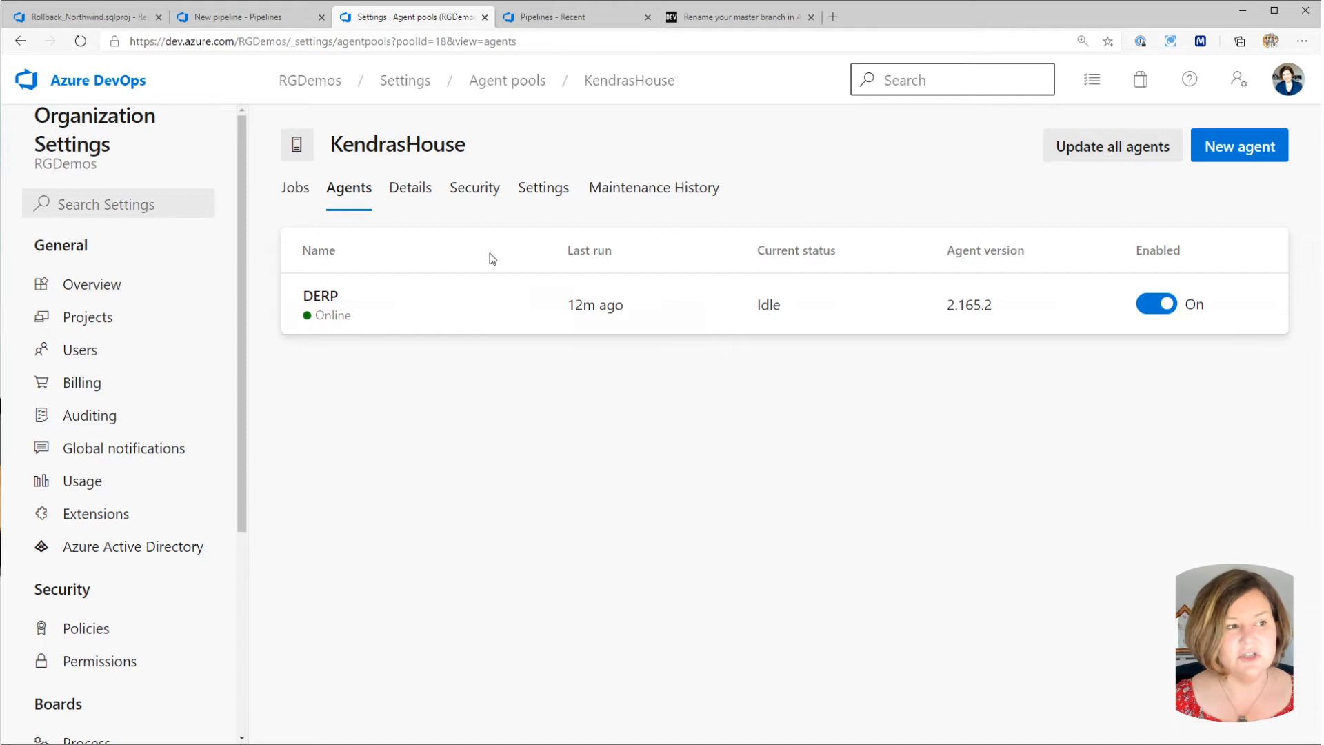
mouse_move(487, 304)
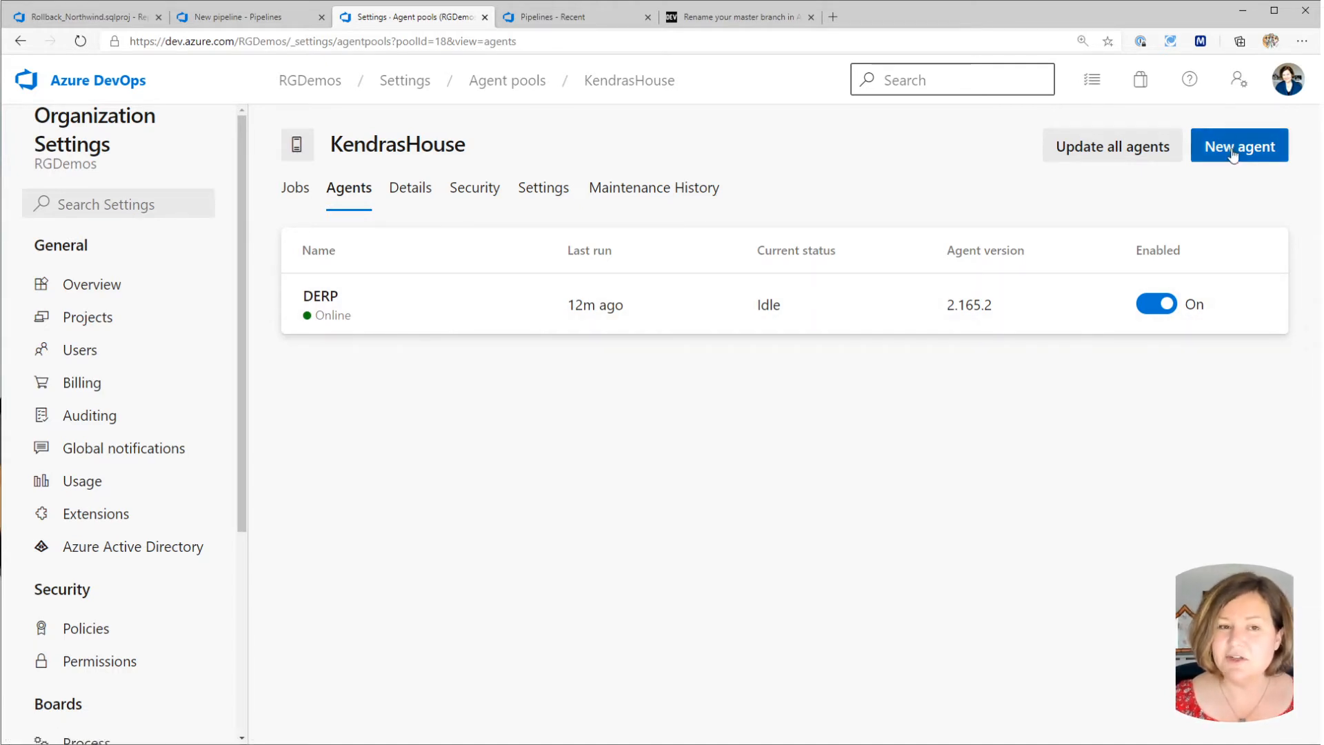
mouse_move(396, 510)
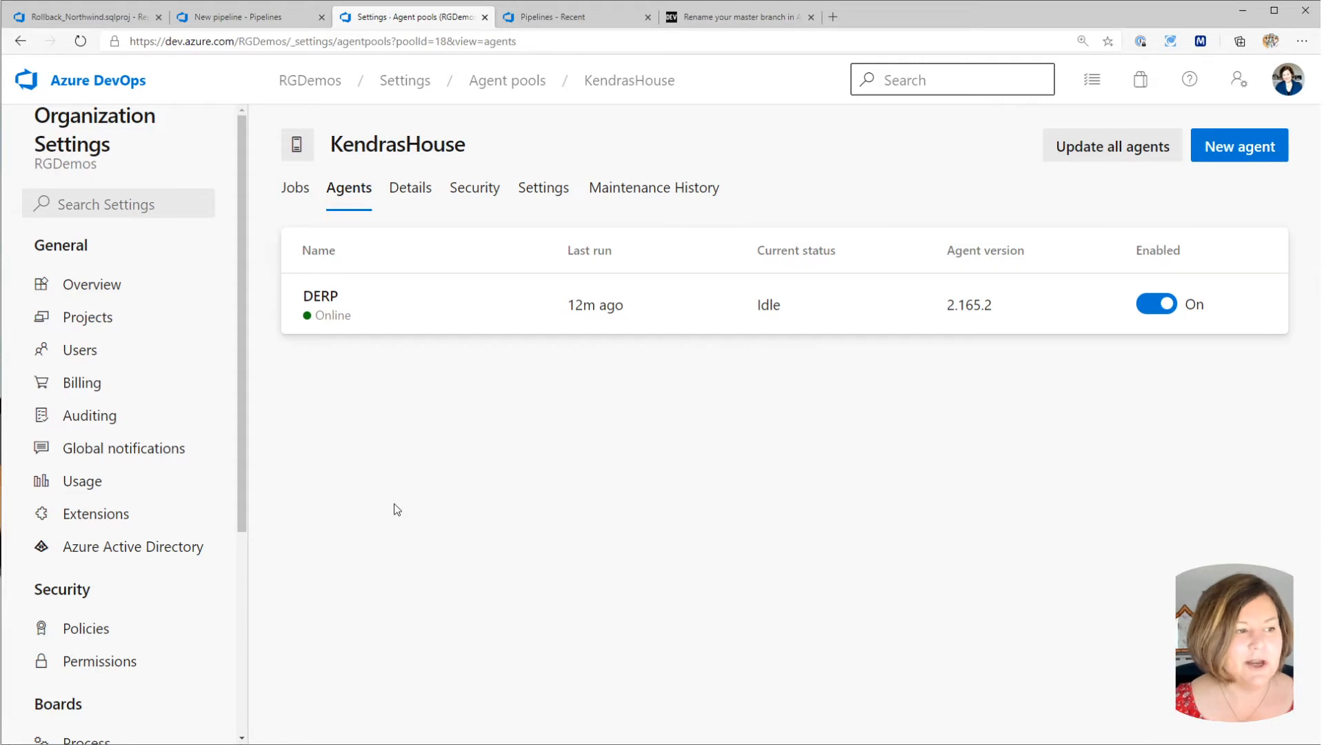
left_click(544, 188)
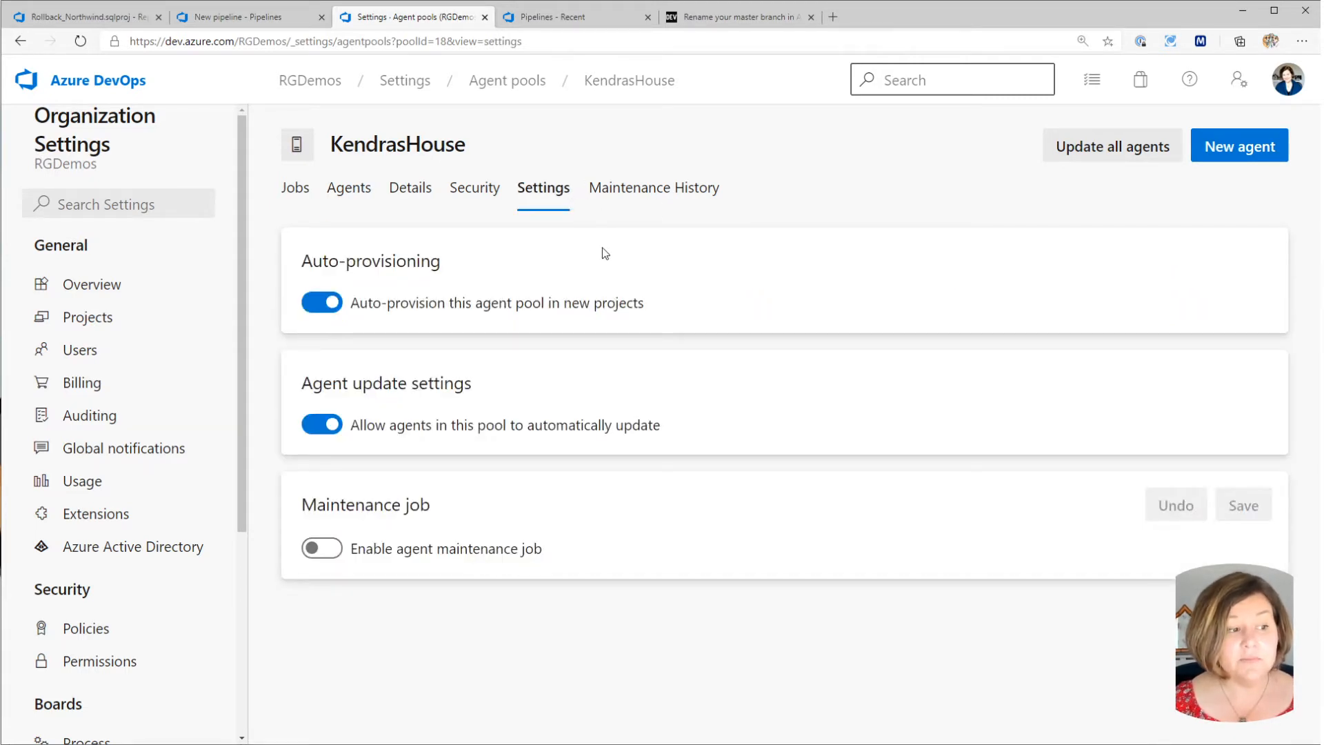
mouse_move(568, 309)
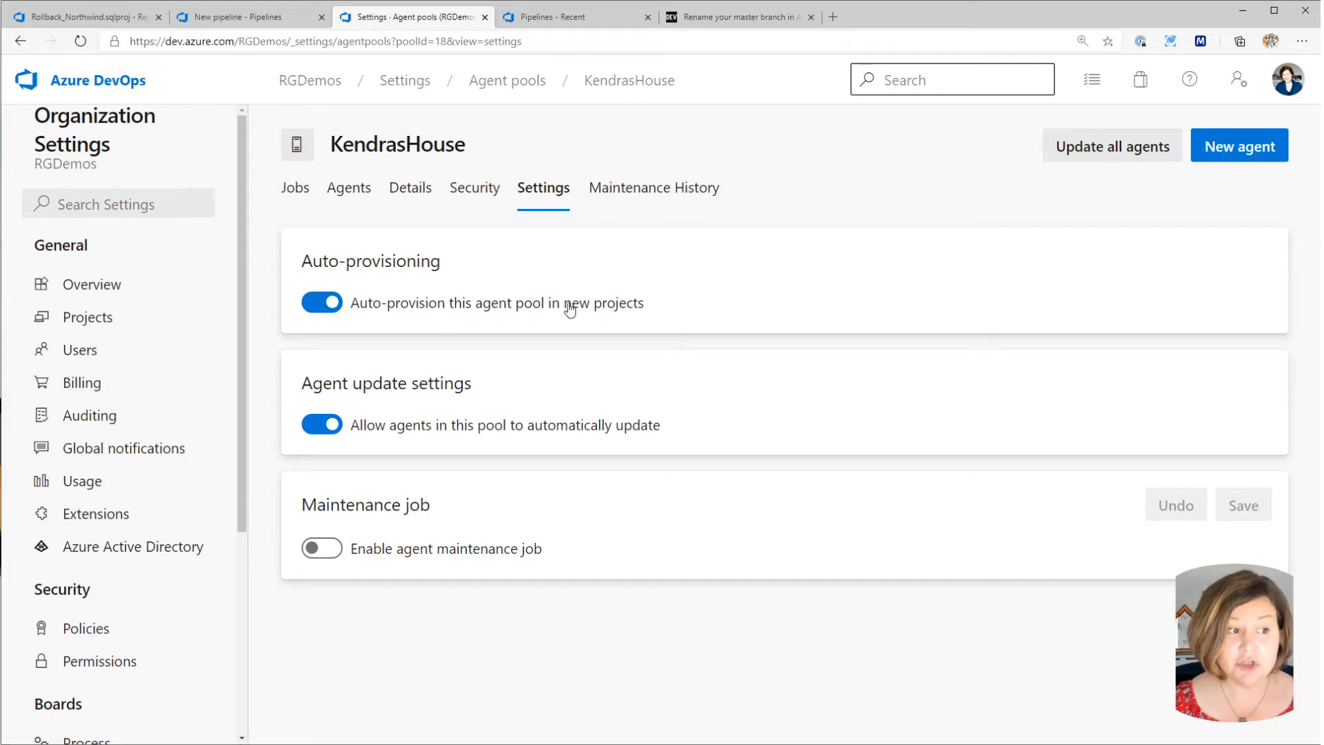
mouse_move(396, 295)
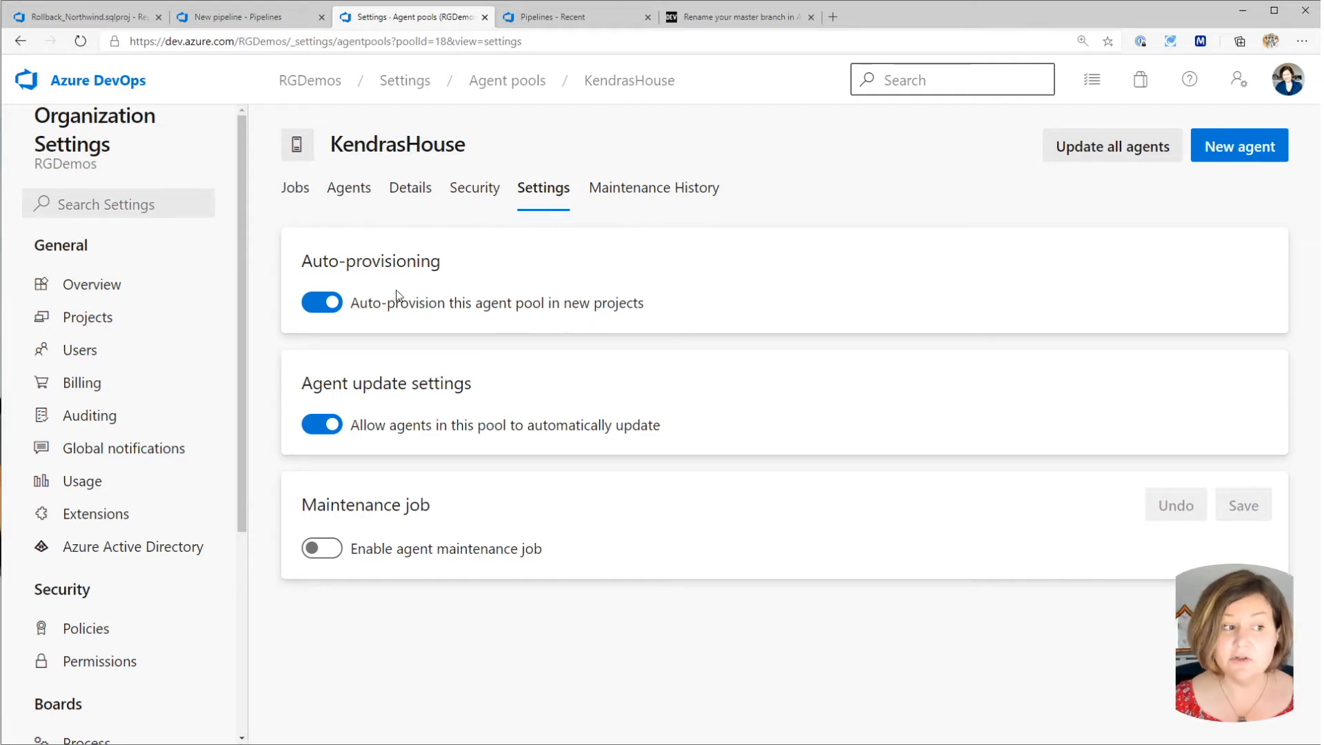
mouse_move(485, 312)
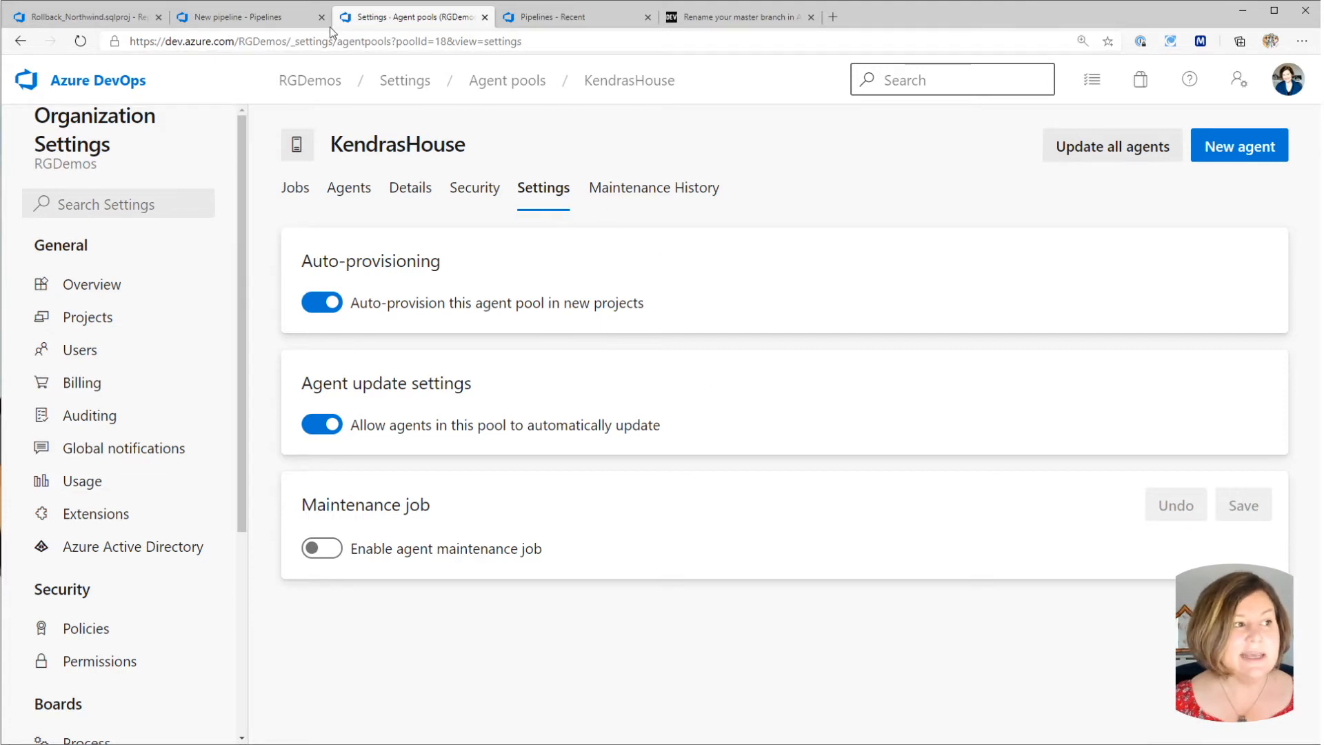
mouse_move(262, 26)
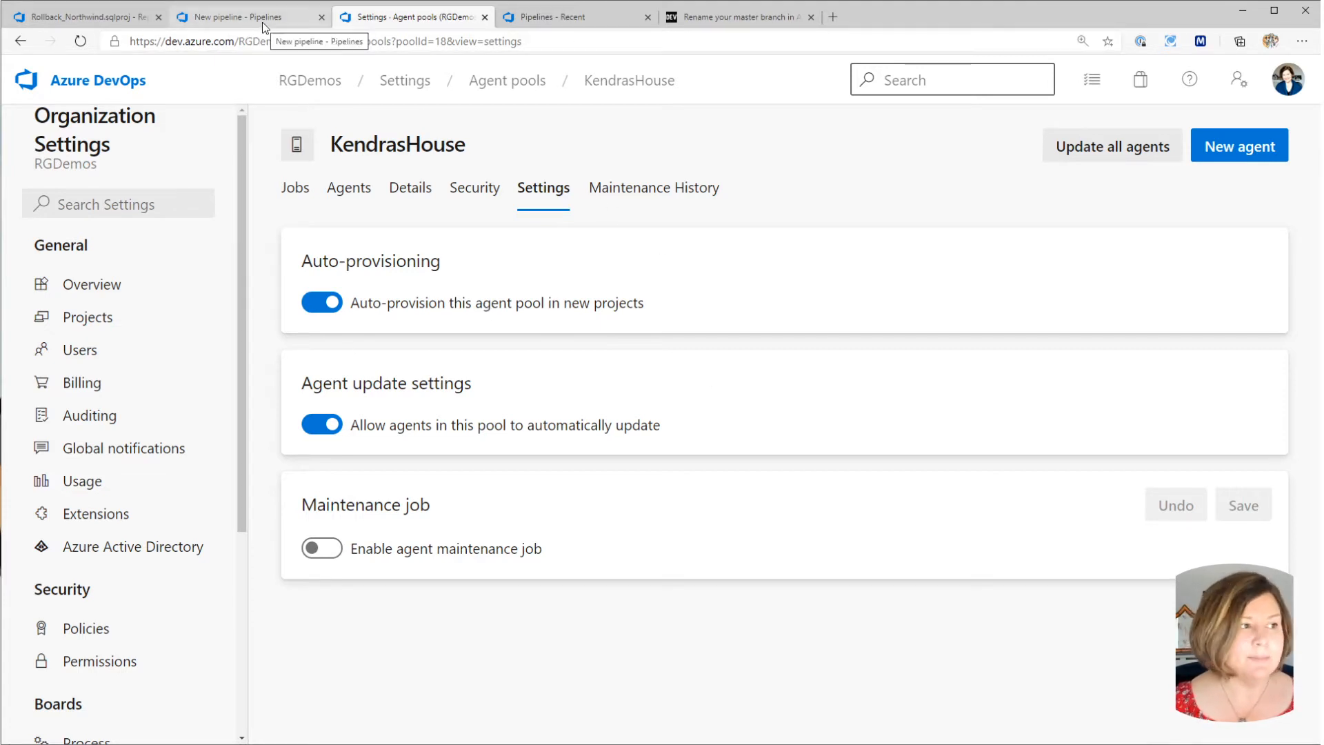
Return to the new pipeline's YAML review from the pool settings.
left_click(248, 17)
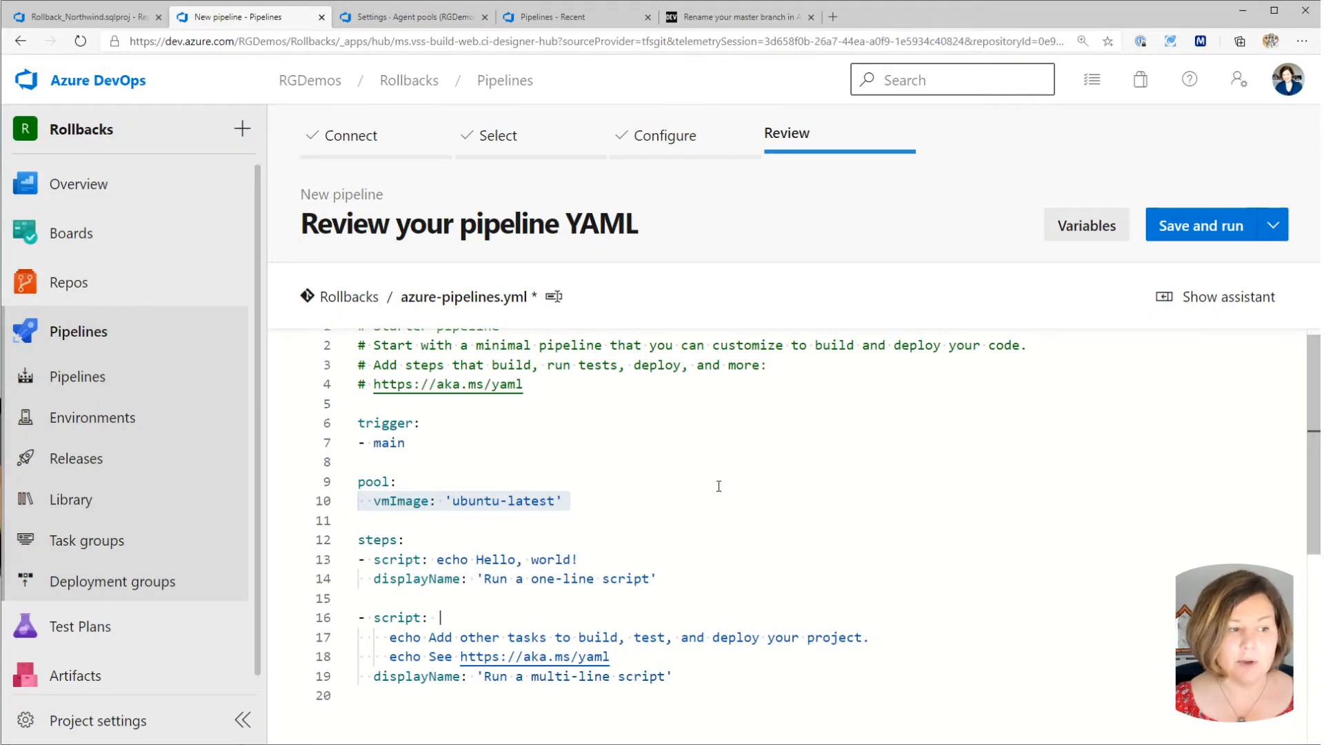
mouse_move(555, 39)
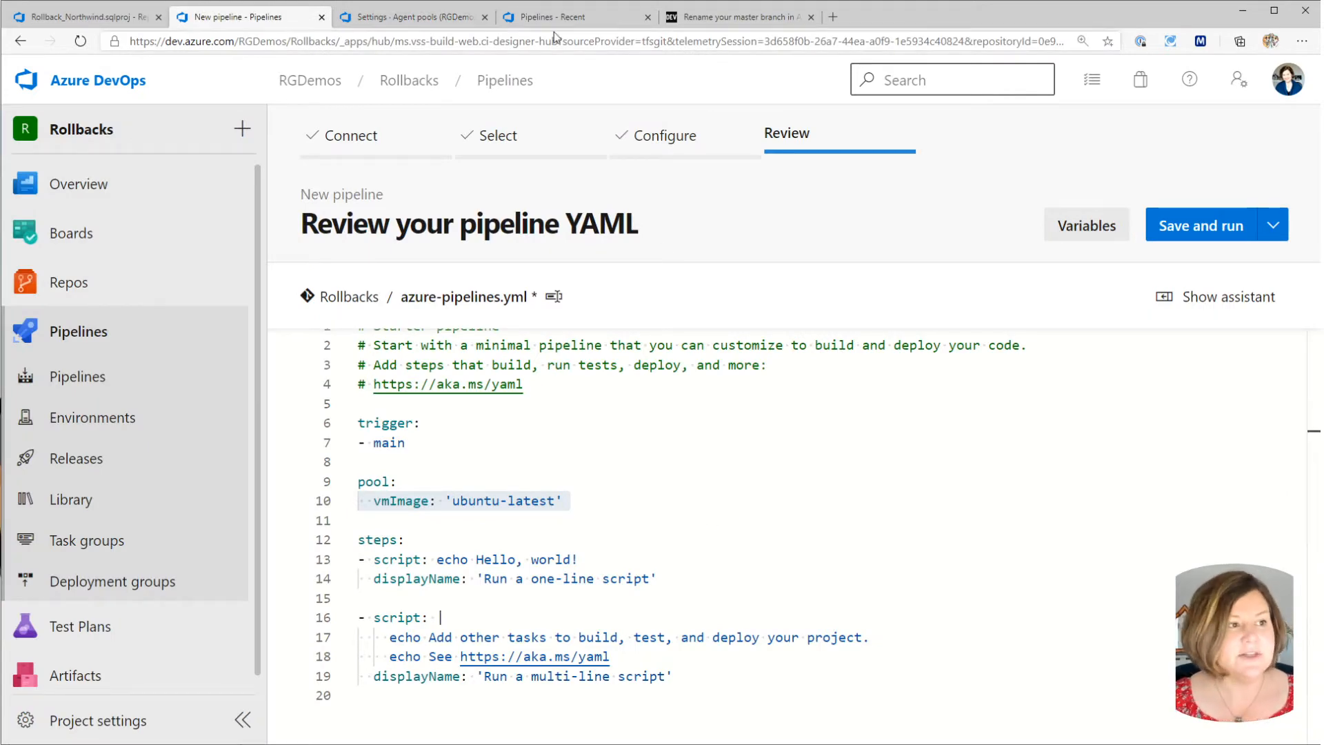
Confirm the pool name and set the pipeline YAML to 'pool: KendrasHouse'.
left_click(419, 16)
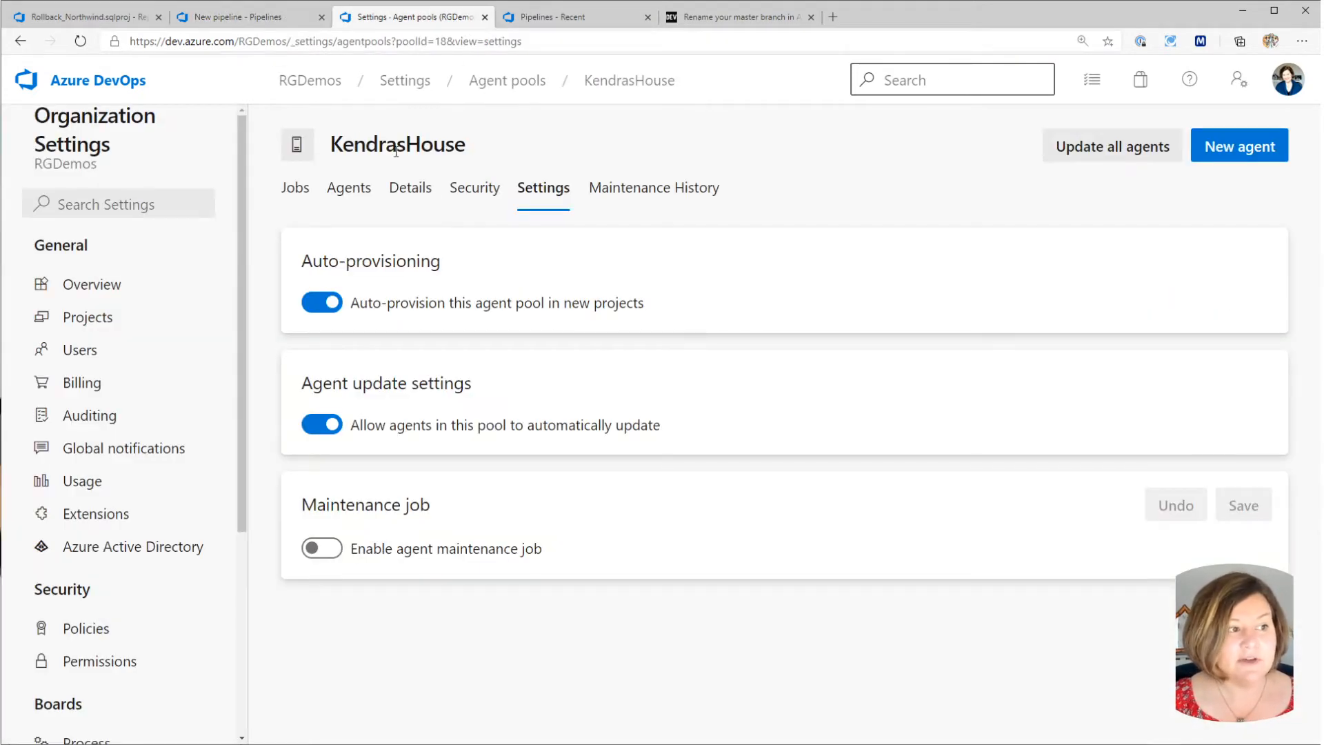
left_click(243, 16)
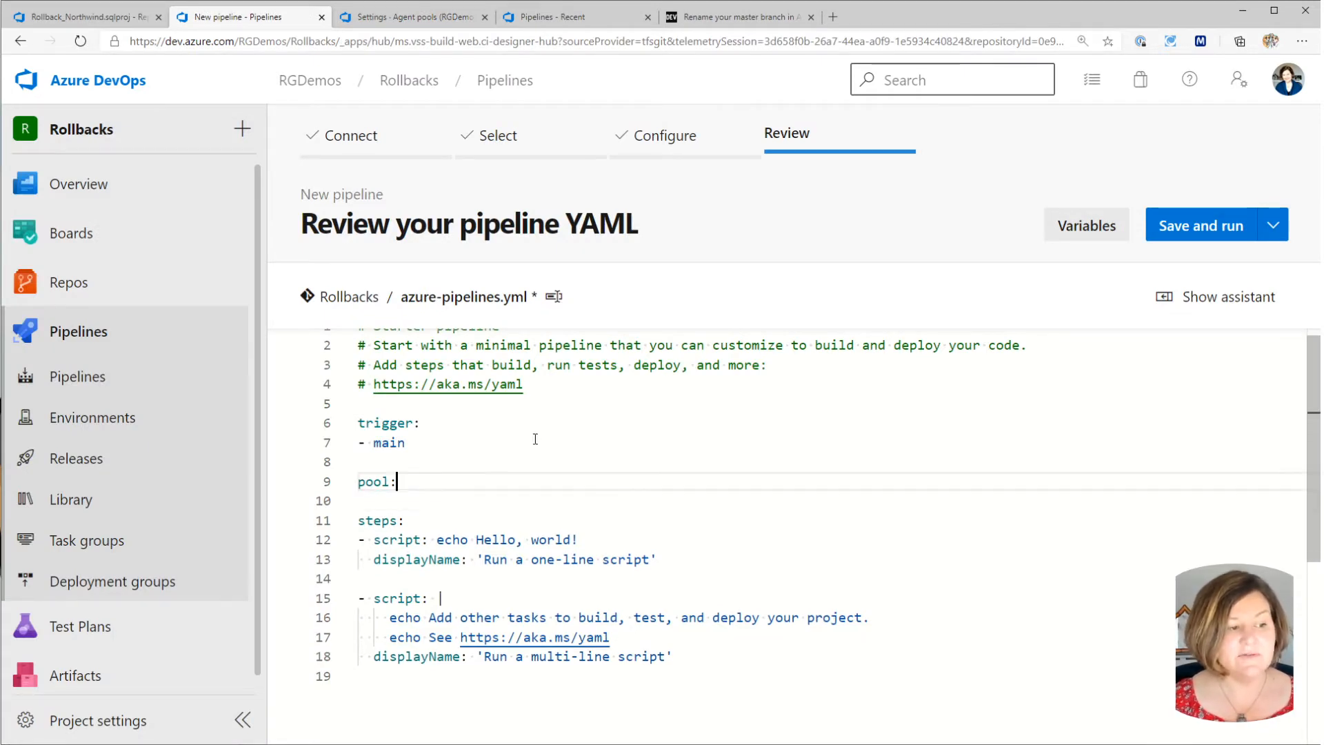
type("KendrasH")
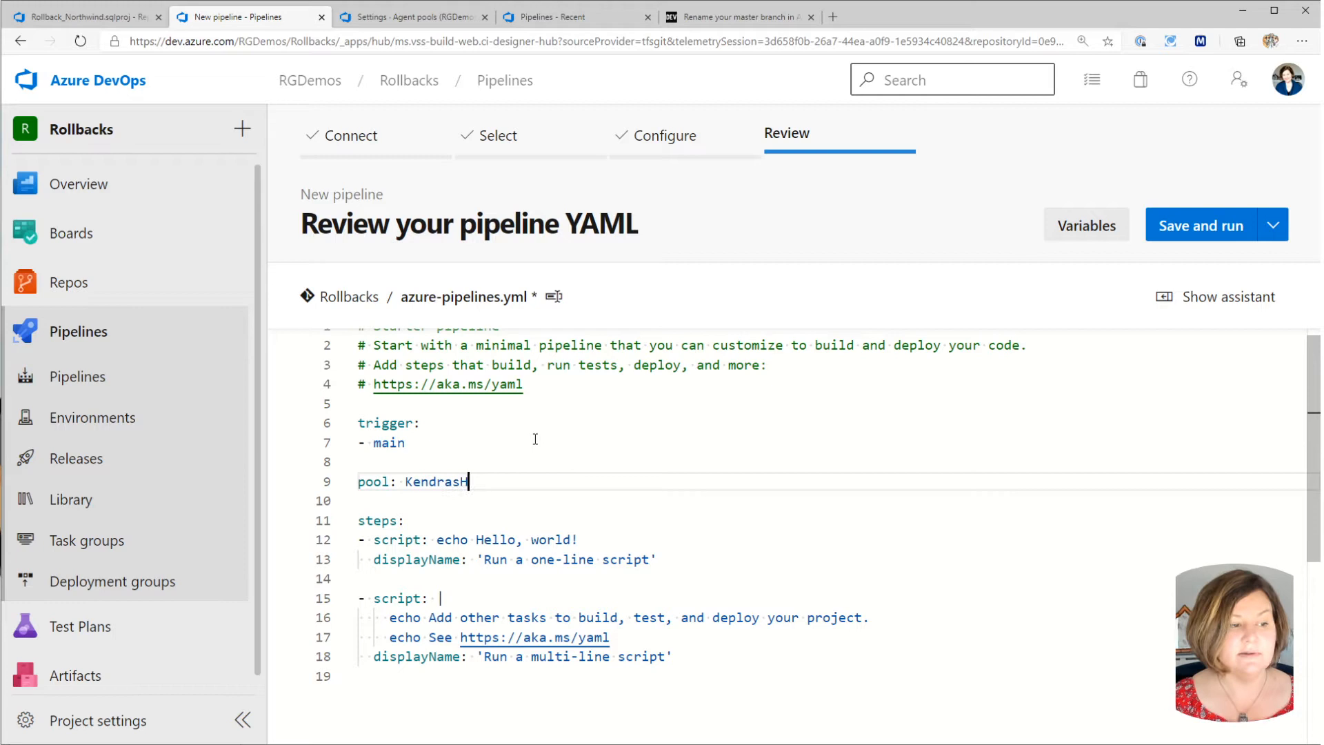
type("ouse")
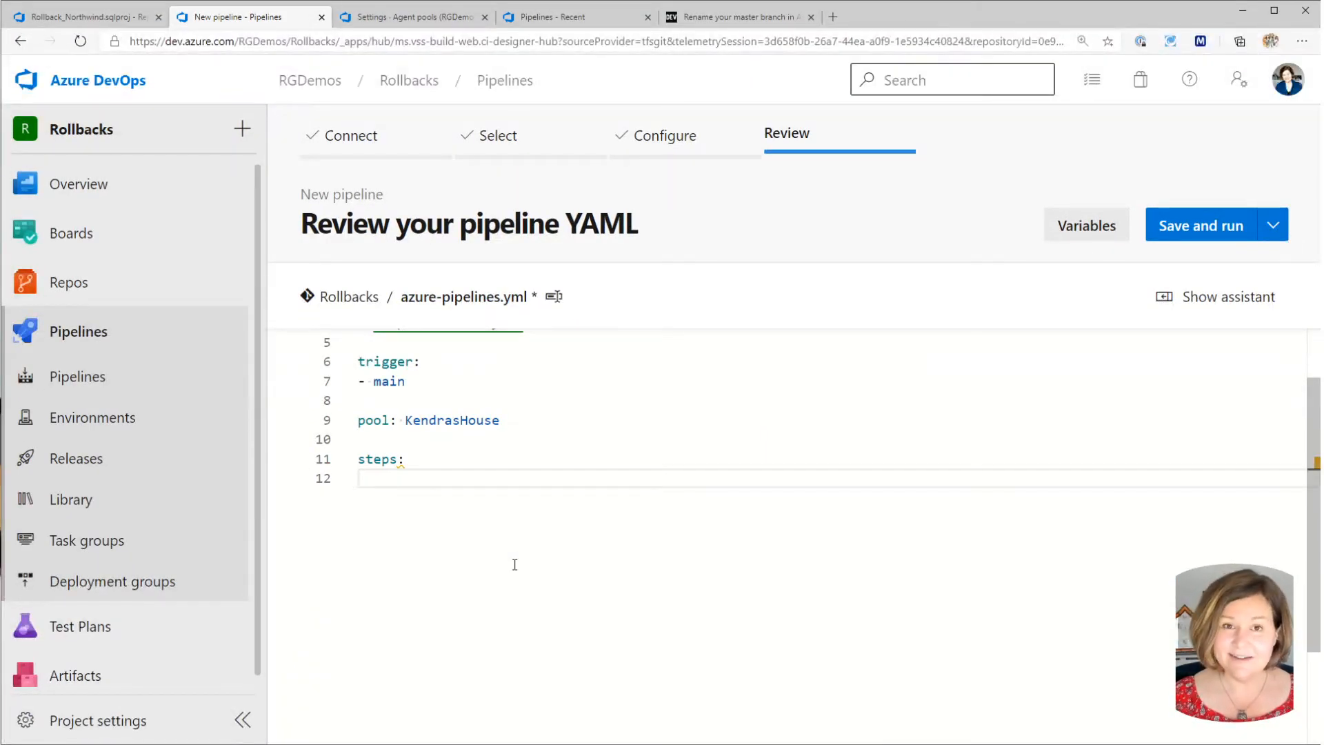
mouse_move(1132, 348)
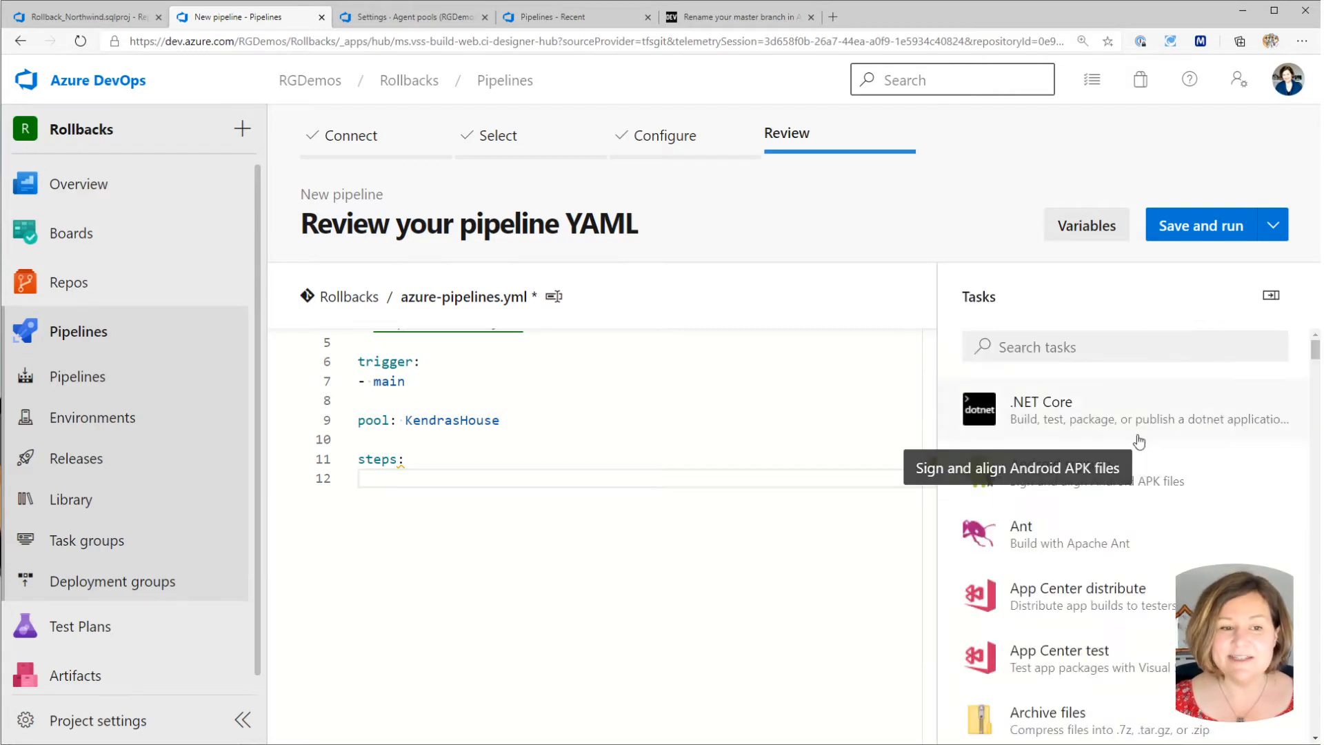
Find 'redgate' in the task assistant and add the SQL Change Automation: Build task.
left_click(1125, 346)
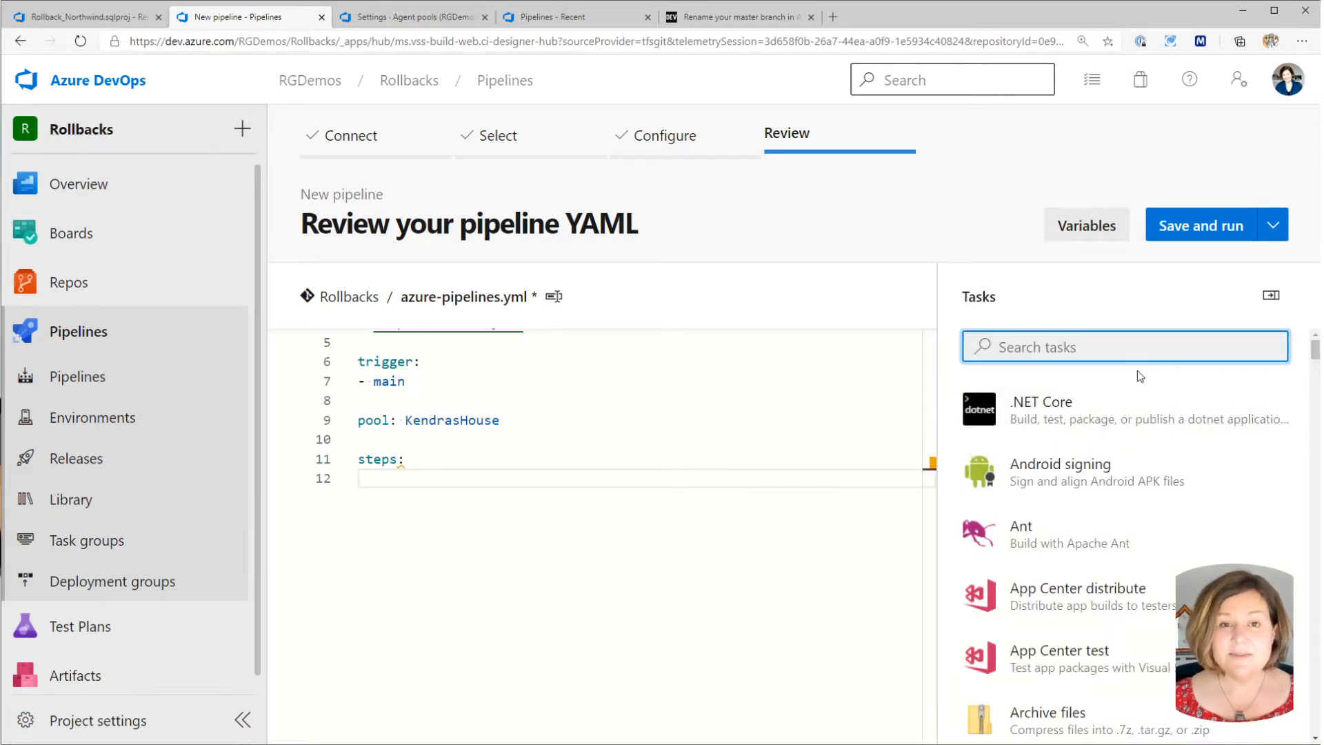
type("redgate")
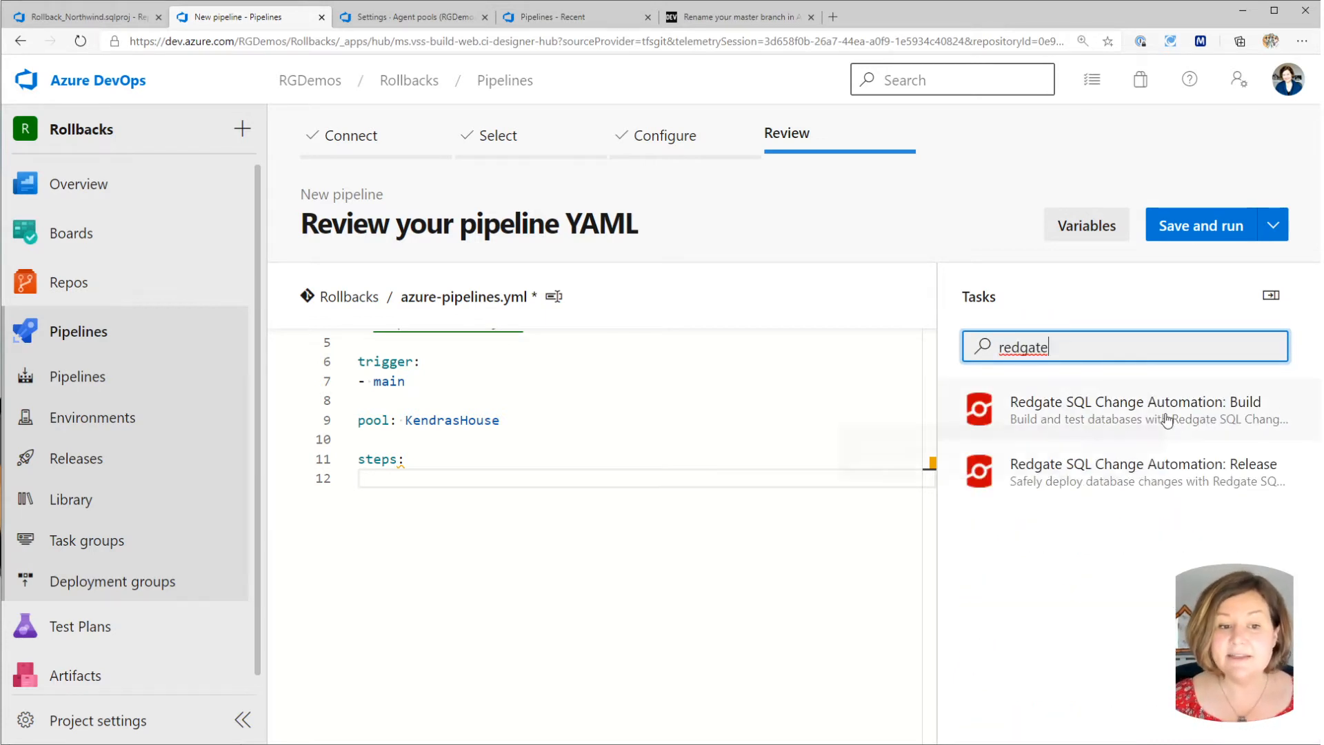
mouse_move(1199, 424)
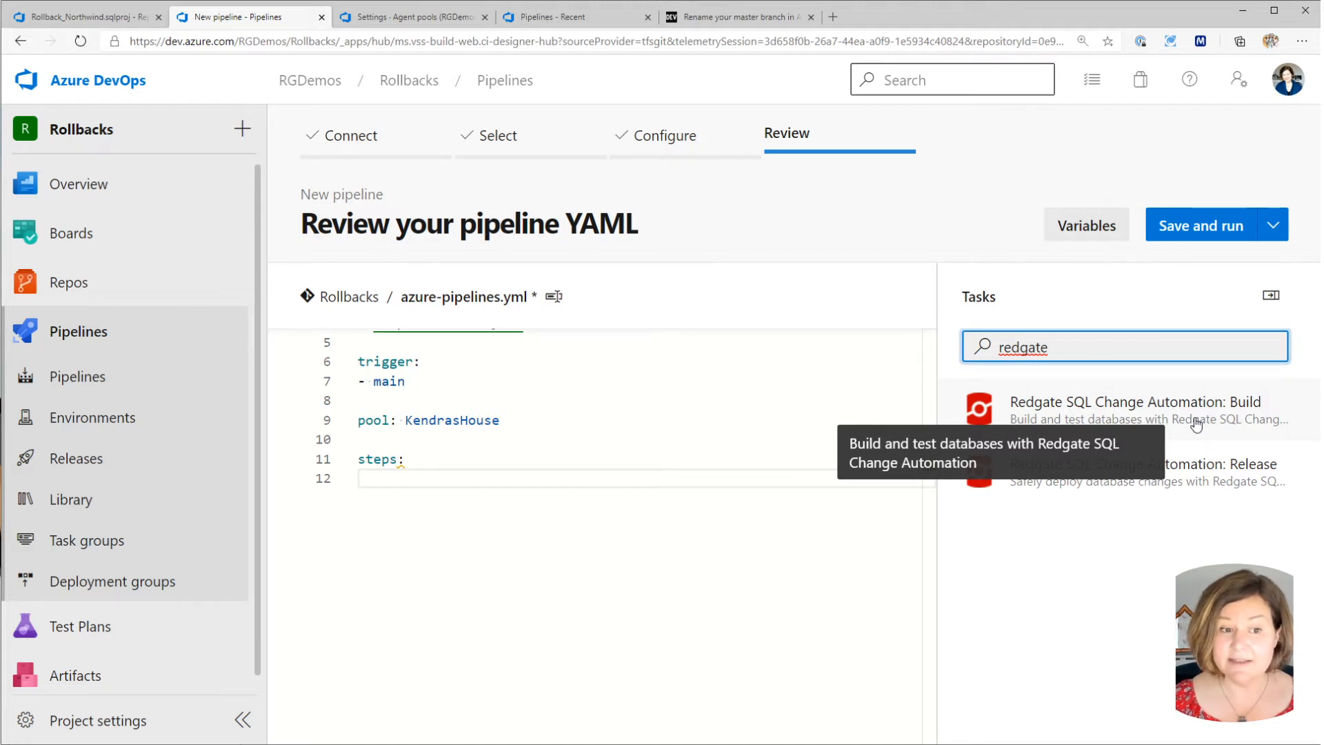
mouse_move(1045, 371)
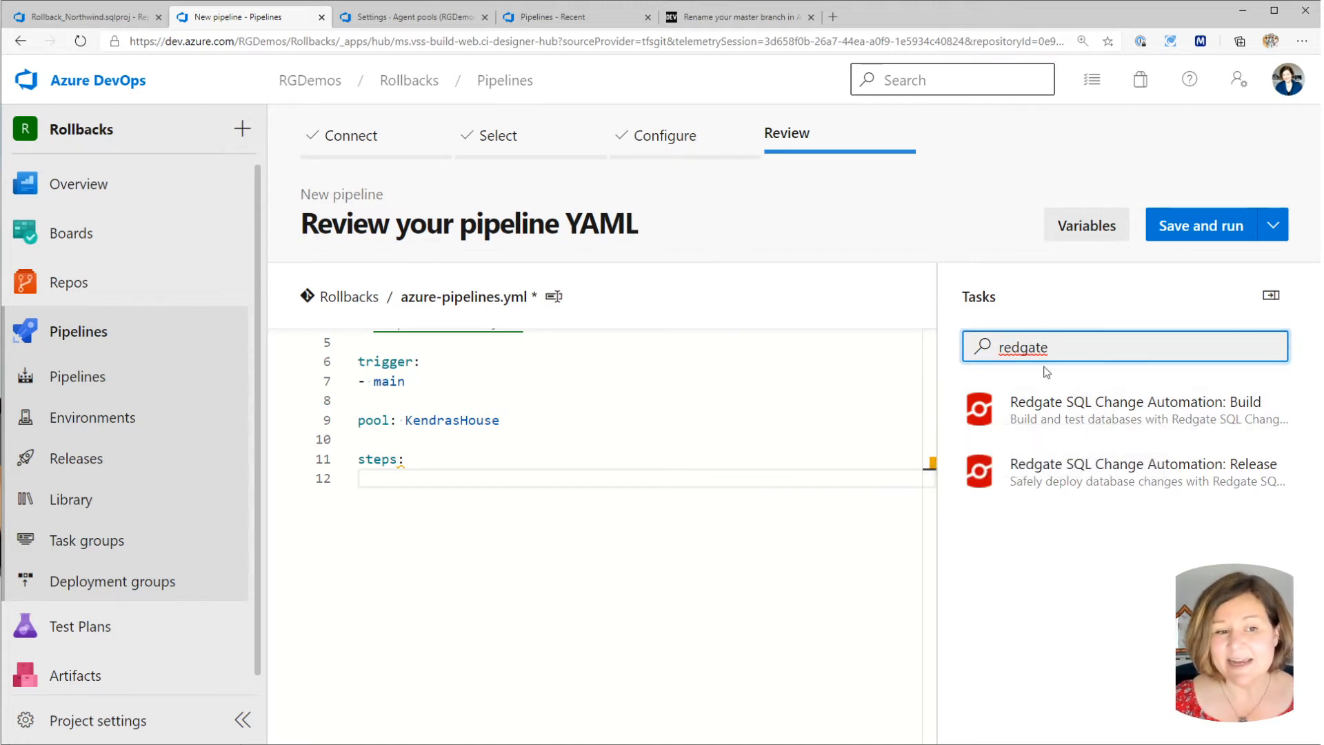
left_click(1133, 408)
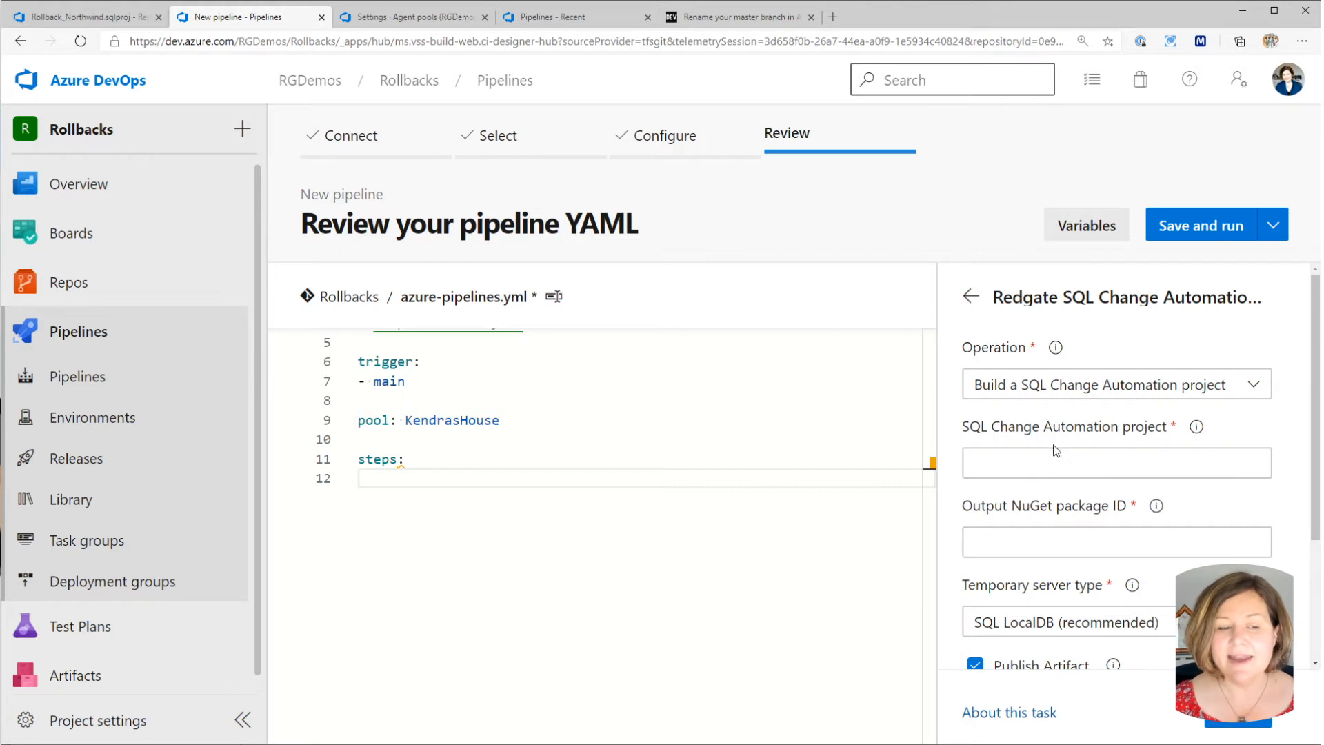
mouse_move(1196, 316)
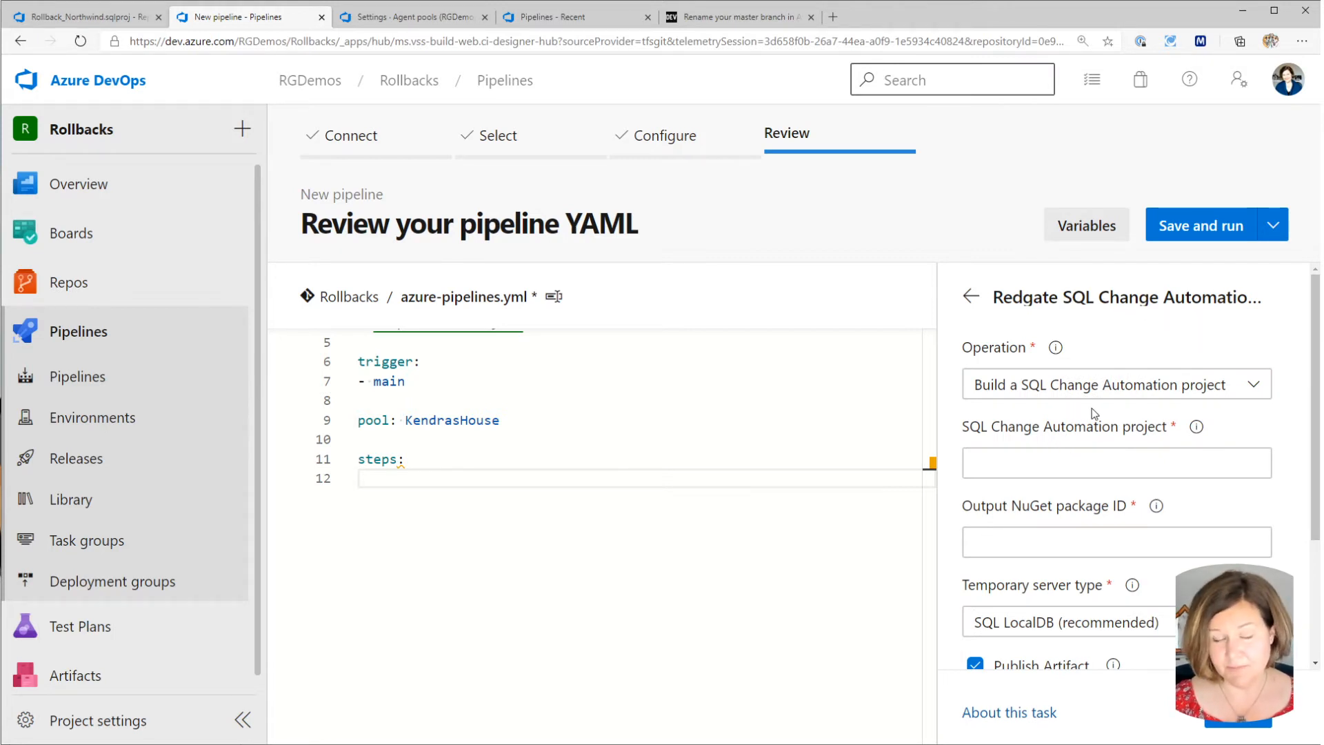
mouse_move(1095, 398)
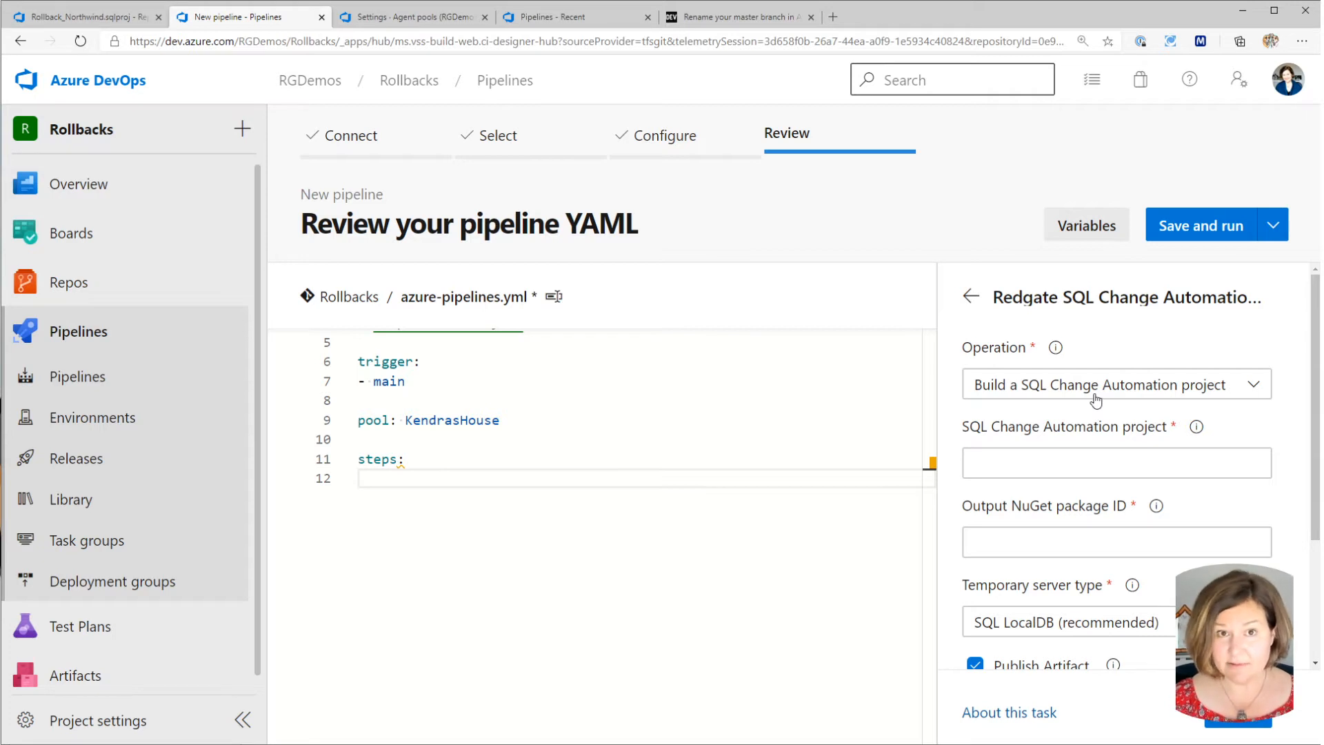
Keep the Build operation and enter Rollback_Northwind.sqlproj as the project path.
left_click(1118, 384)
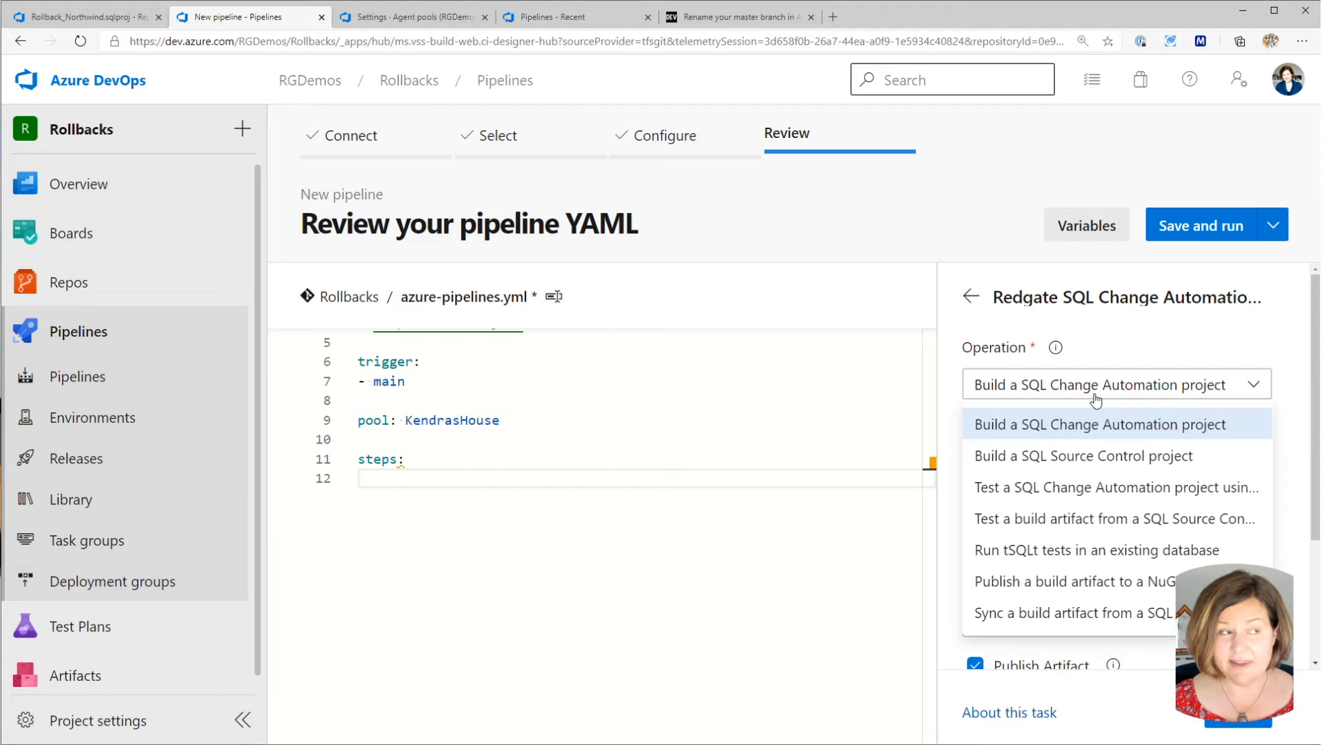
mouse_move(1068, 460)
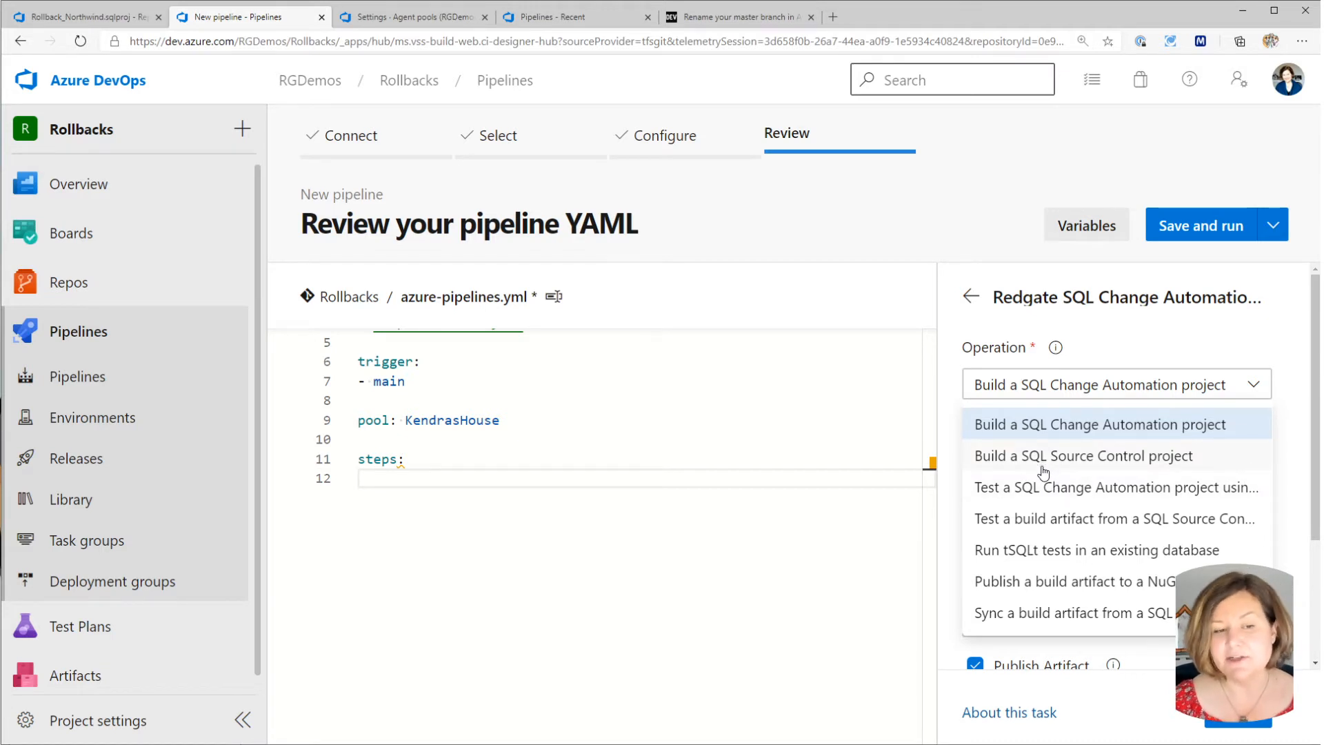
mouse_move(1039, 466)
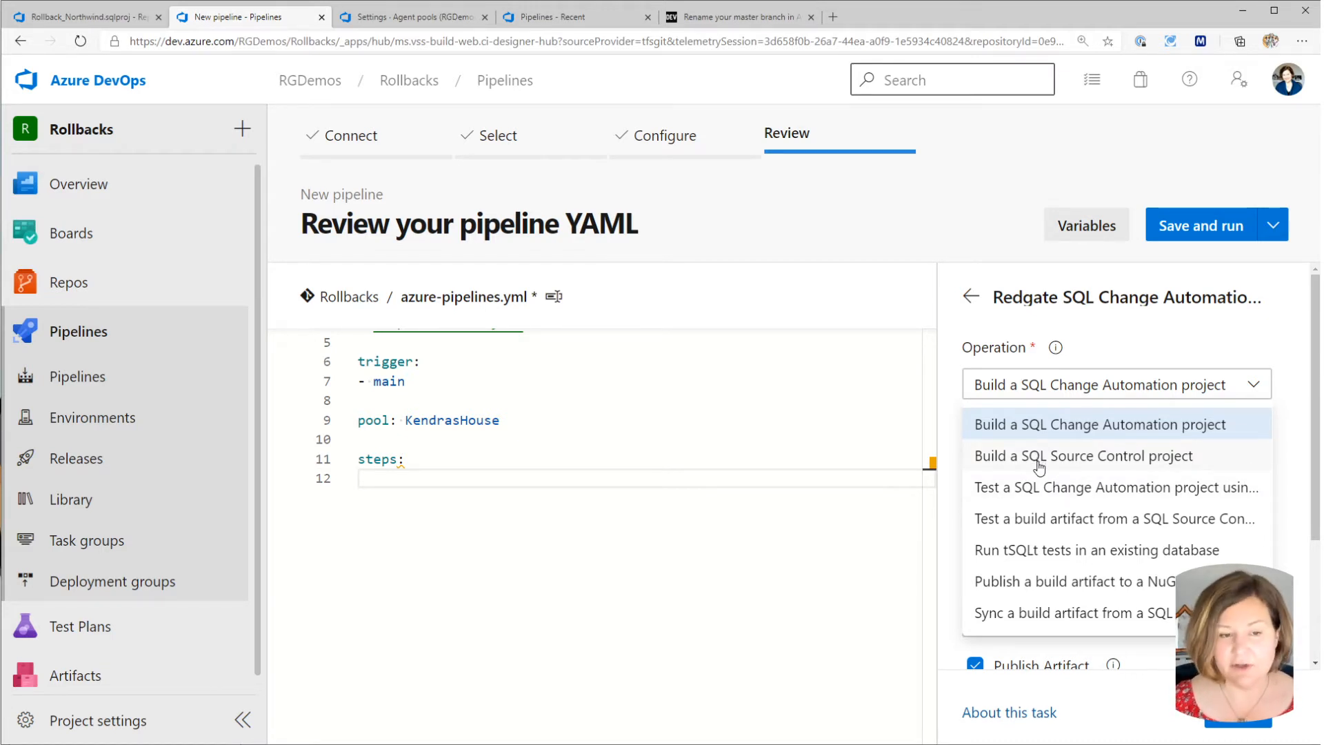
left_click(1100, 425)
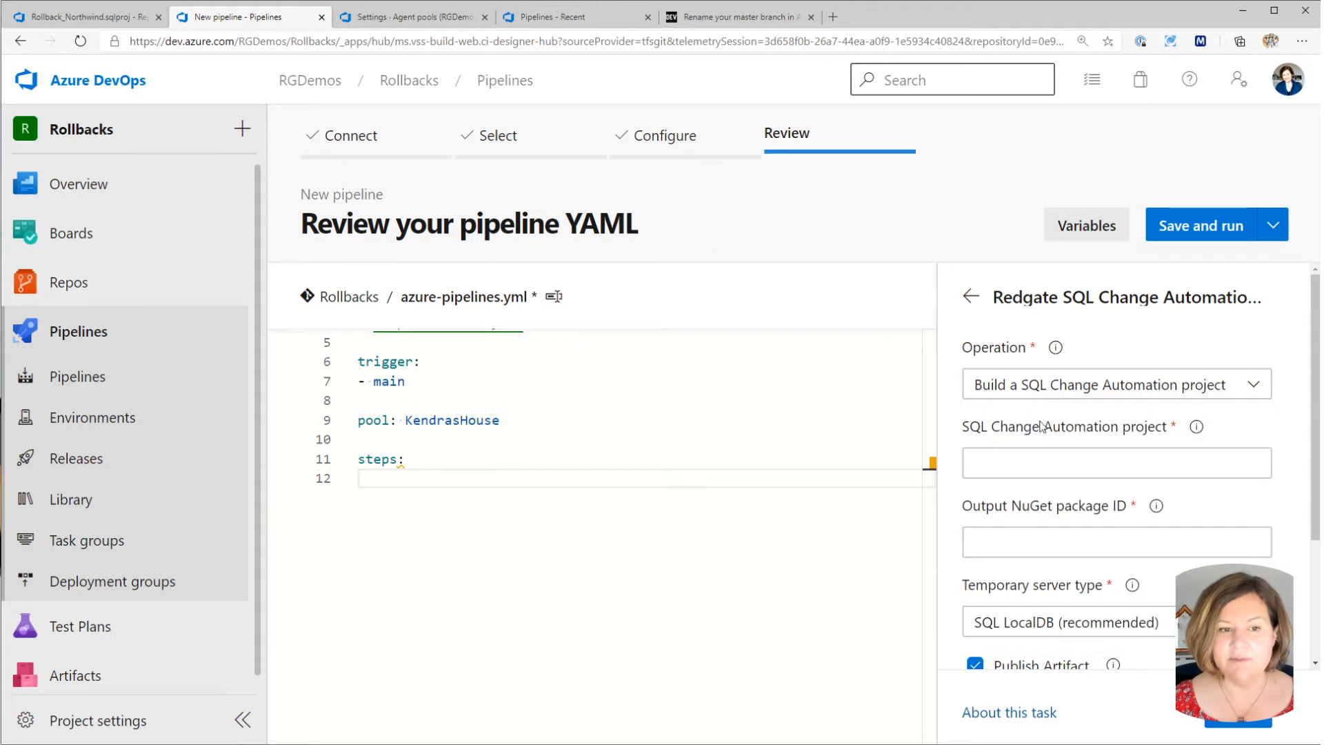
left_click(1117, 464)
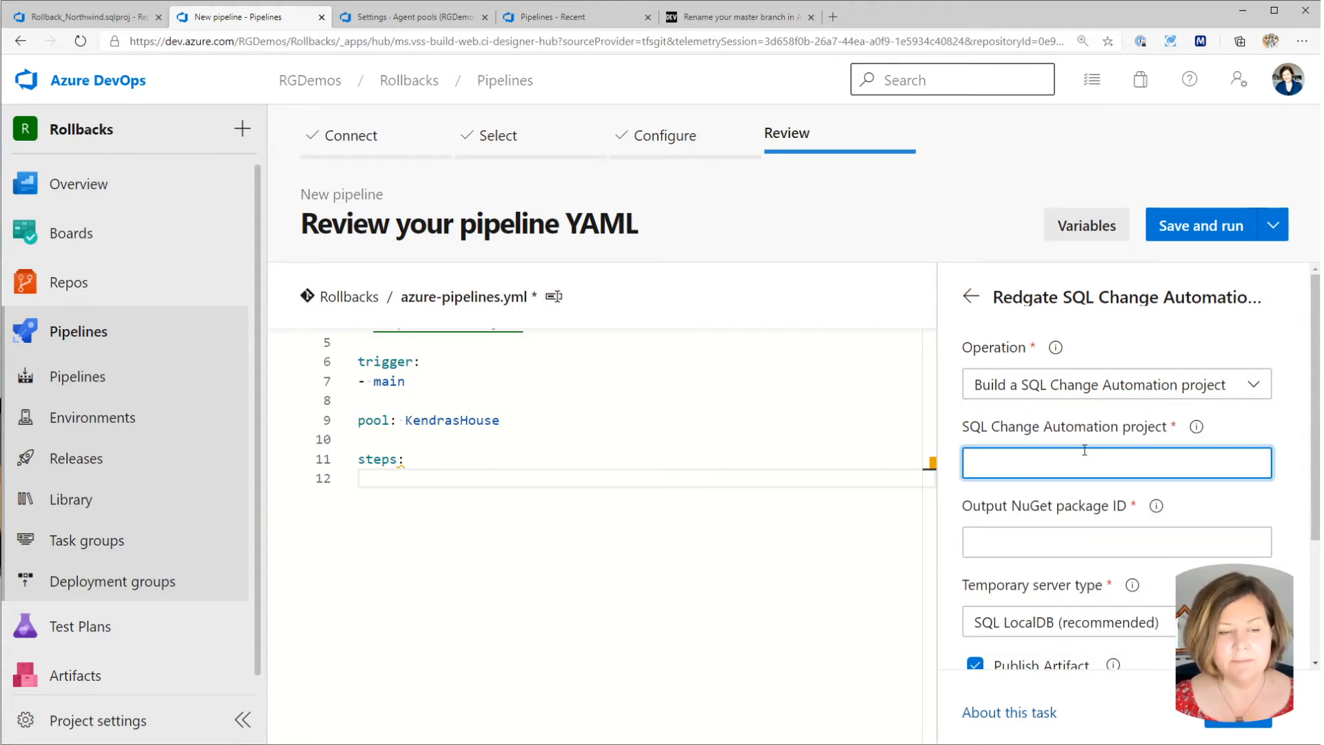
type("Rollback_Northwind.sqlproj/Rollback_Northw")
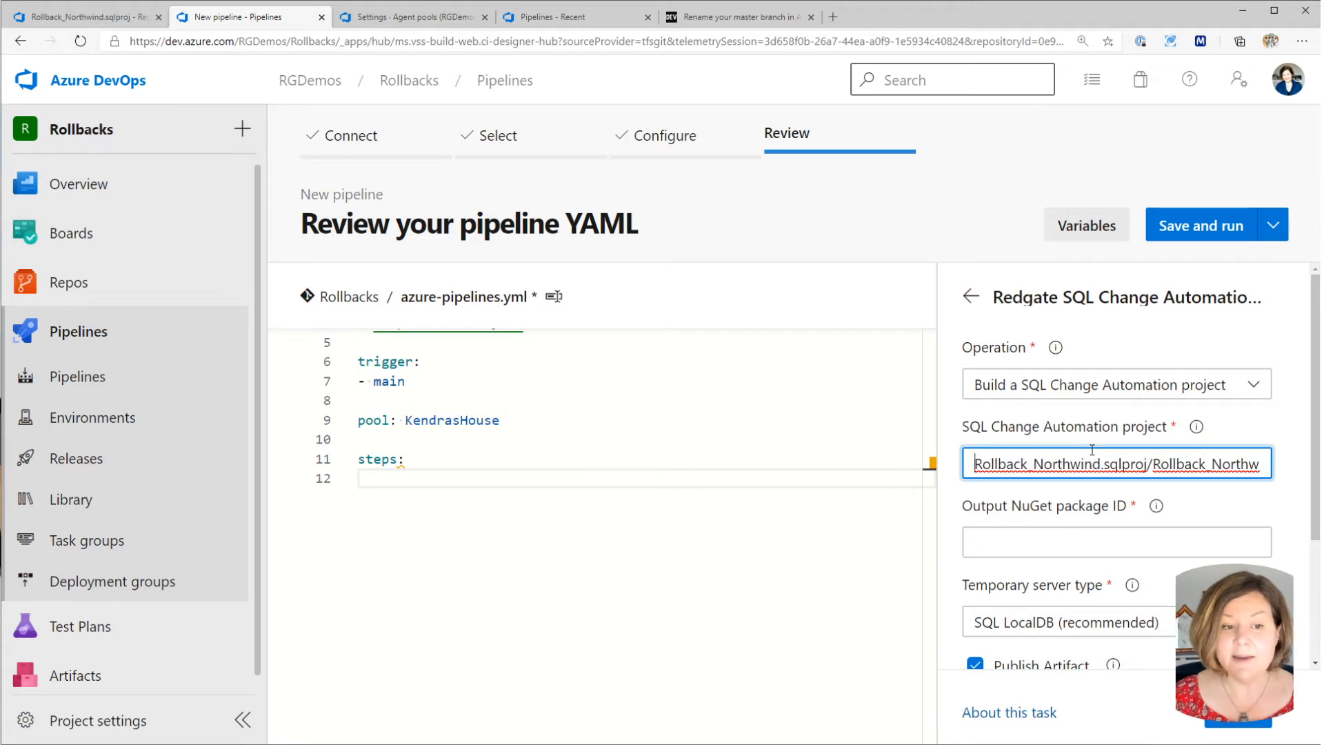
double_click(1122, 463)
type("Rollback_Northwind/")
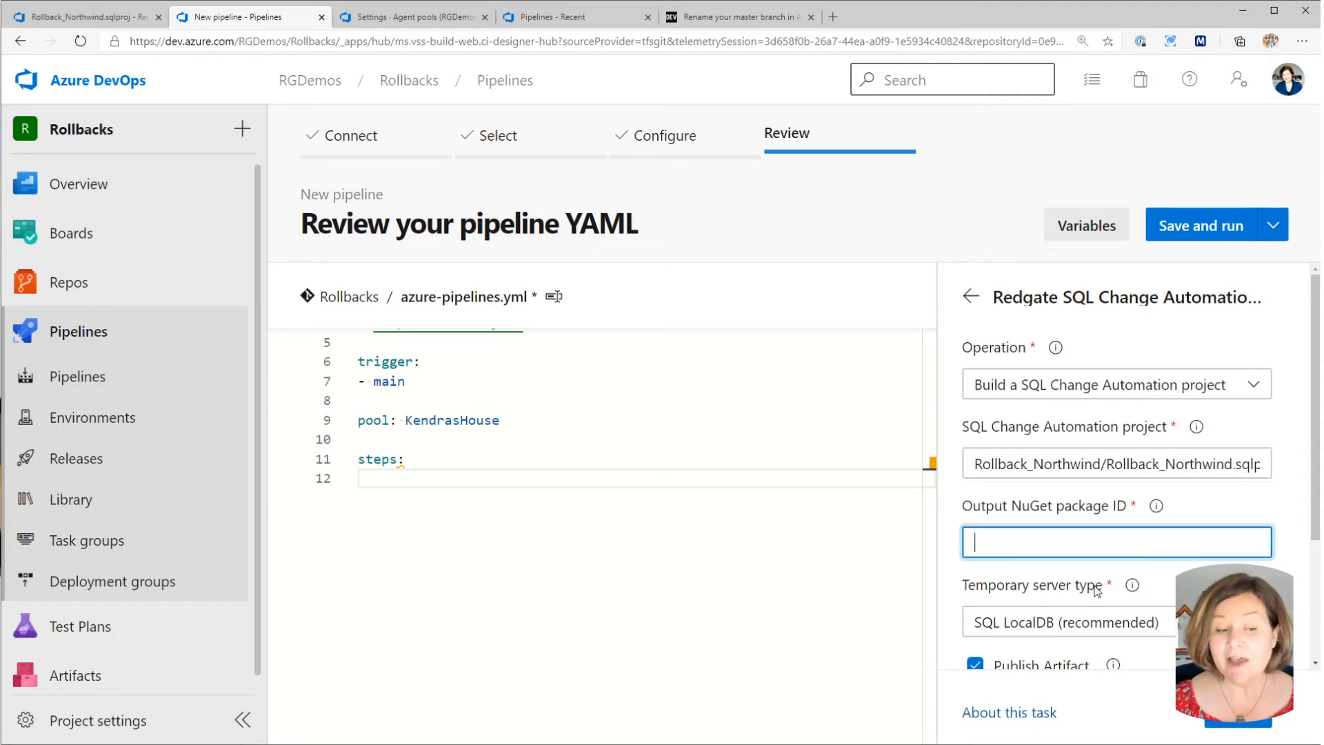
Set Output NuGet package ID to RN and temporary server type SQL Server named DERP.
scroll("down", 3)
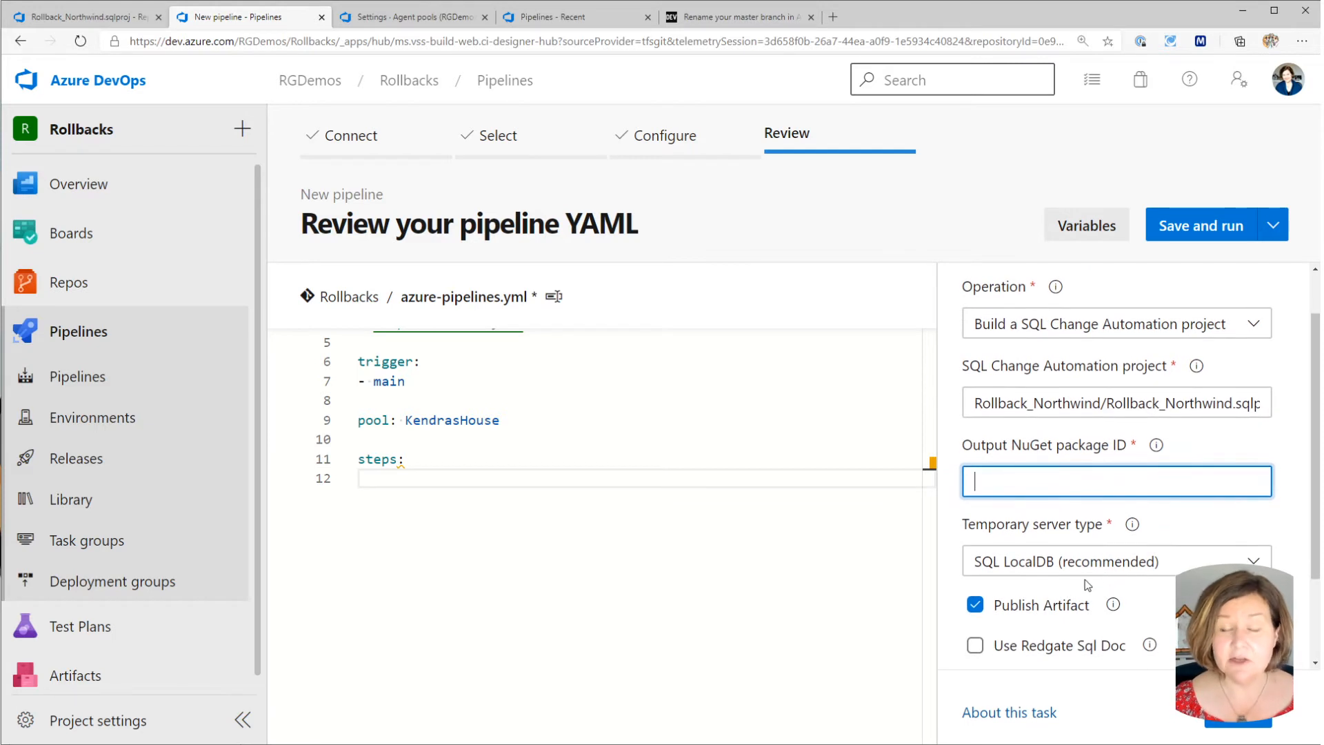
type("RN")
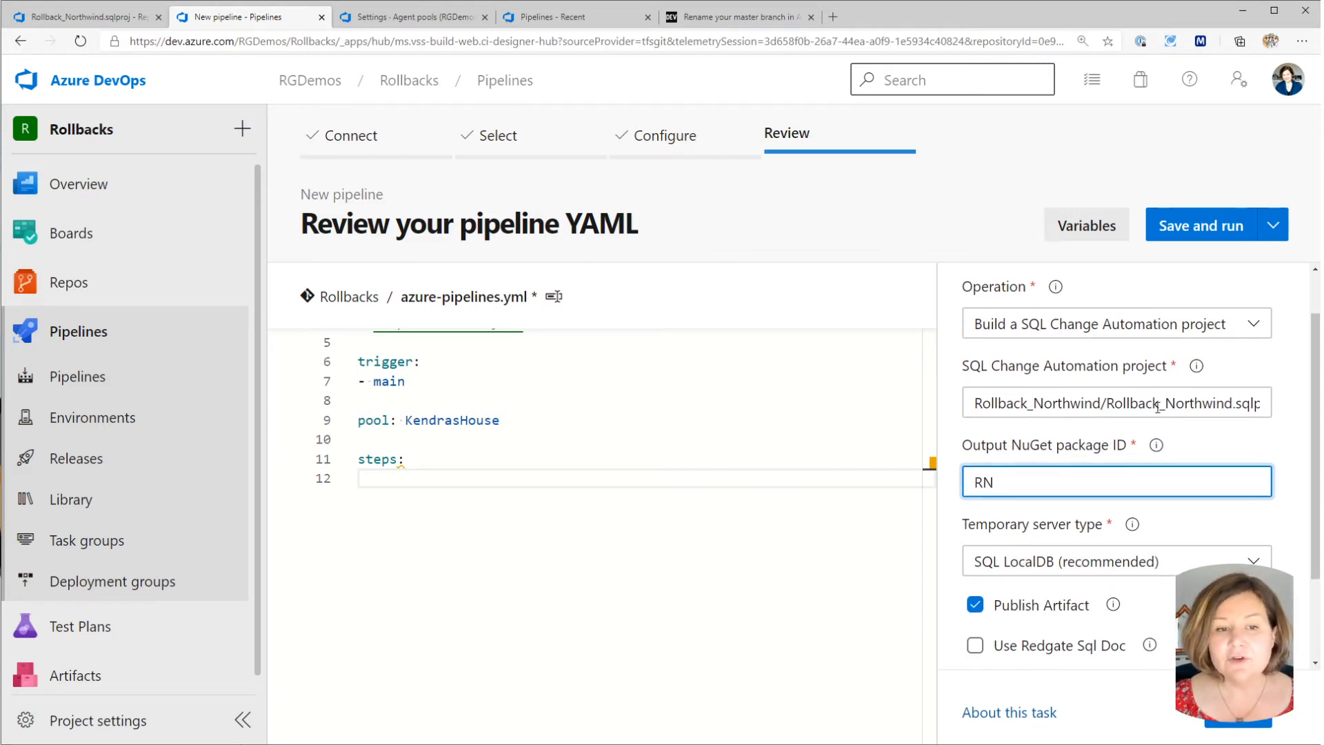
mouse_move(1196, 367)
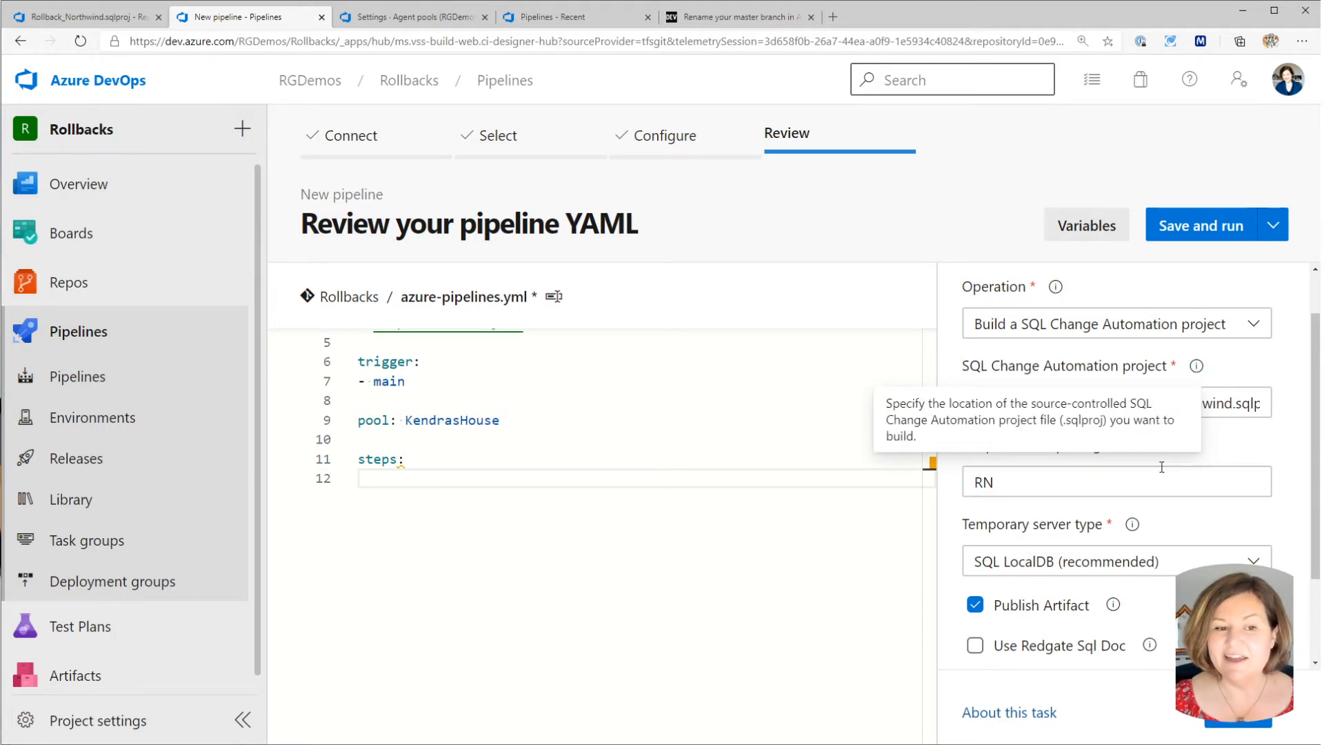
mouse_move(1156, 446)
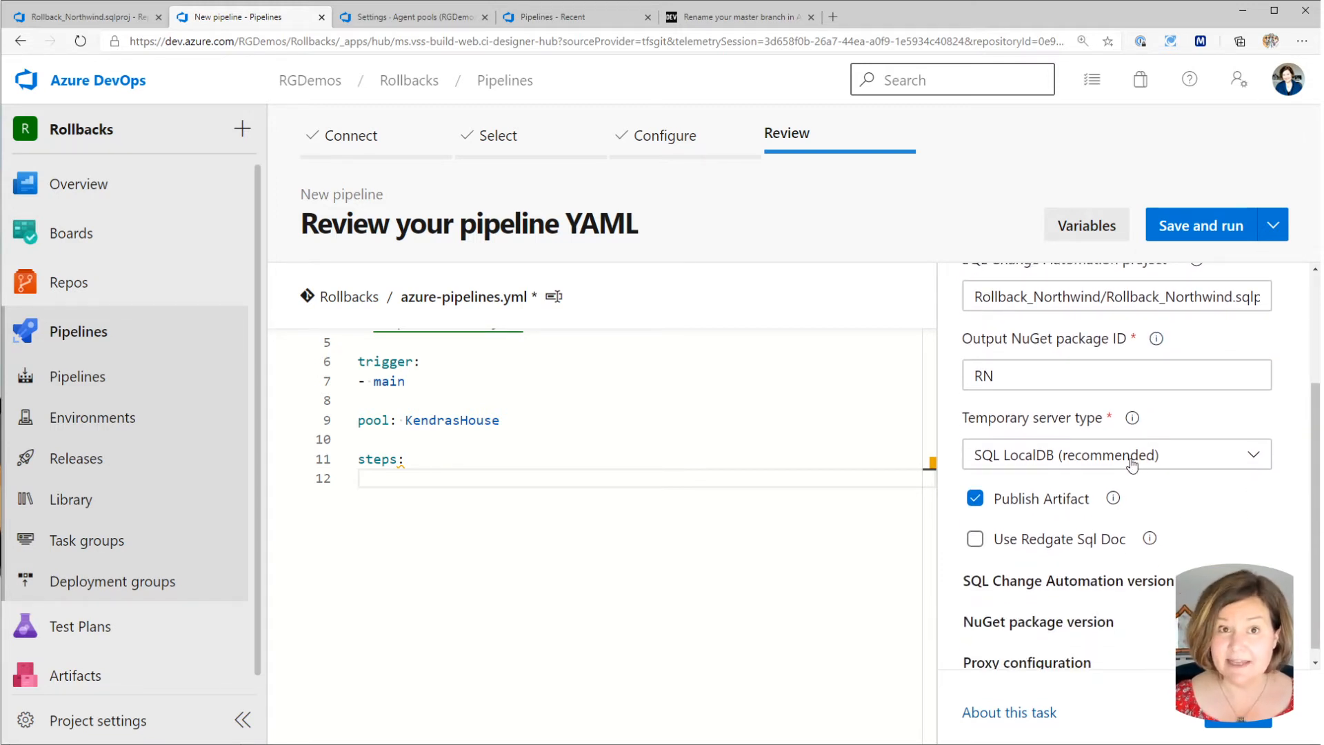
left_click(1117, 455)
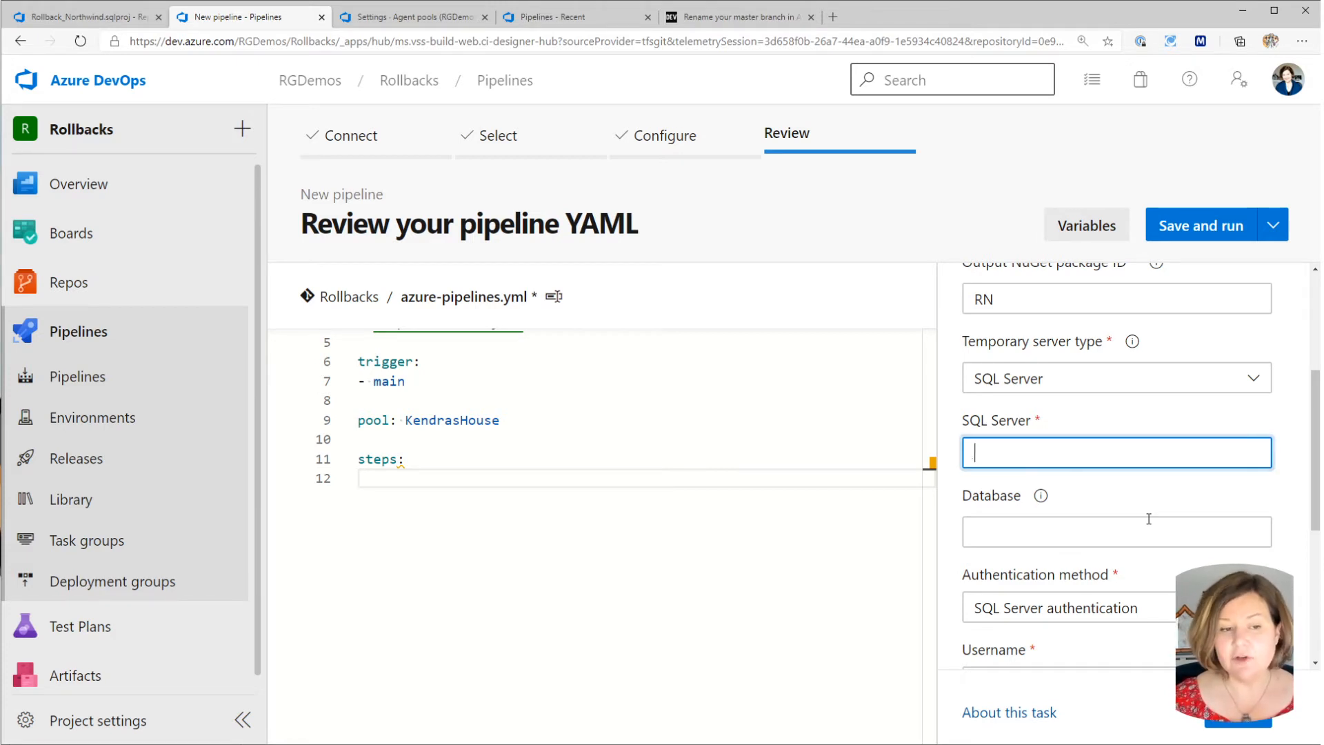
type("DERP")
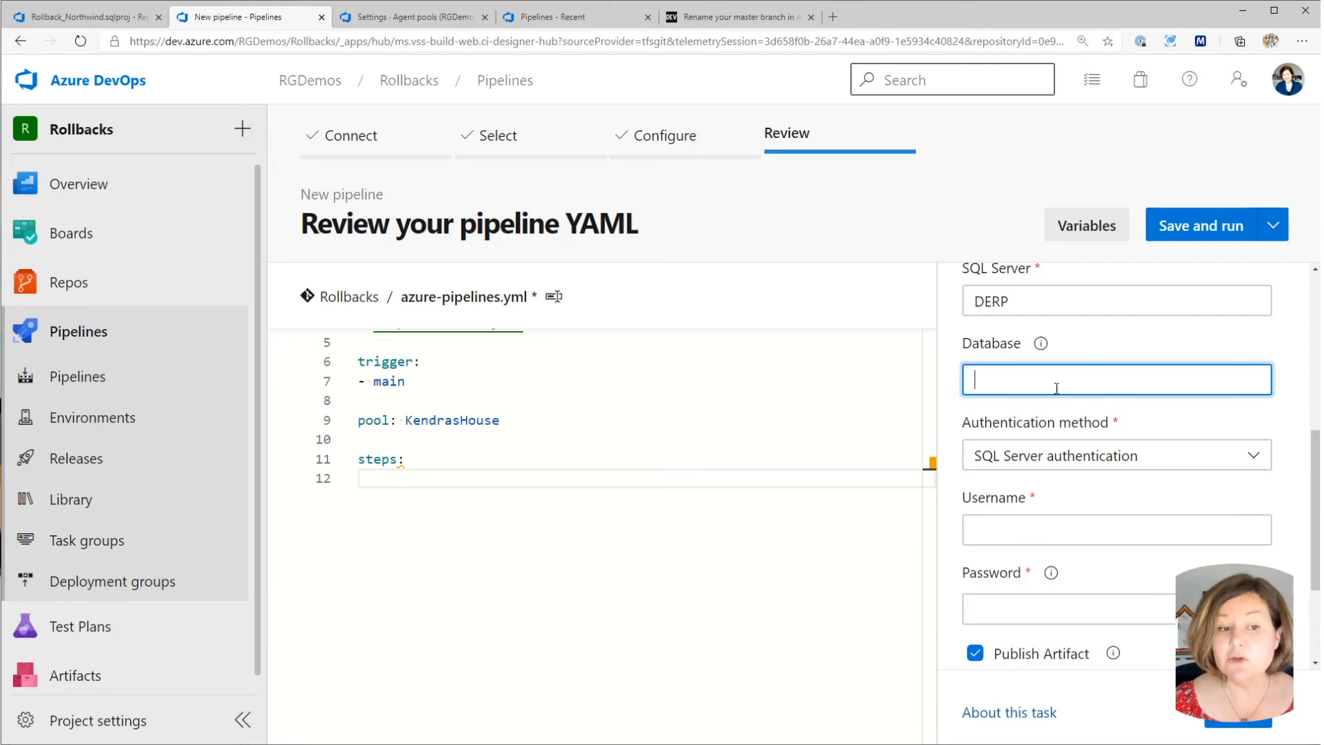
mouse_move(1047, 455)
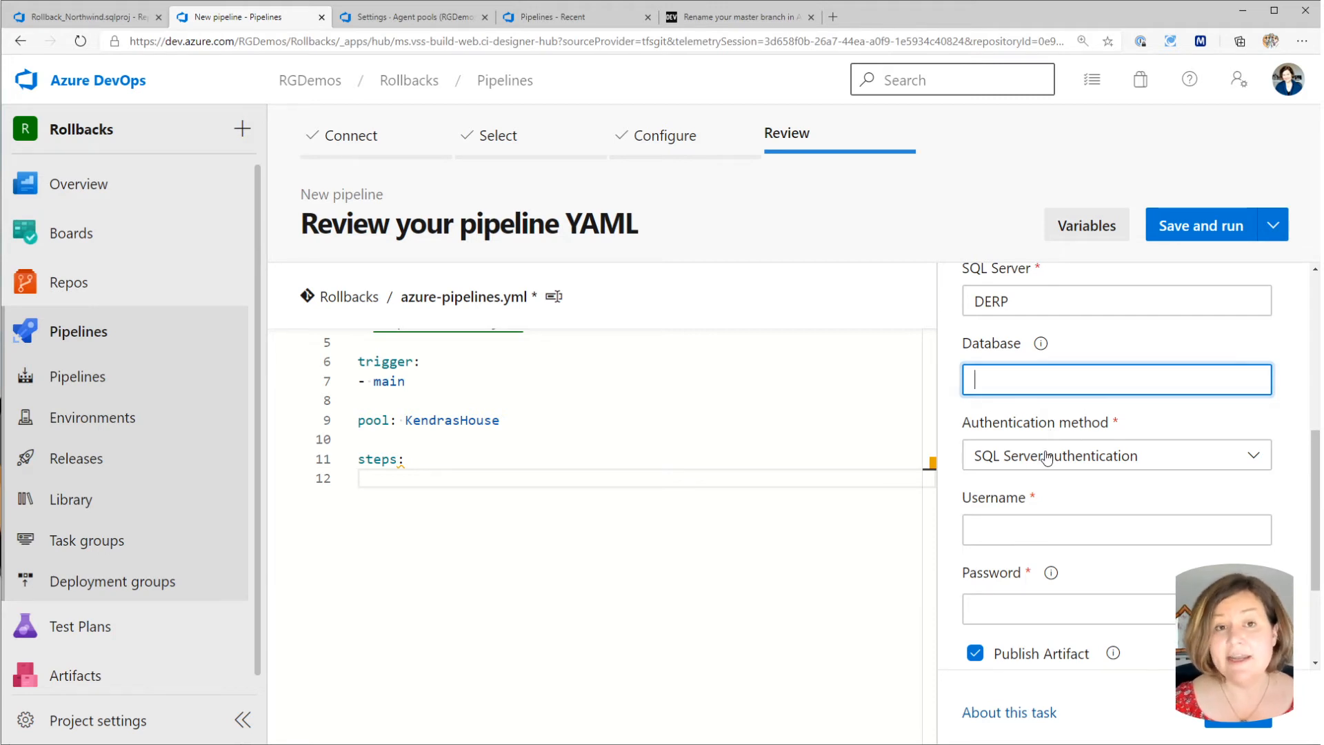
Toggle authentication to Windows, then back to SQL Server authentication.
left_click(1118, 455)
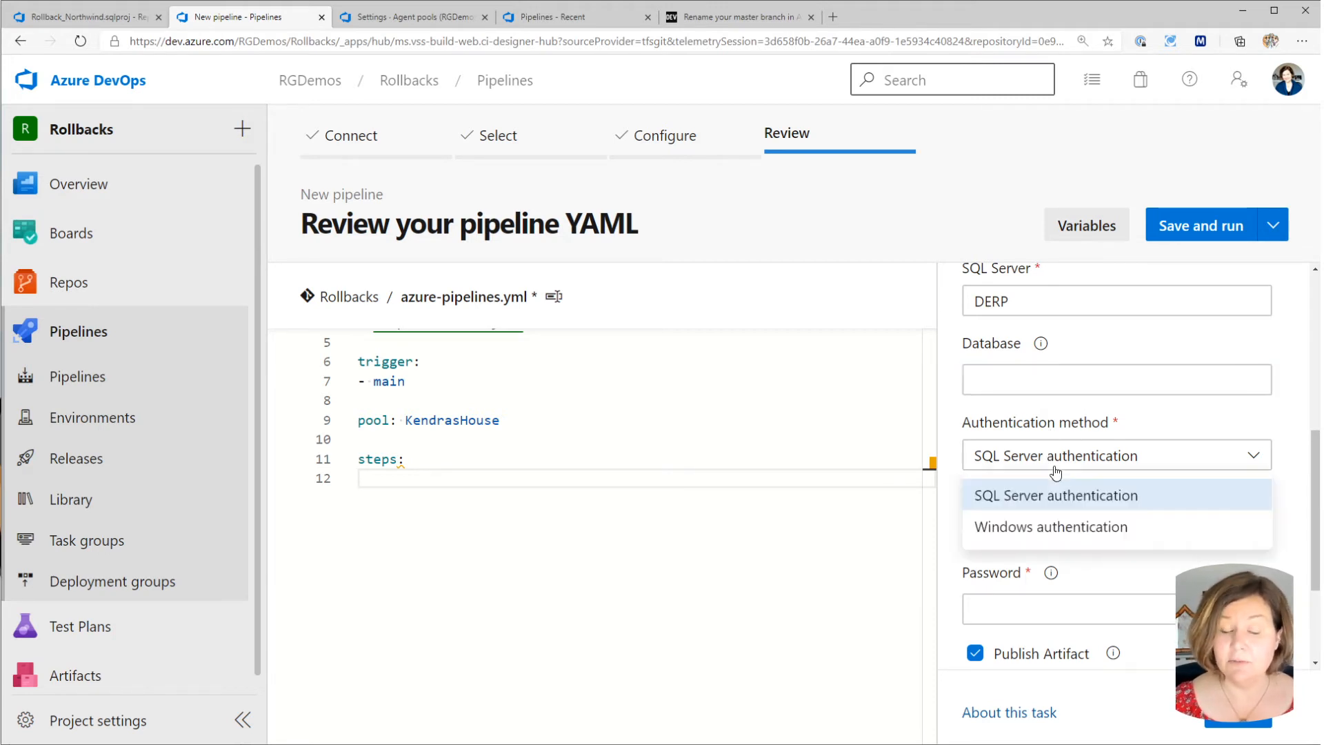
left_click(1051, 527)
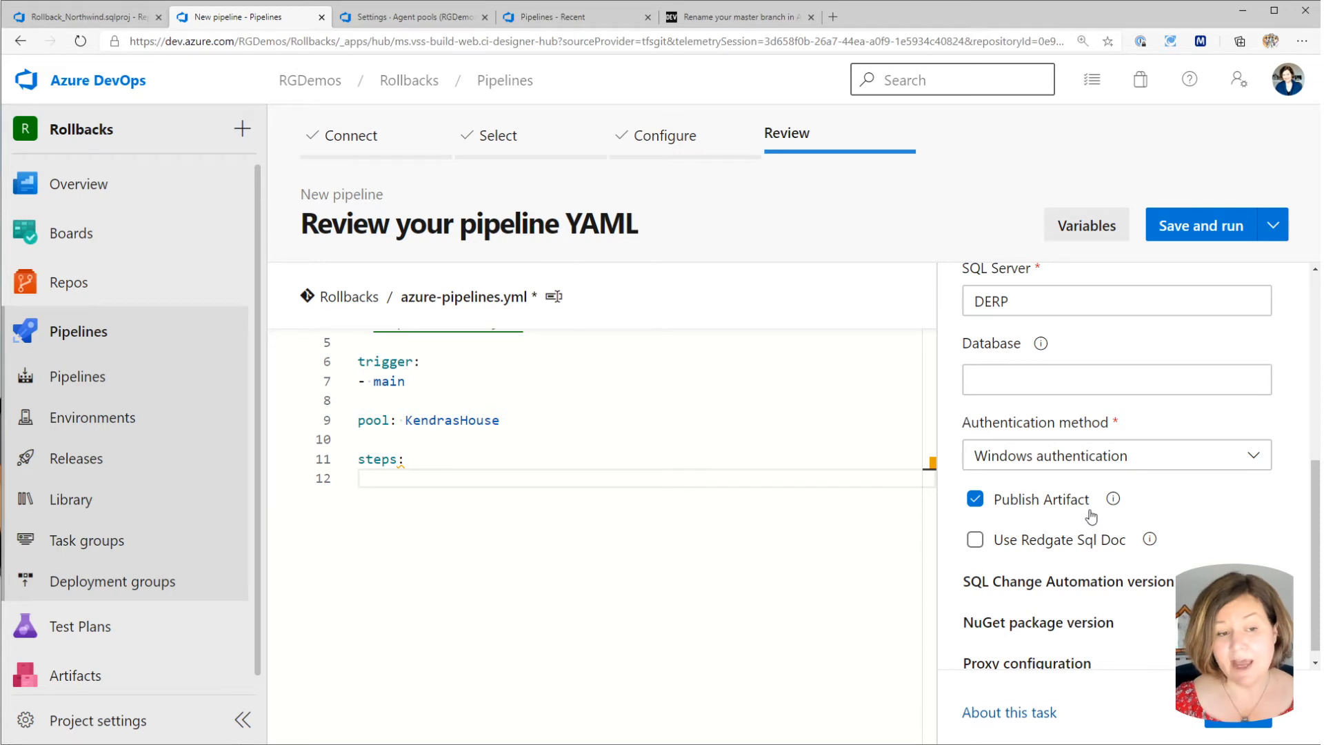
mouse_move(1085, 525)
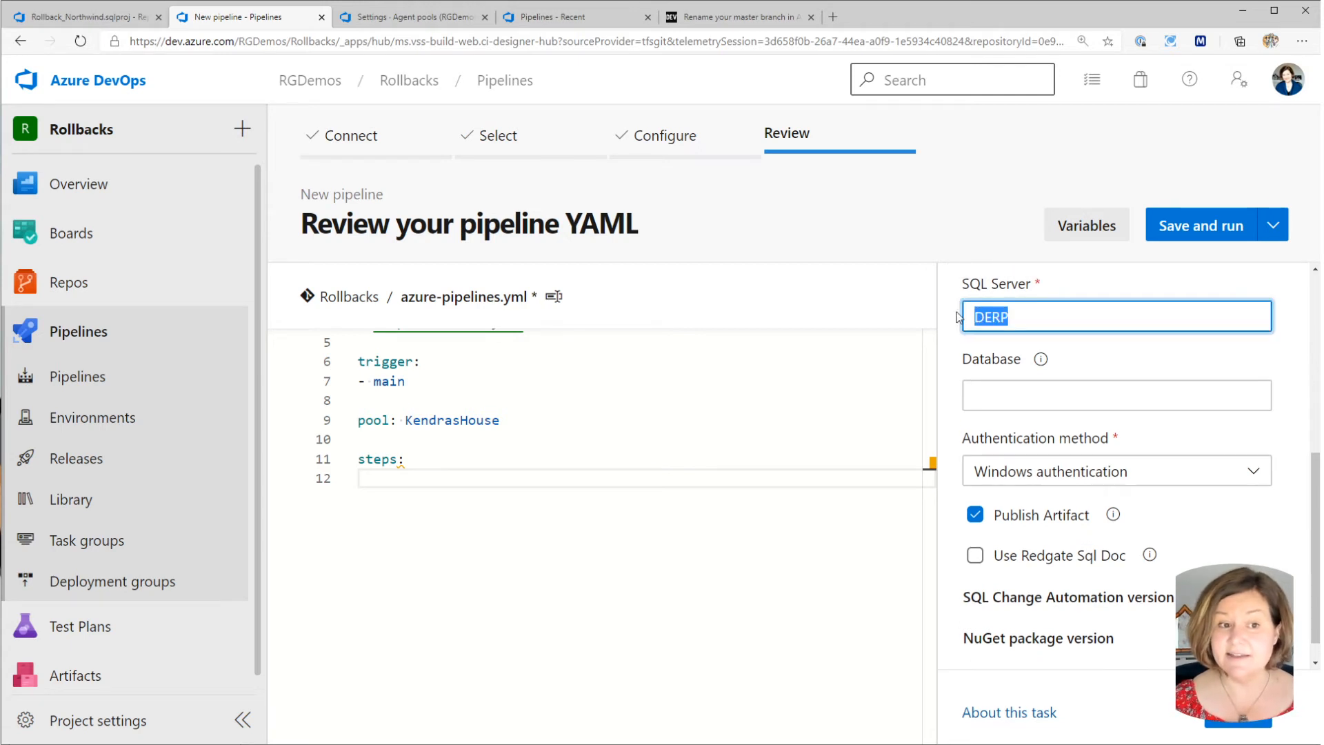
left_click(1117, 471)
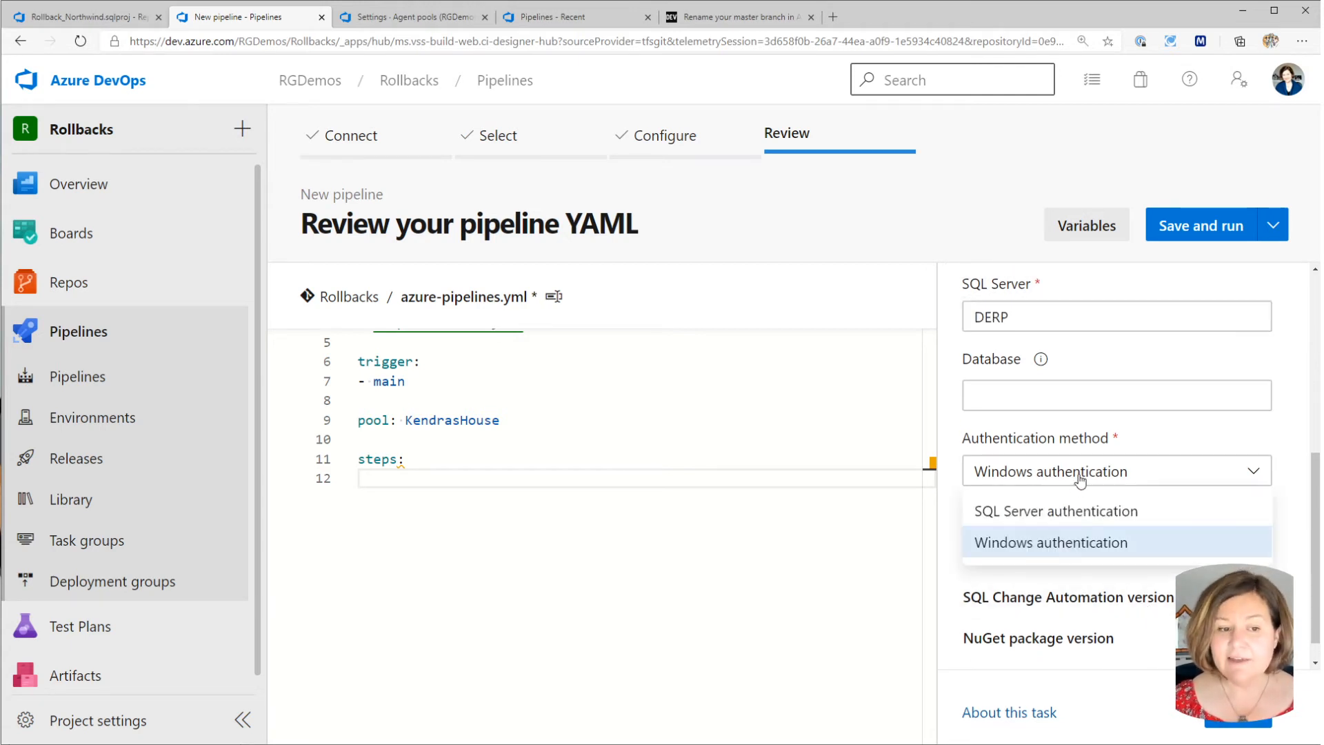
left_click(1057, 510)
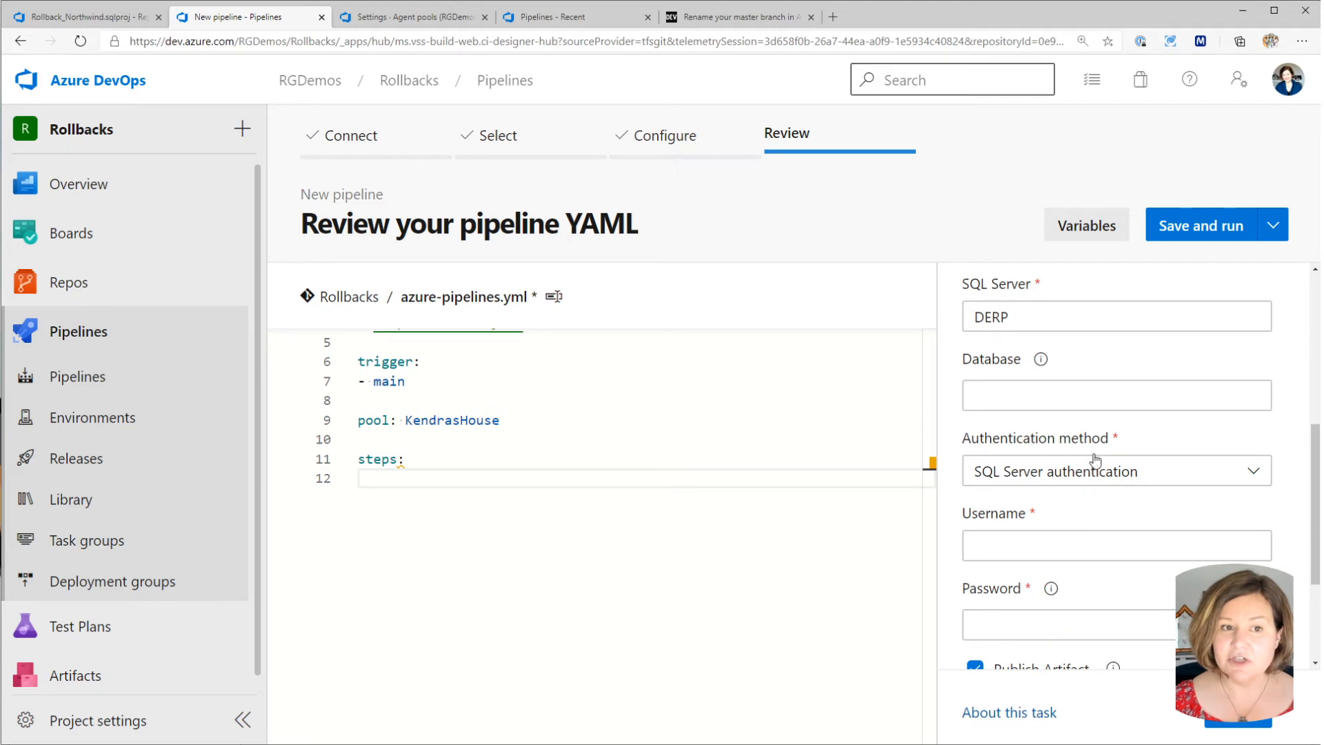
mouse_move(1098, 234)
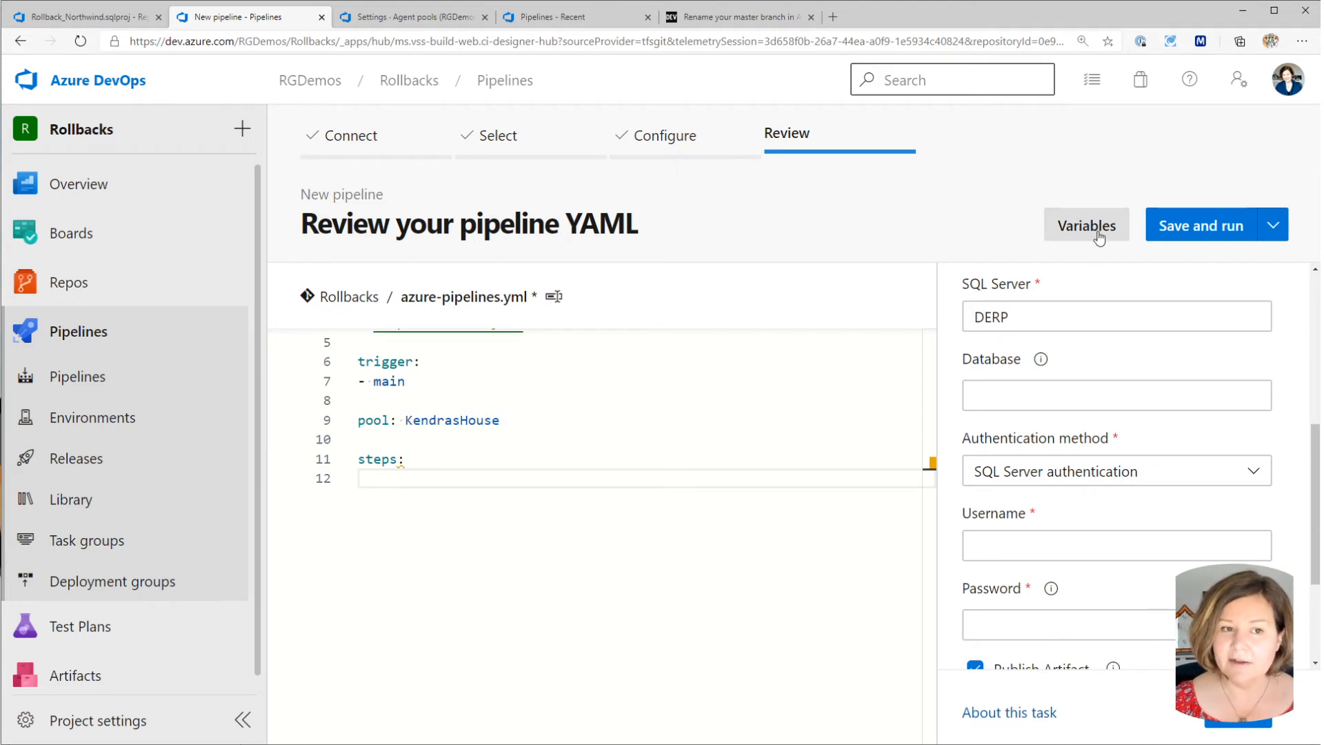
left_click(1087, 227)
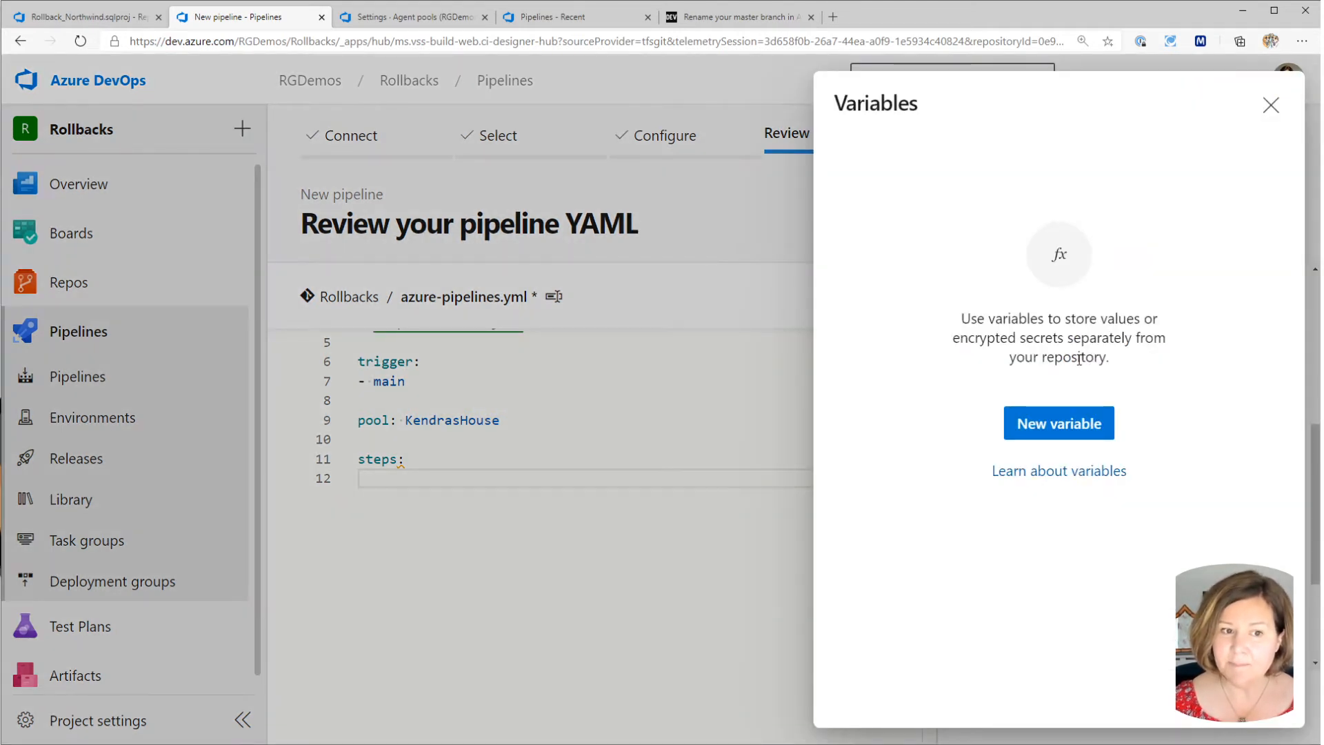
left_click(1059, 423)
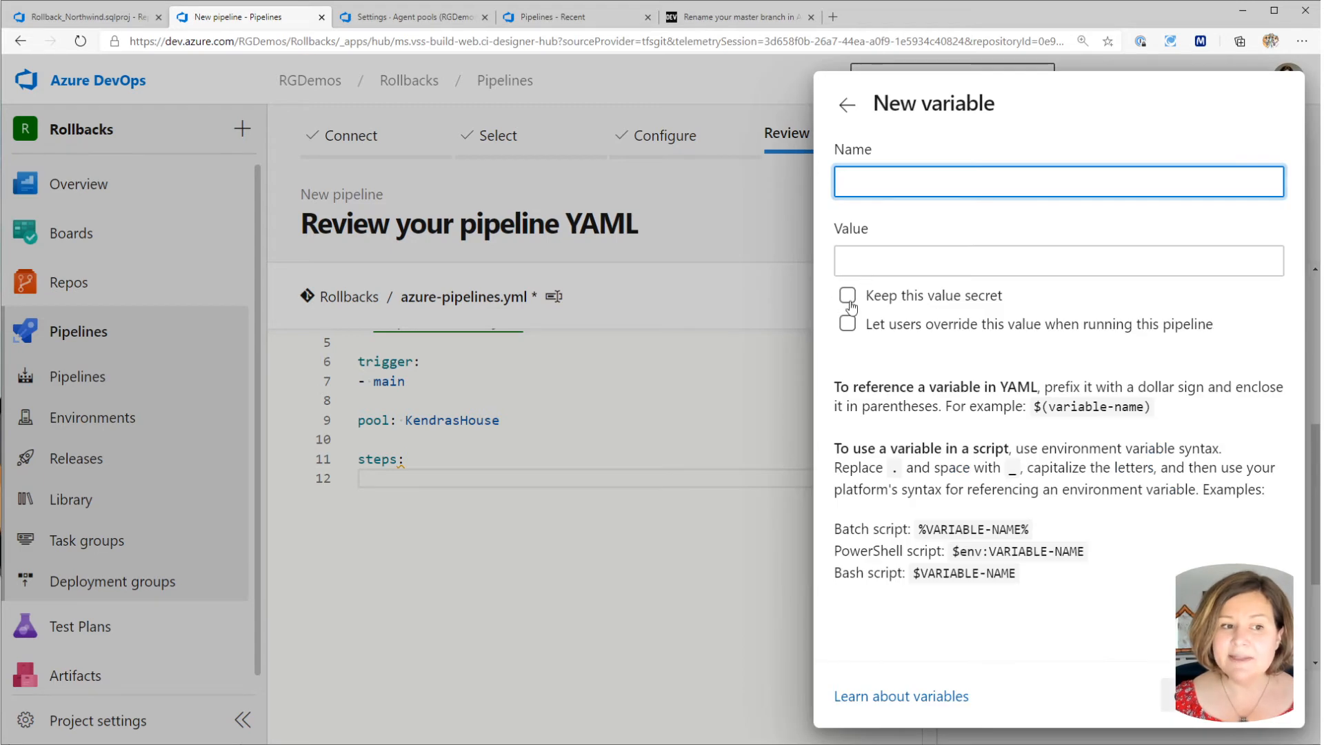
type("test")
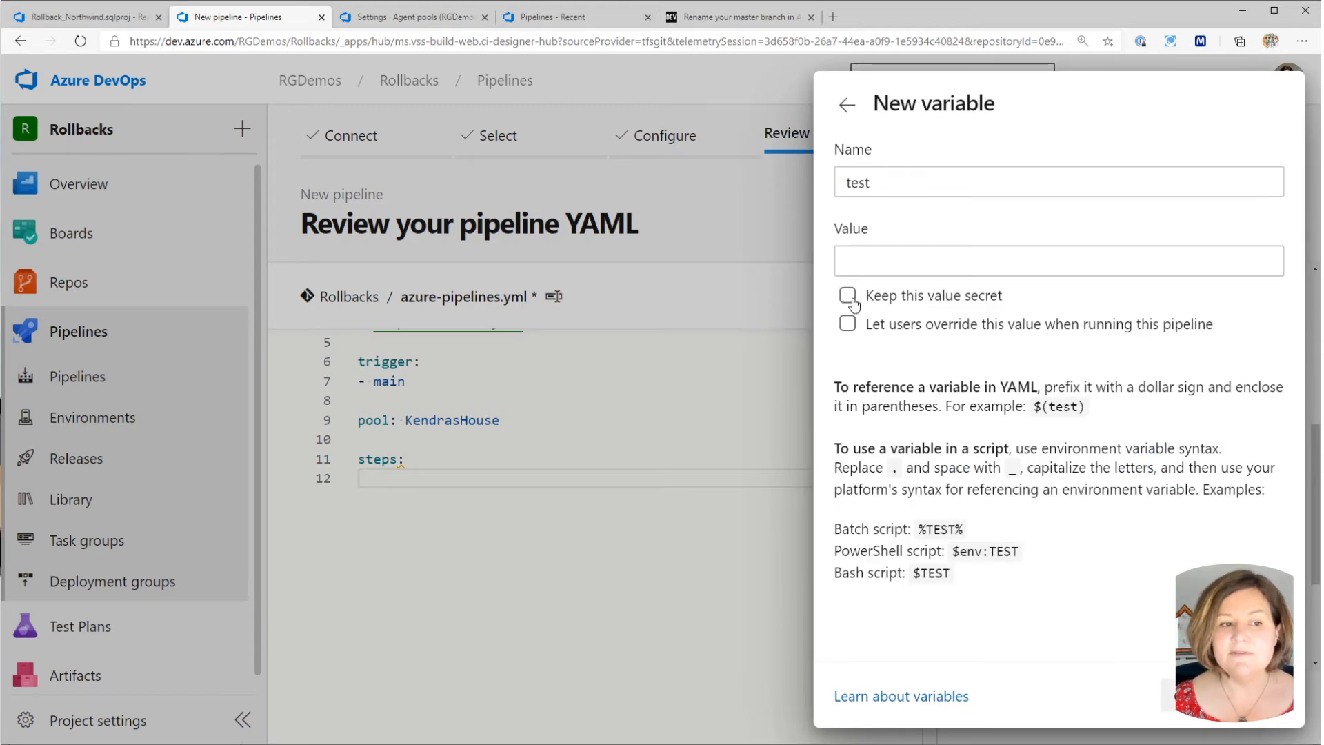
left_click(847, 295)
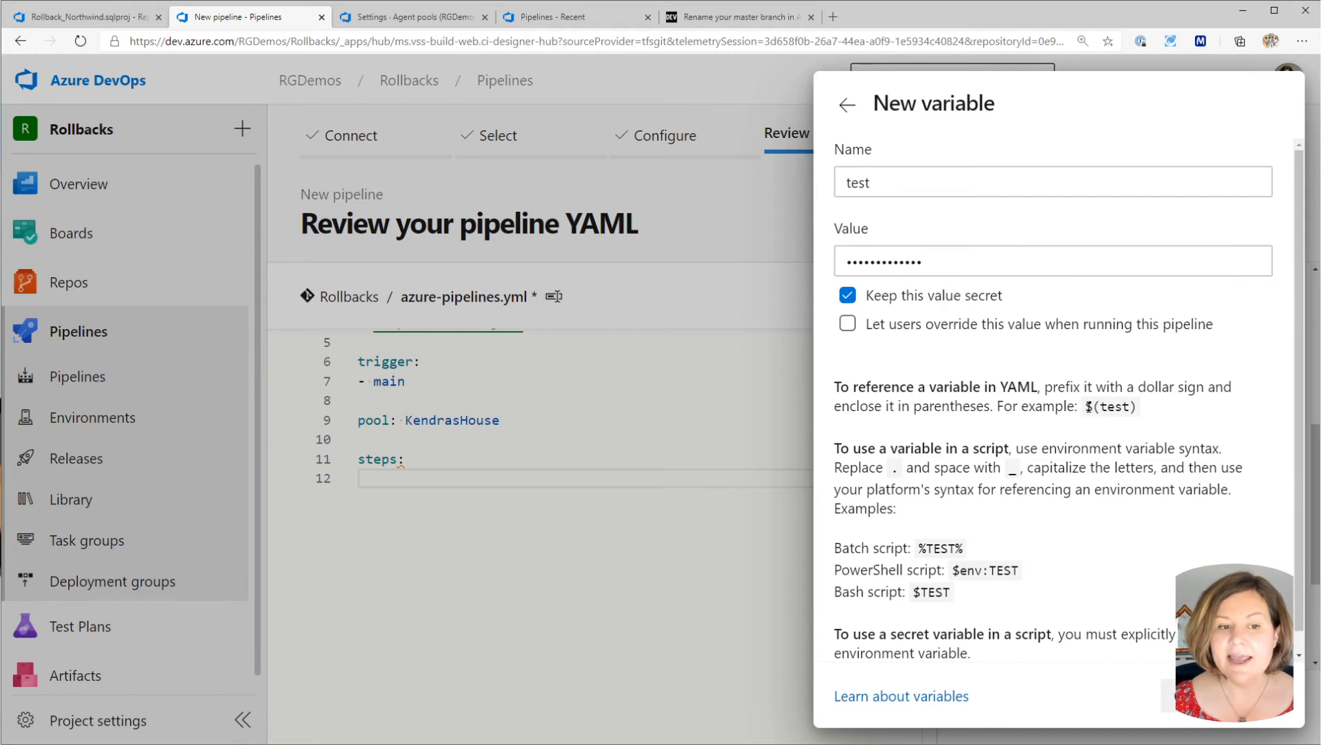
left_click_drag(833, 387, 1081, 406)
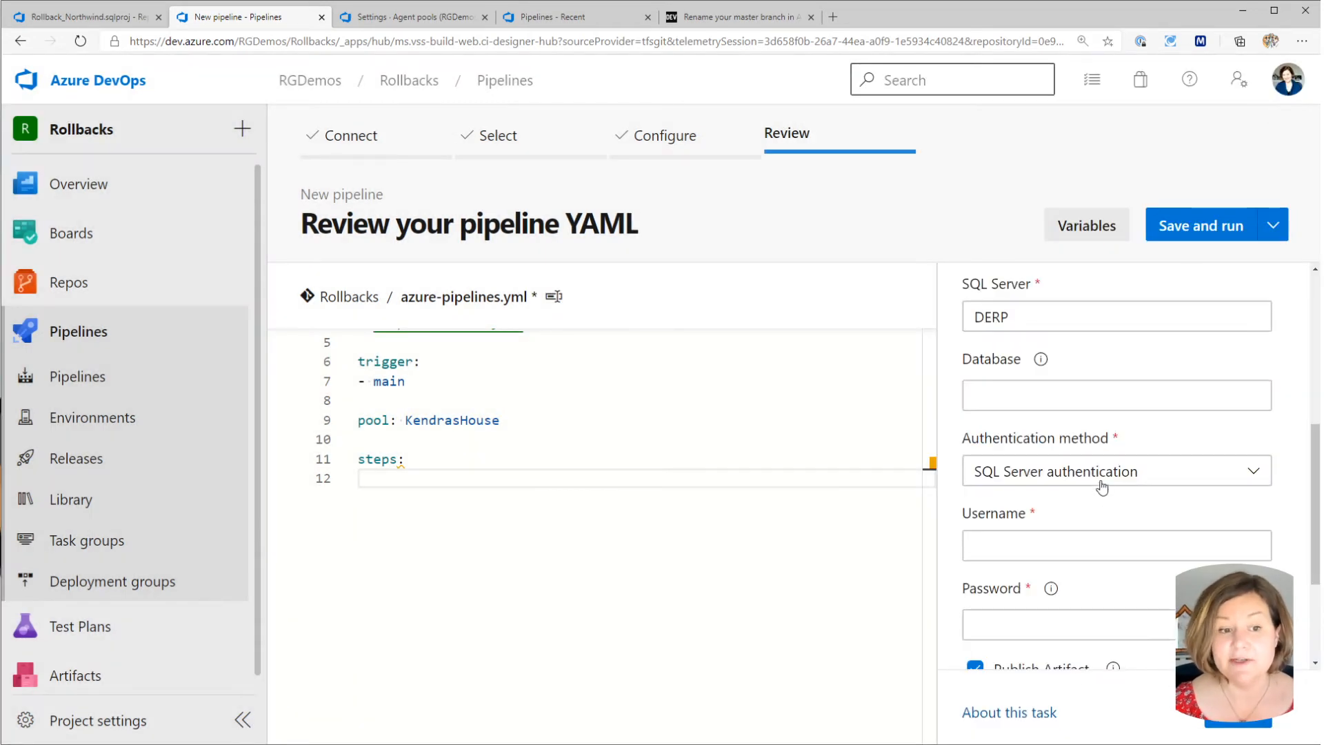
Use Windows authentication and append the BuildId to the NuGet package version 1.0.
left_click(1117, 471)
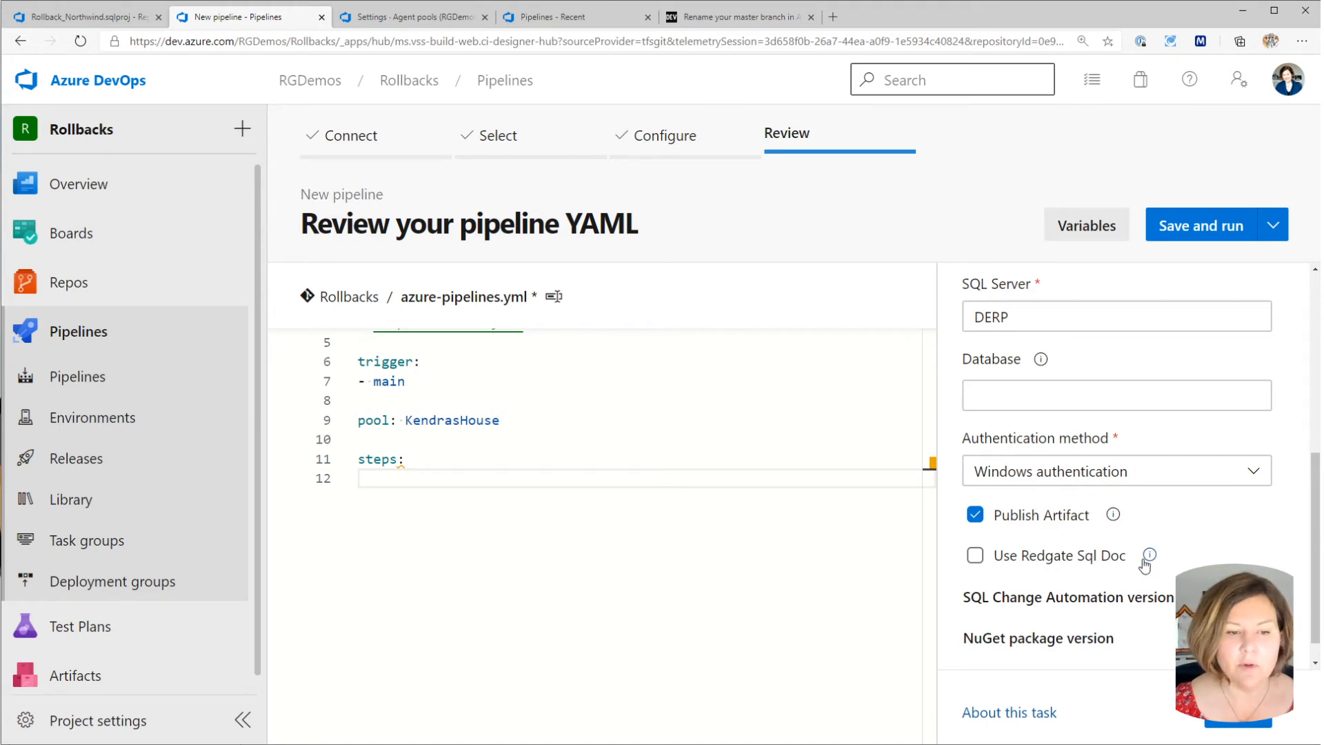
scroll("down", 3)
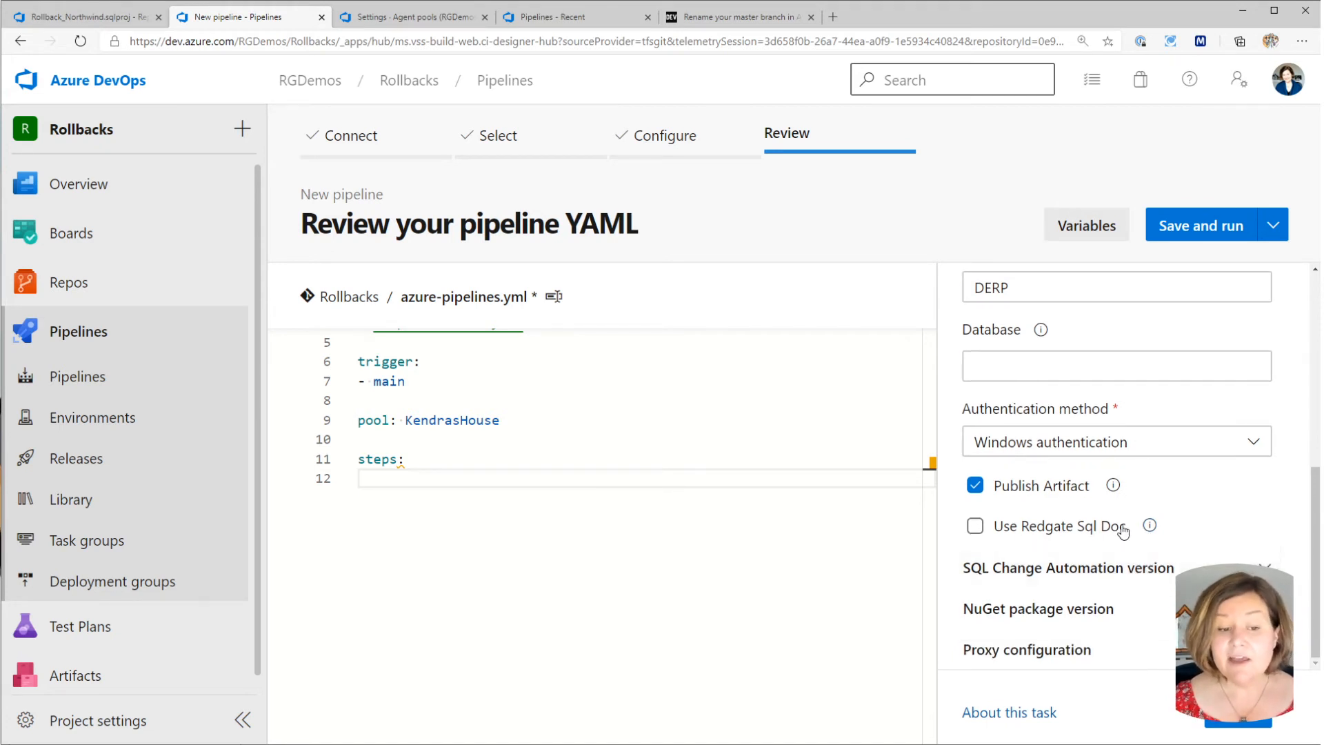
left_click(1067, 568)
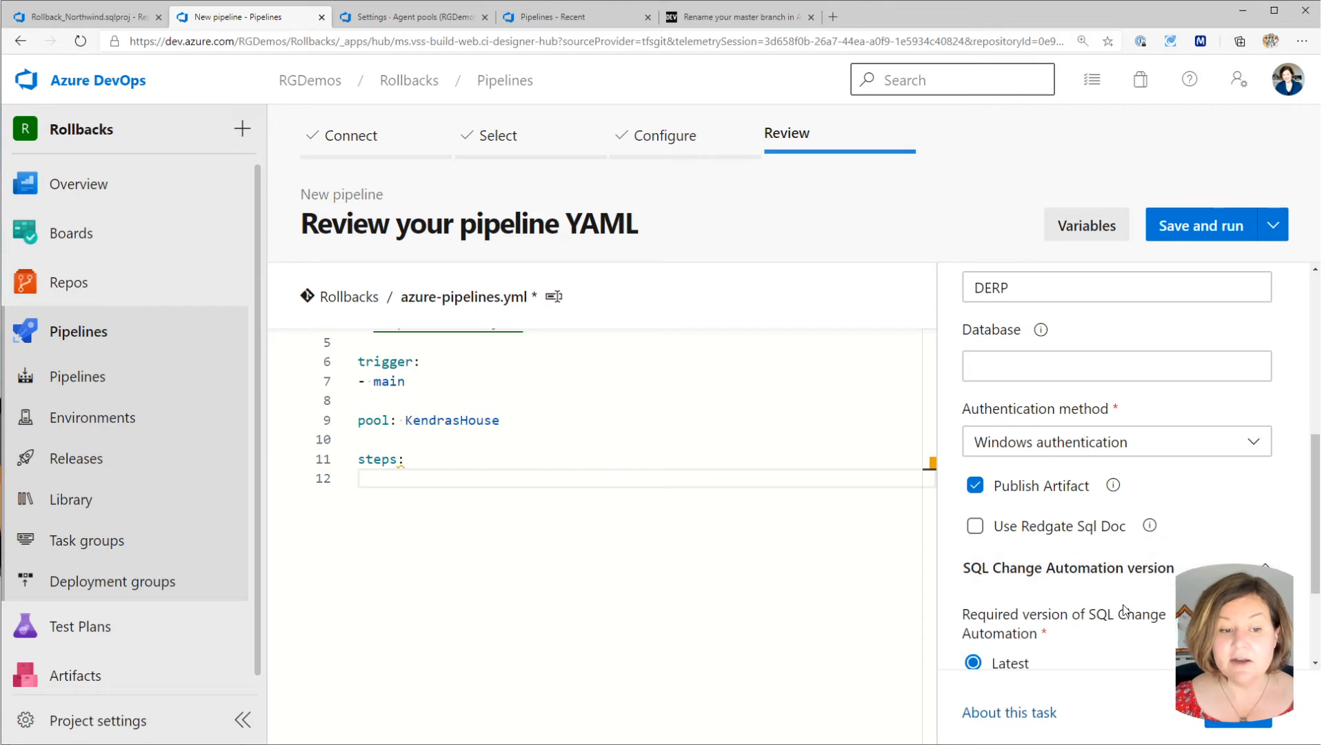
scroll("down", 3)
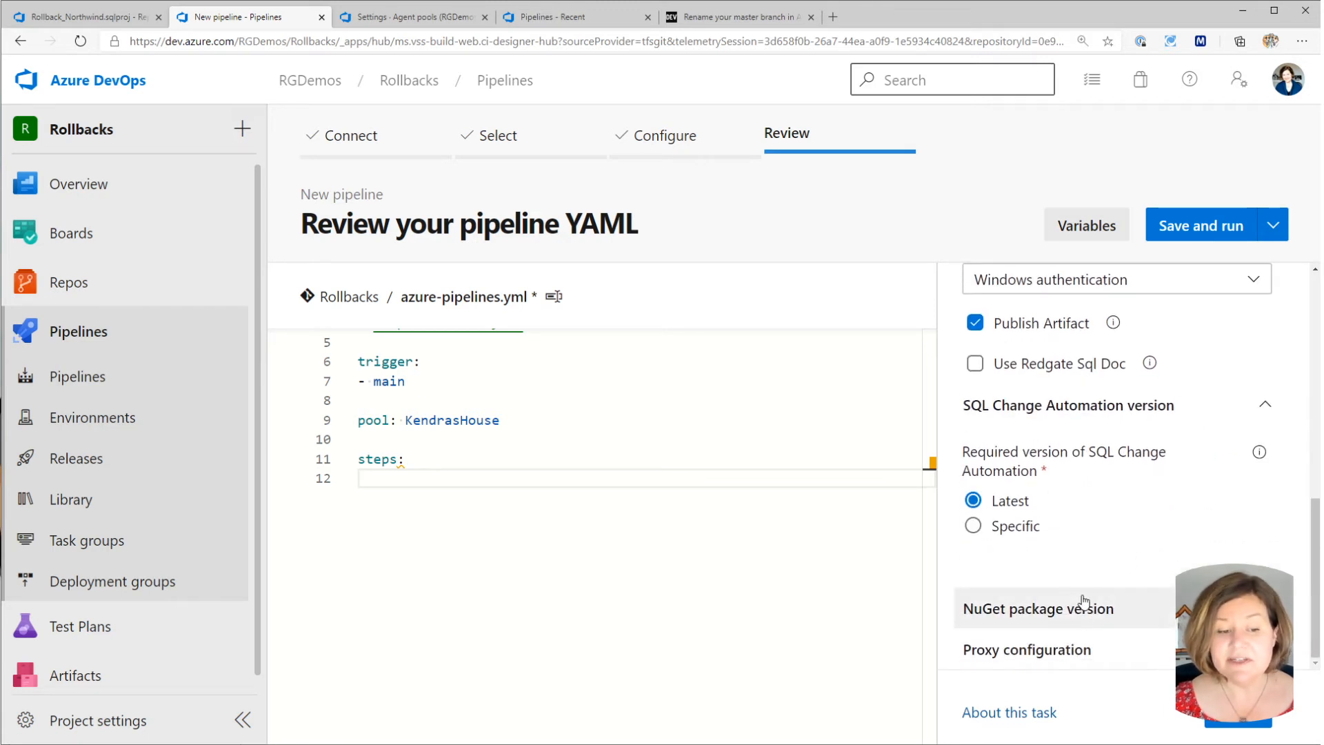
left_click(1037, 608)
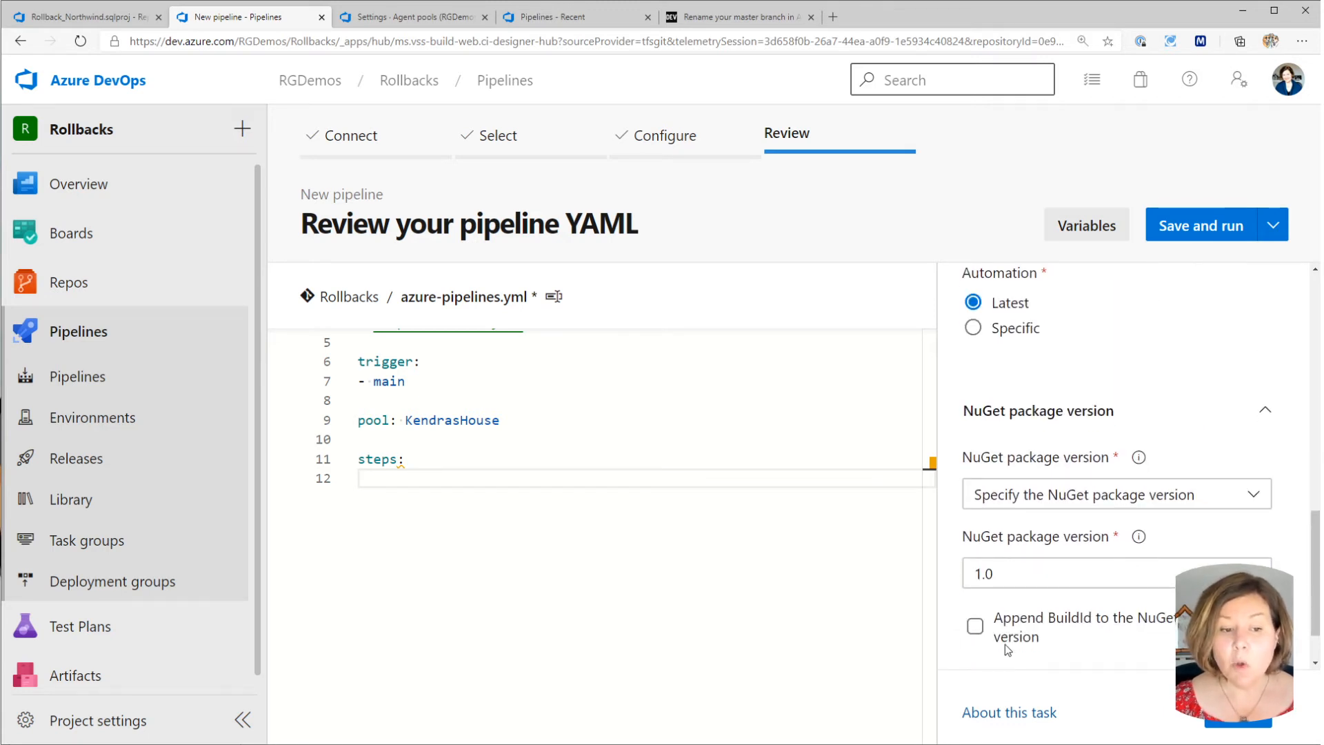
left_click(975, 627)
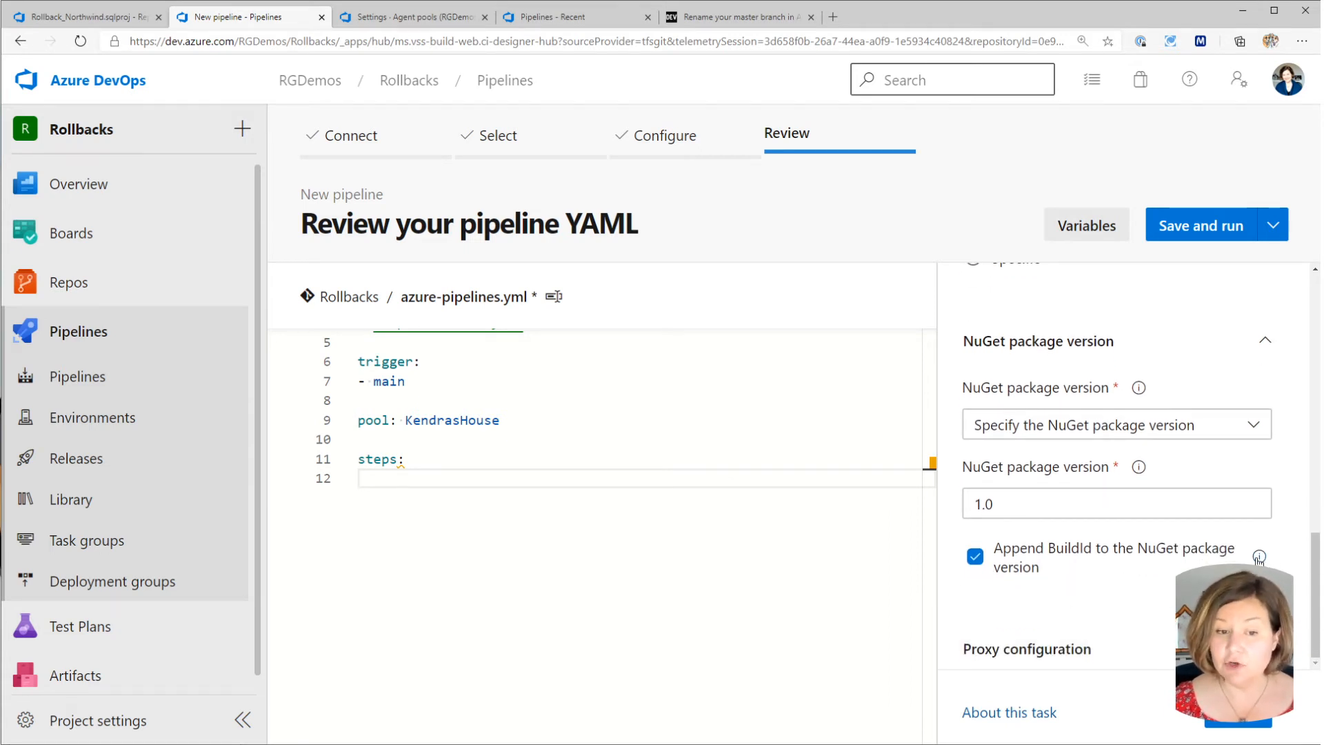
mouse_move(1261, 556)
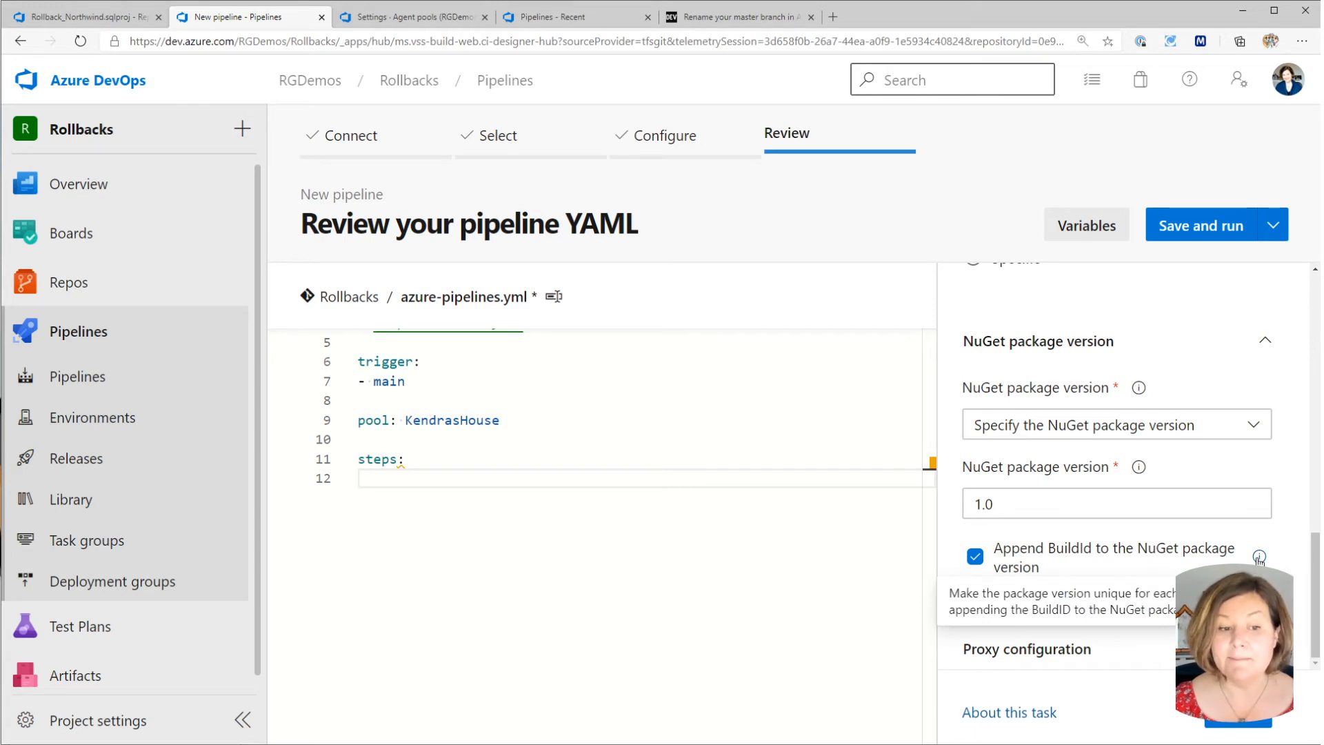
mouse_move(1131, 685)
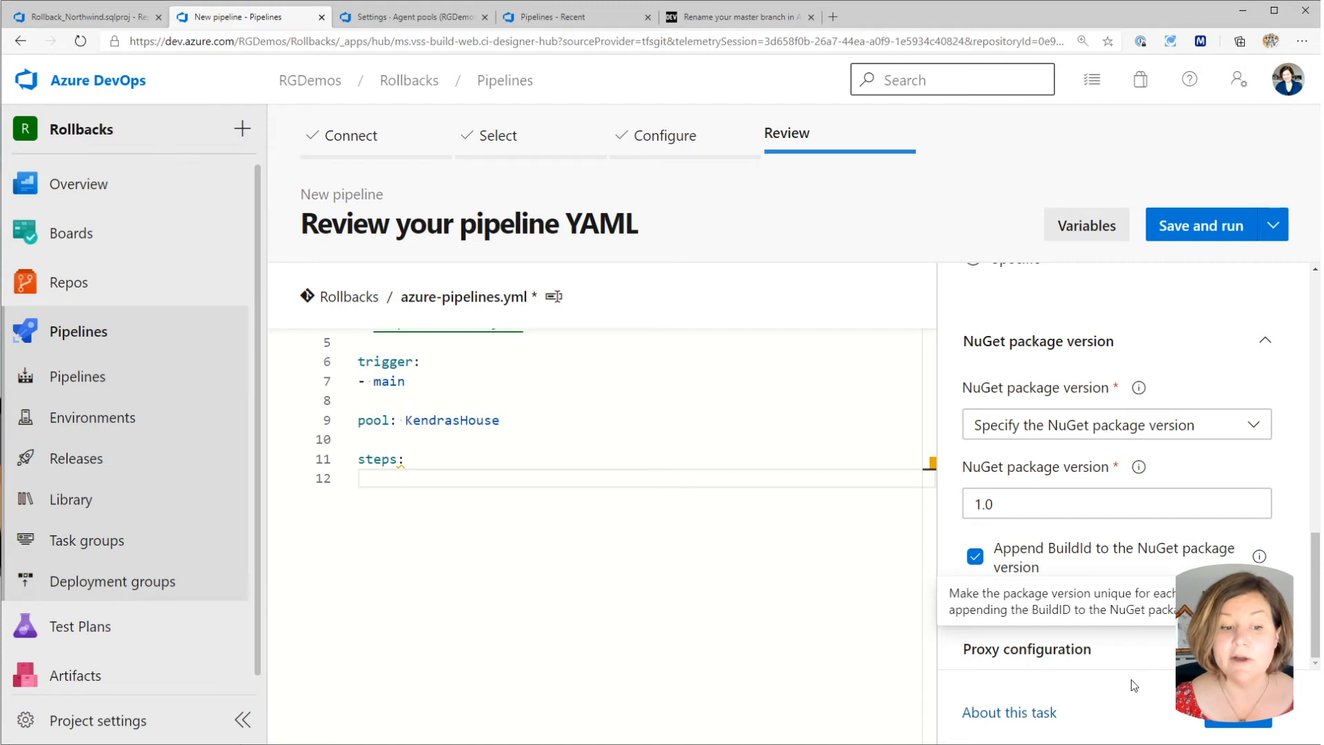
mouse_move(1120, 610)
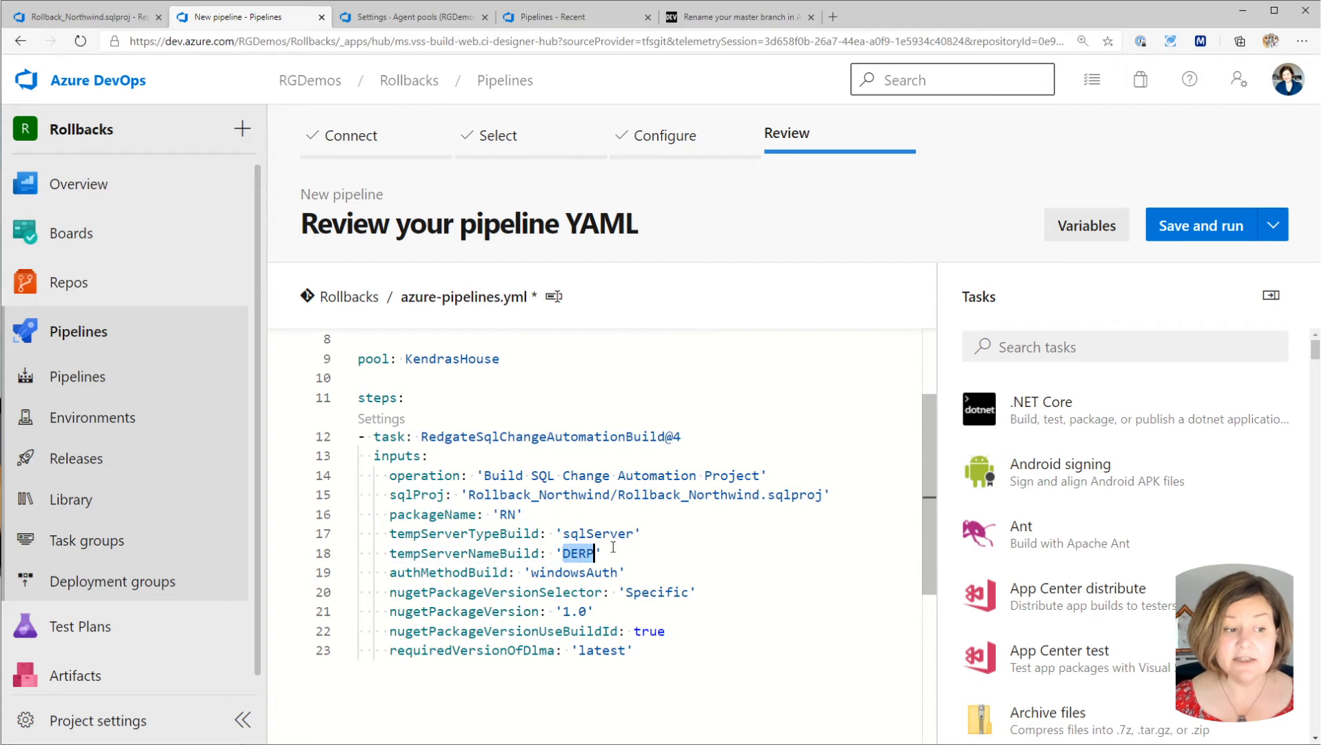
Reopen the Redgate task settings and set the temporary SQL Server name to DERP.
type(".")
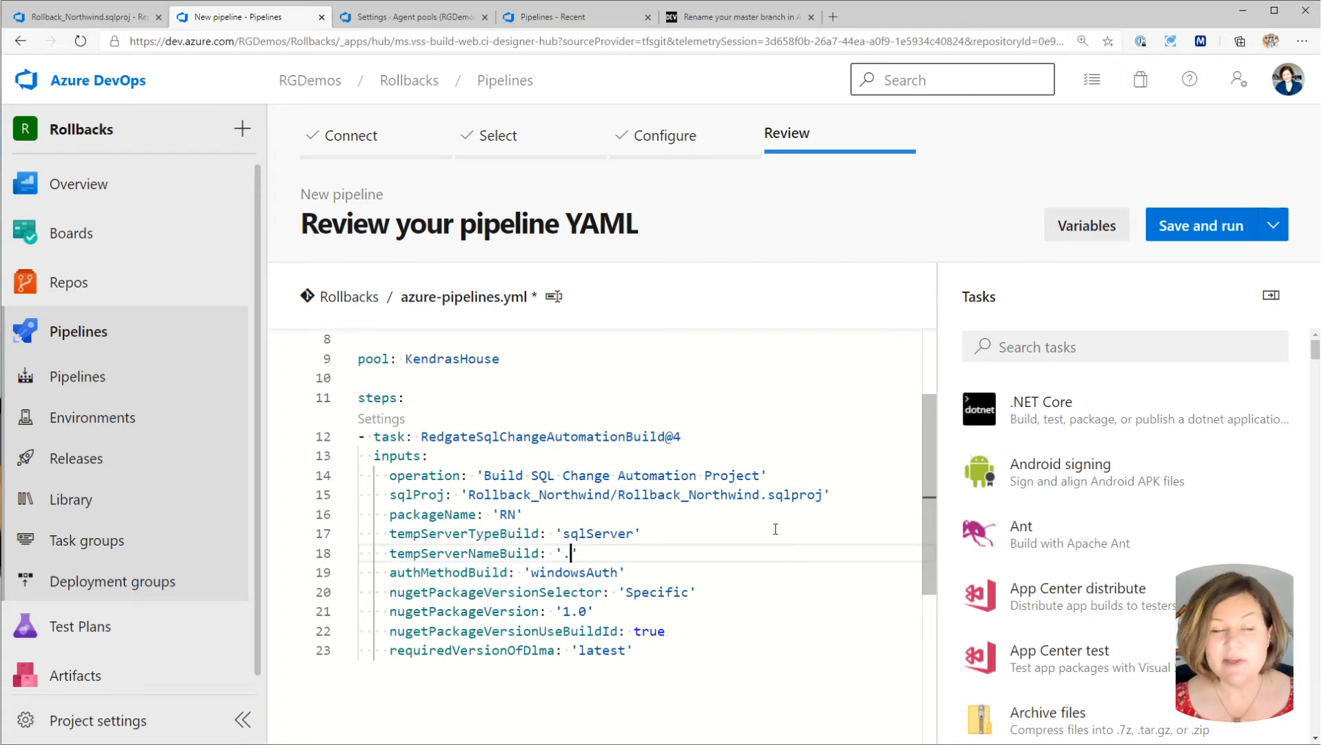
mouse_move(1078, 347)
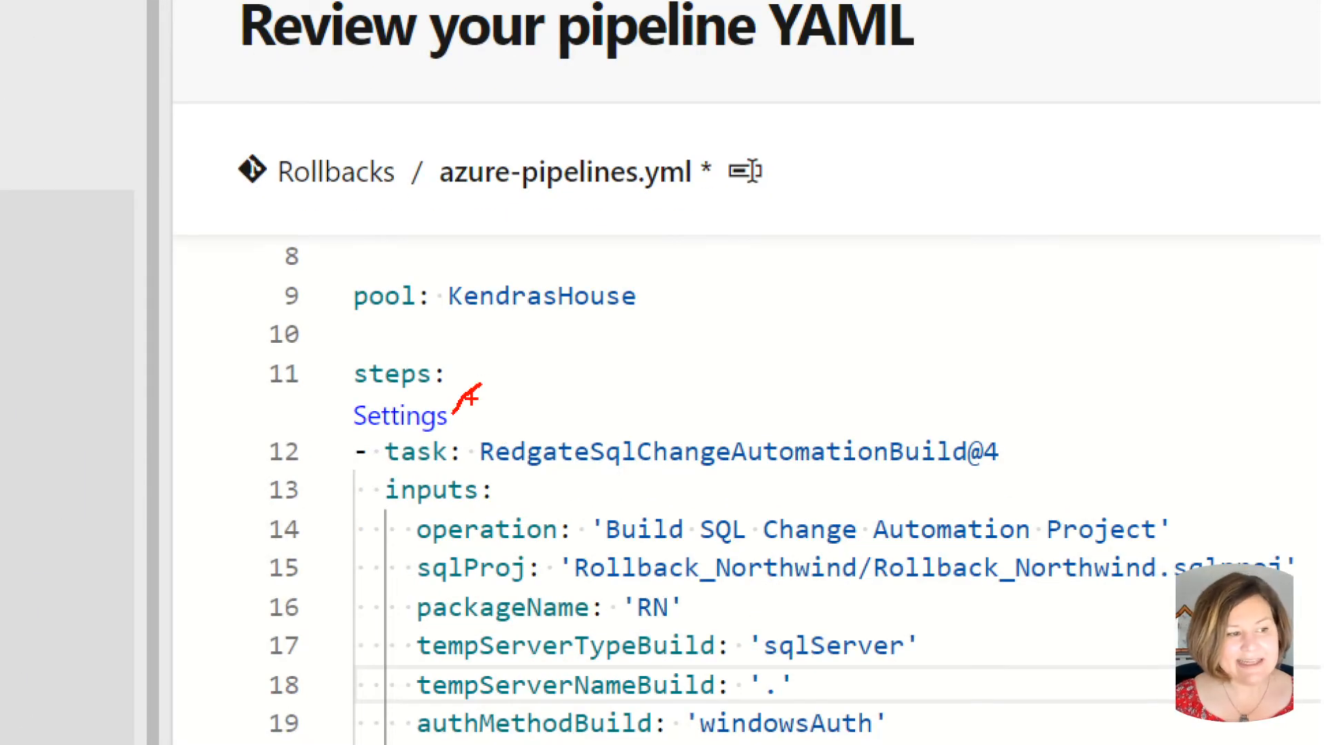
left_click(400, 416)
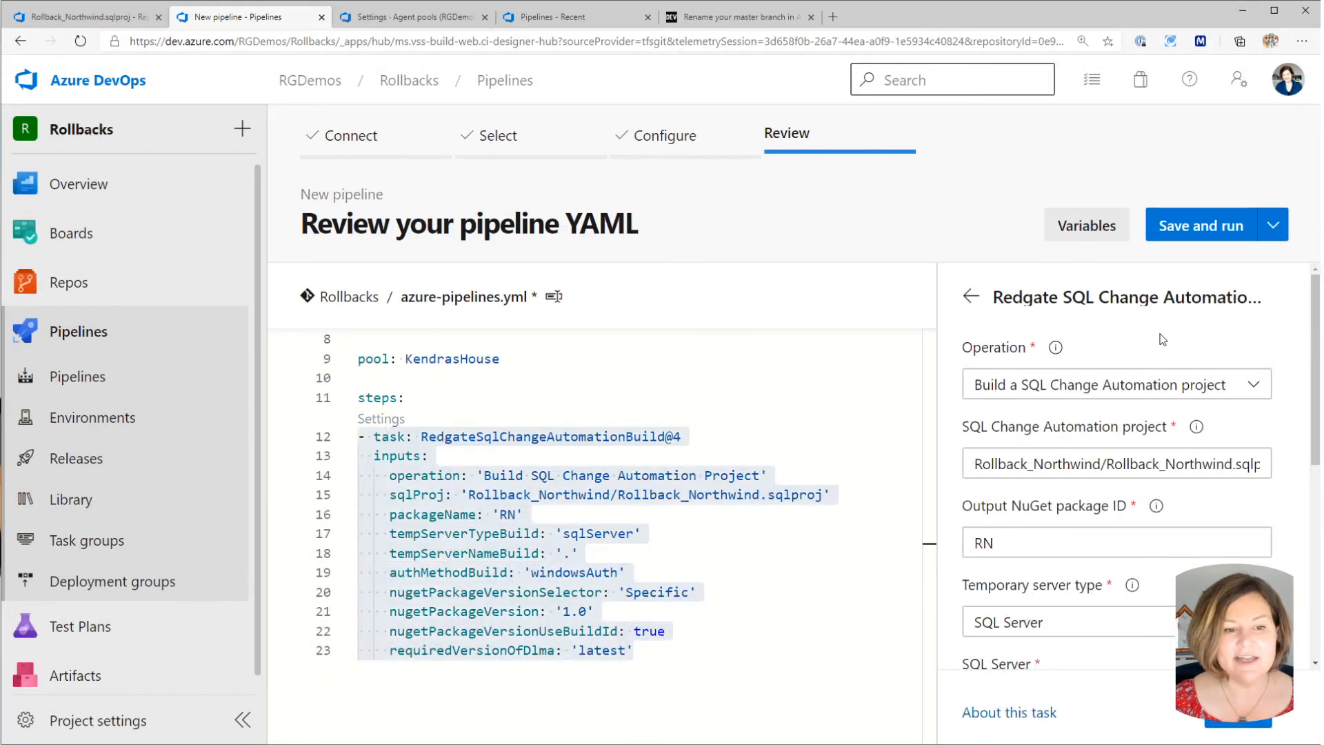
scroll("down", 3)
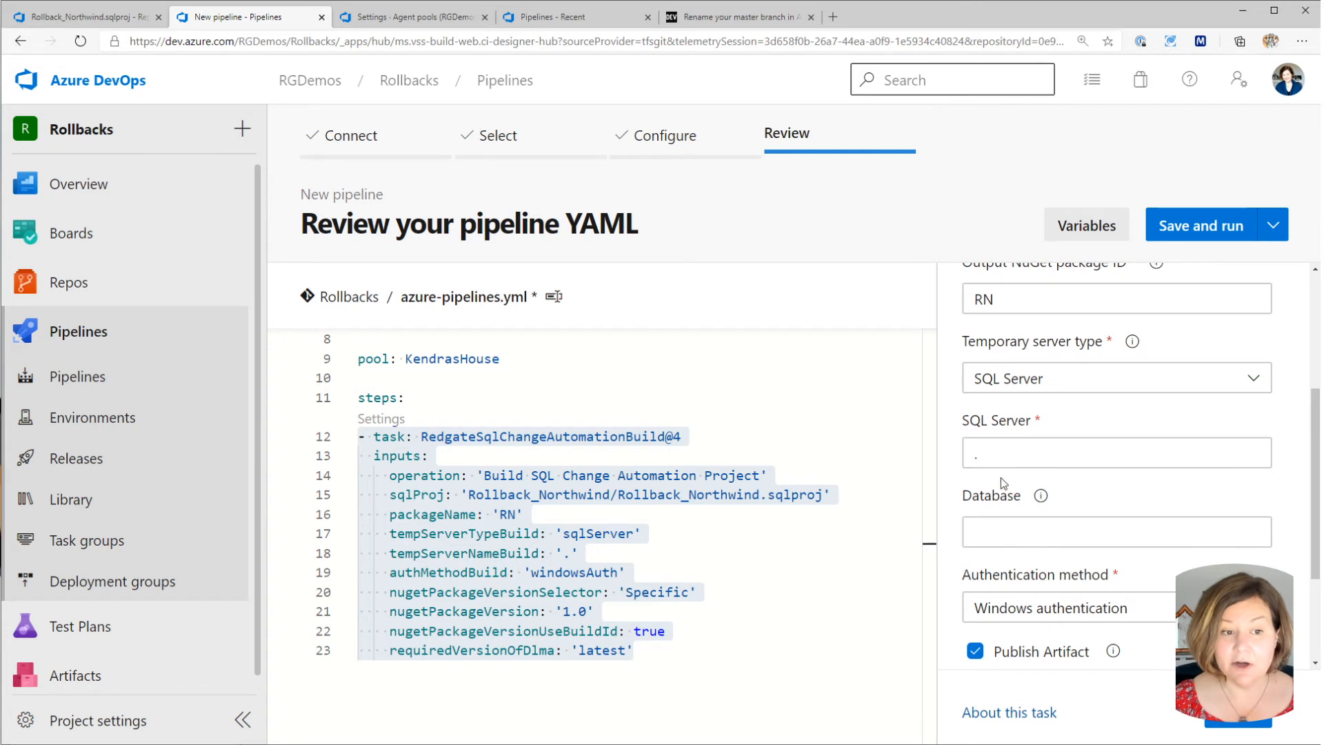
type("DERP")
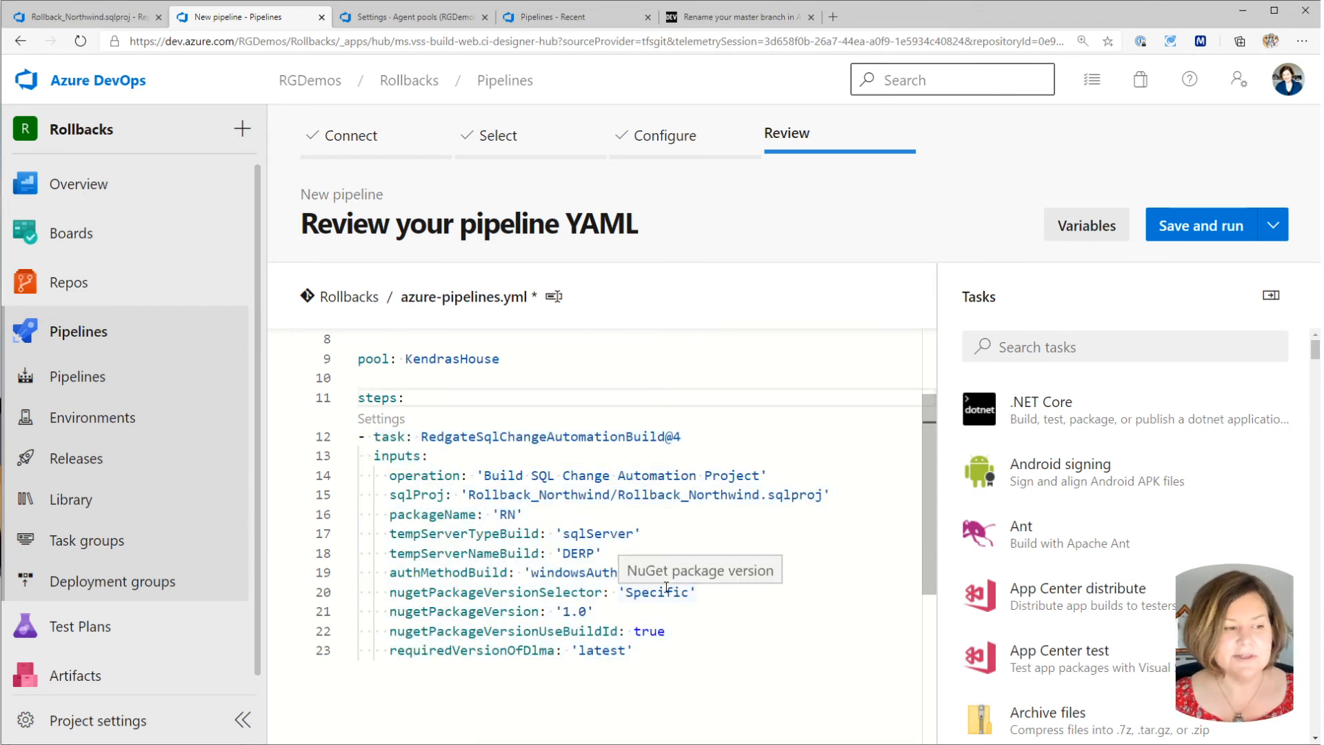
mouse_move(735, 480)
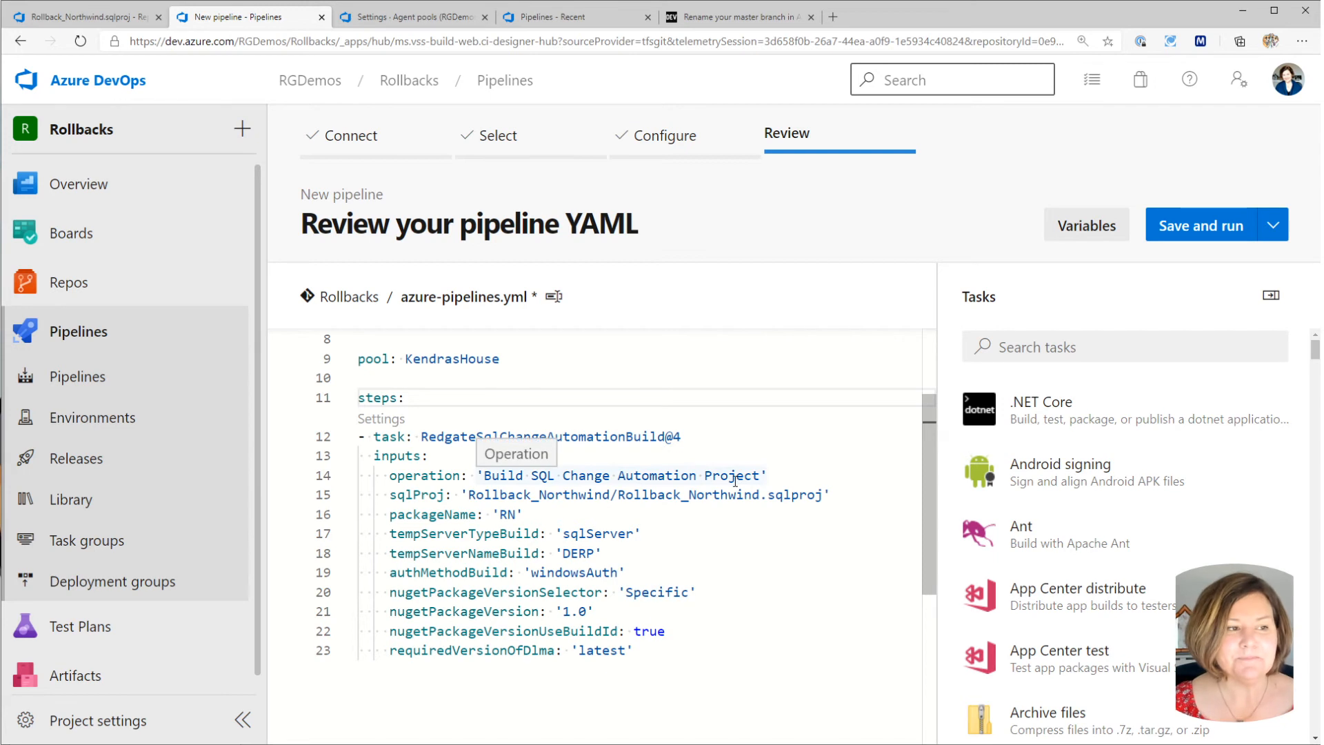
mouse_move(457, 306)
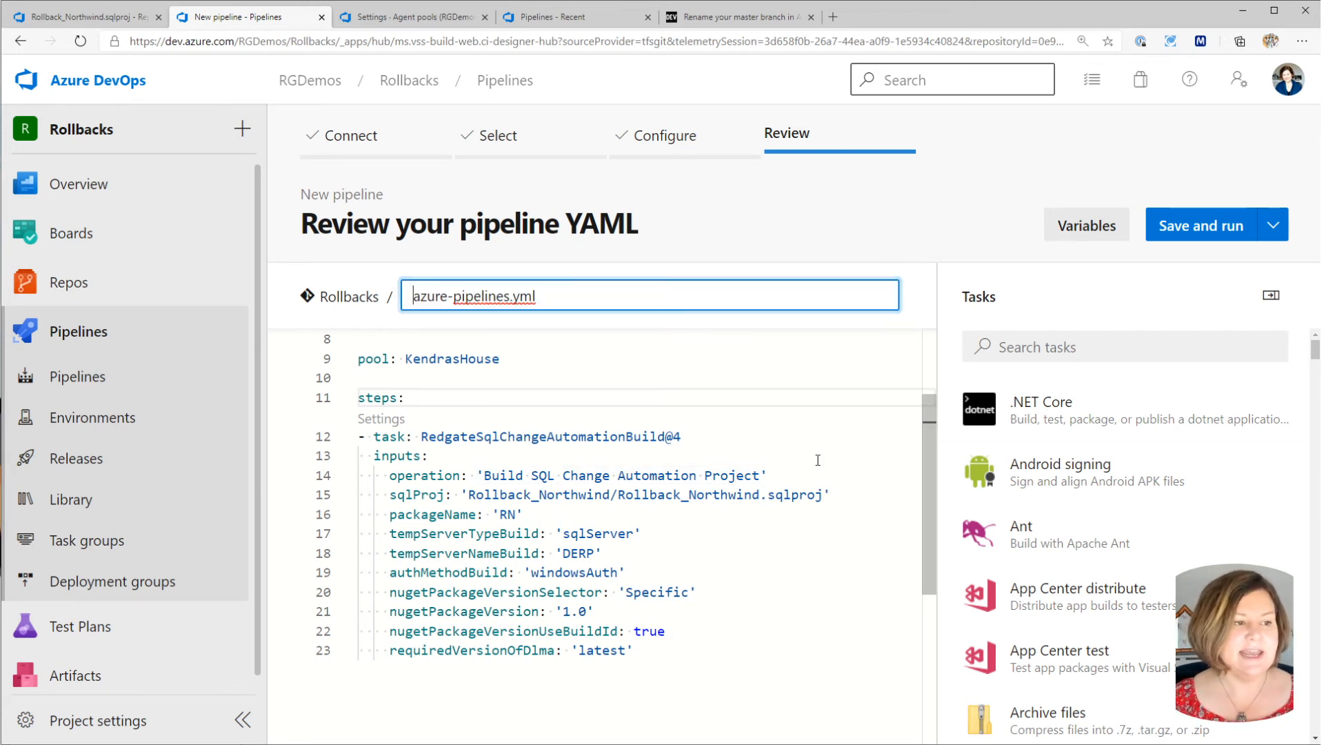
Rename the pipeline file to build_rollback_Northwind.yml, then save and run it.
double_click(457, 295)
type("build")
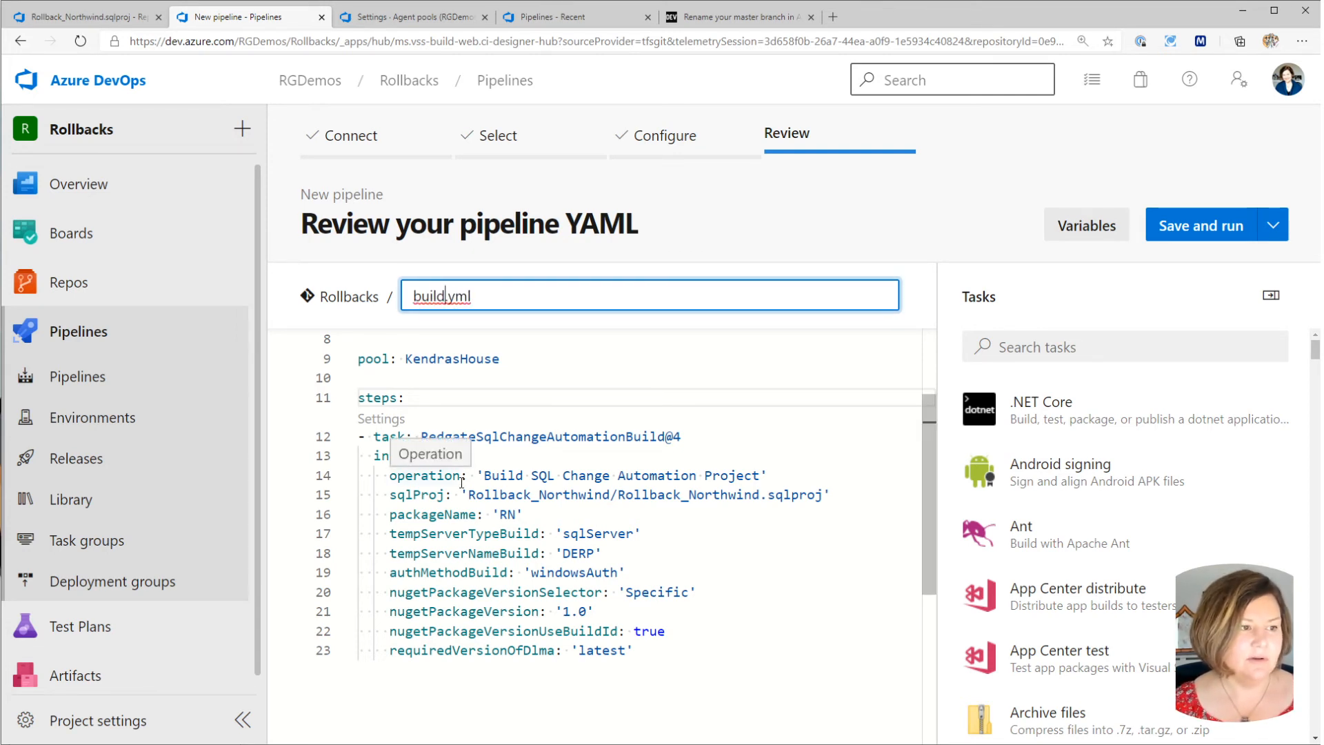
type("_rollback_N")
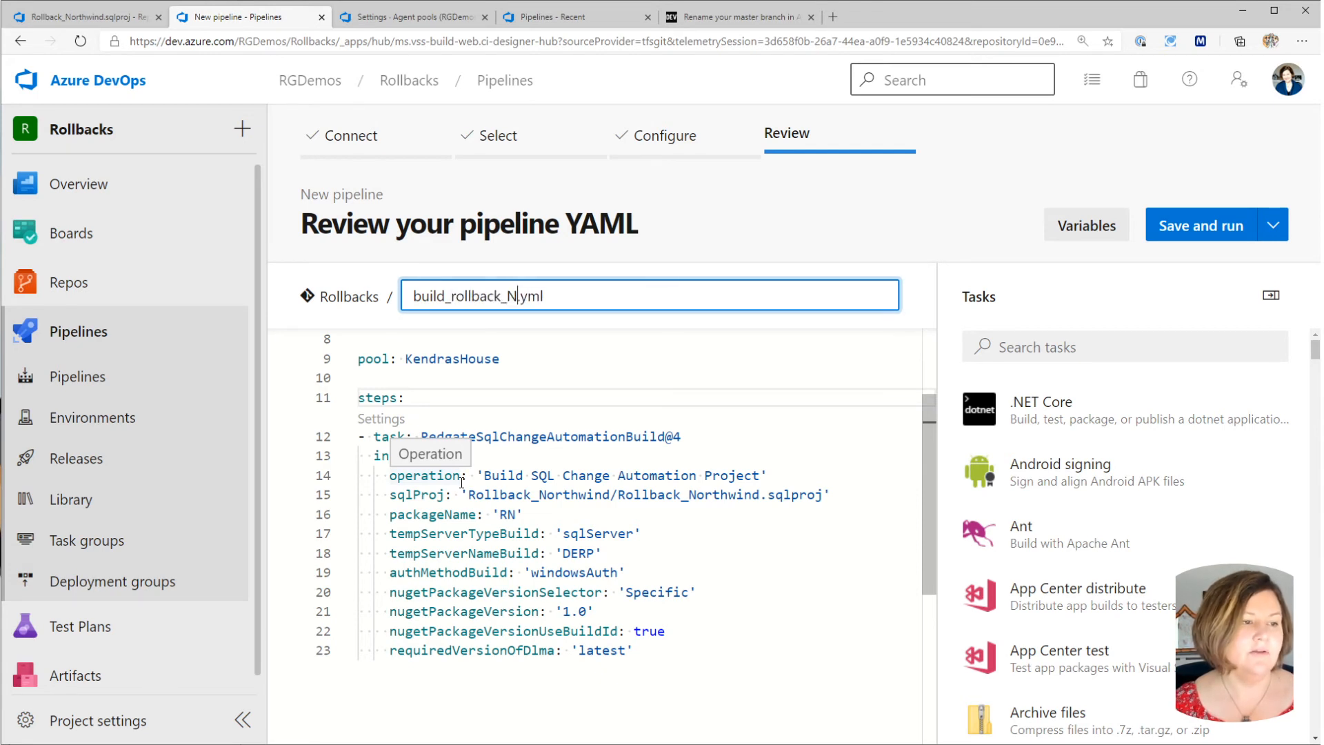
type("orthwind")
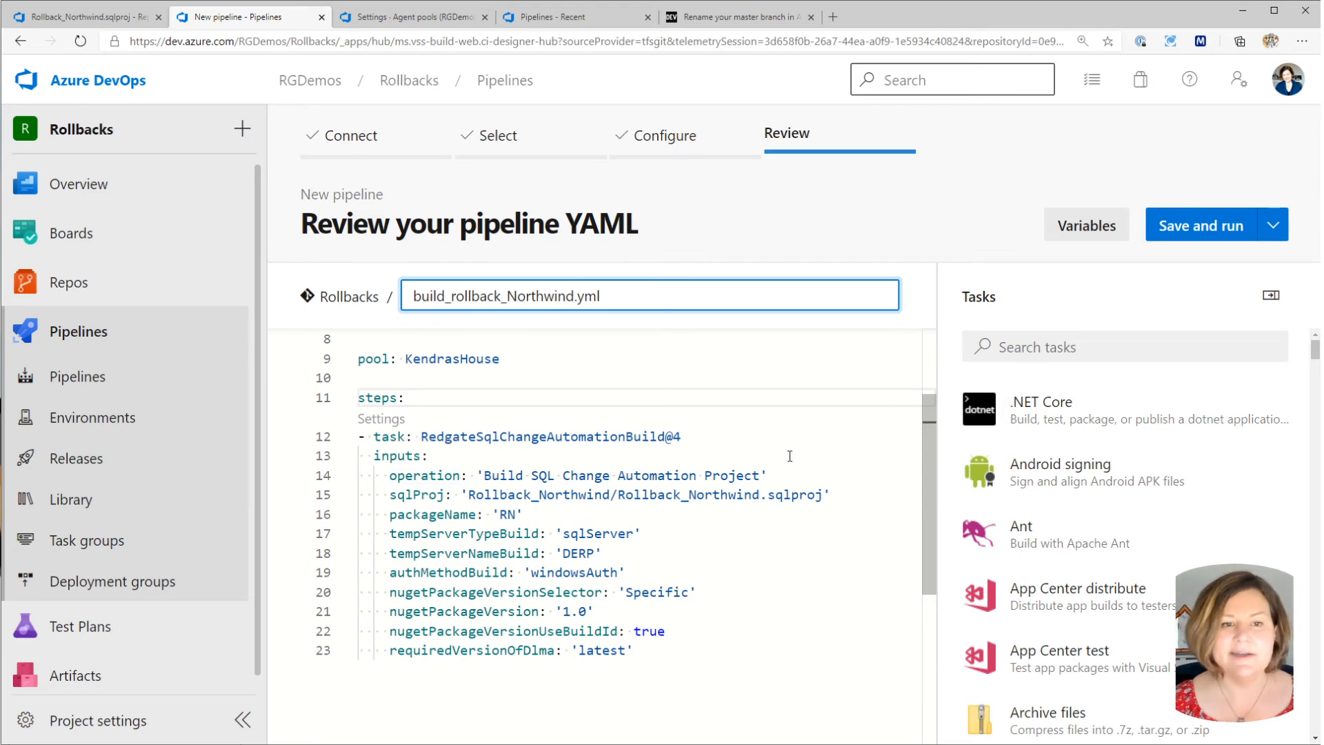
left_click(1203, 225)
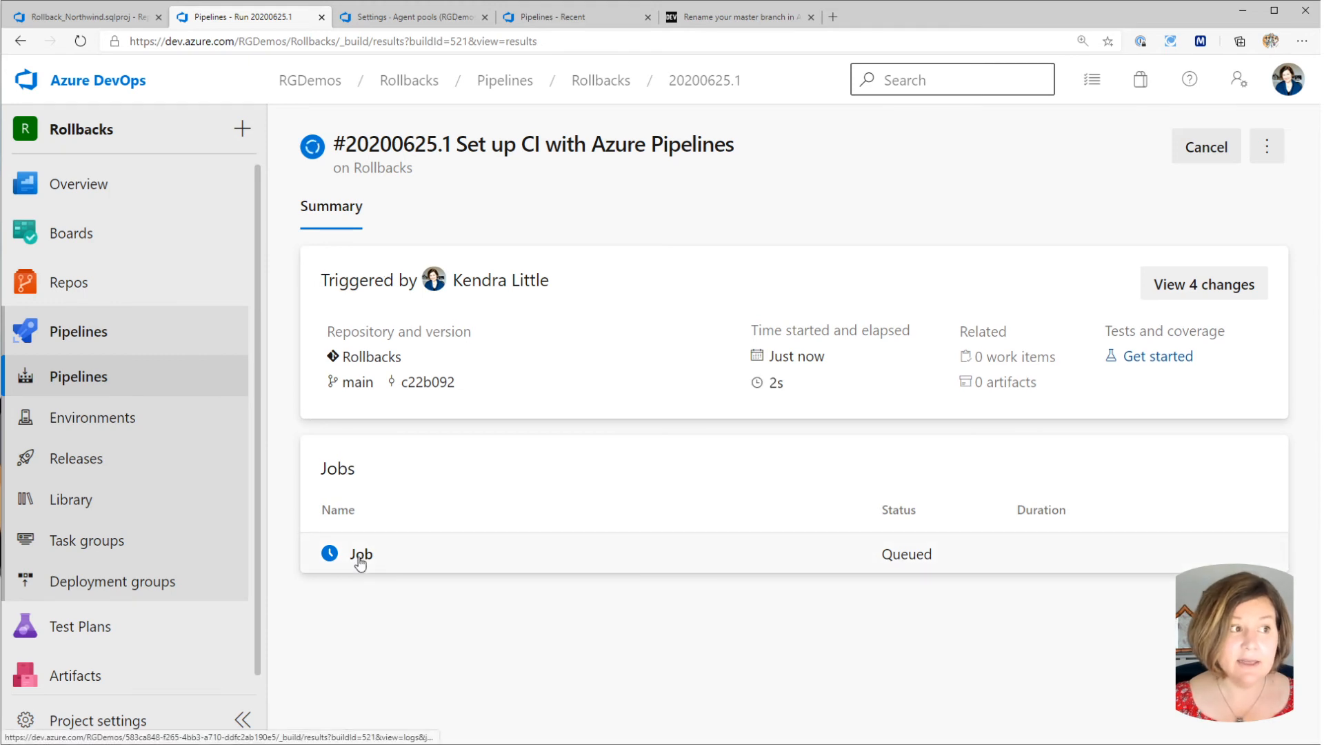
Watch the job logs until the Redgate build step succeeds, then return to Pipelines.
left_click(362, 555)
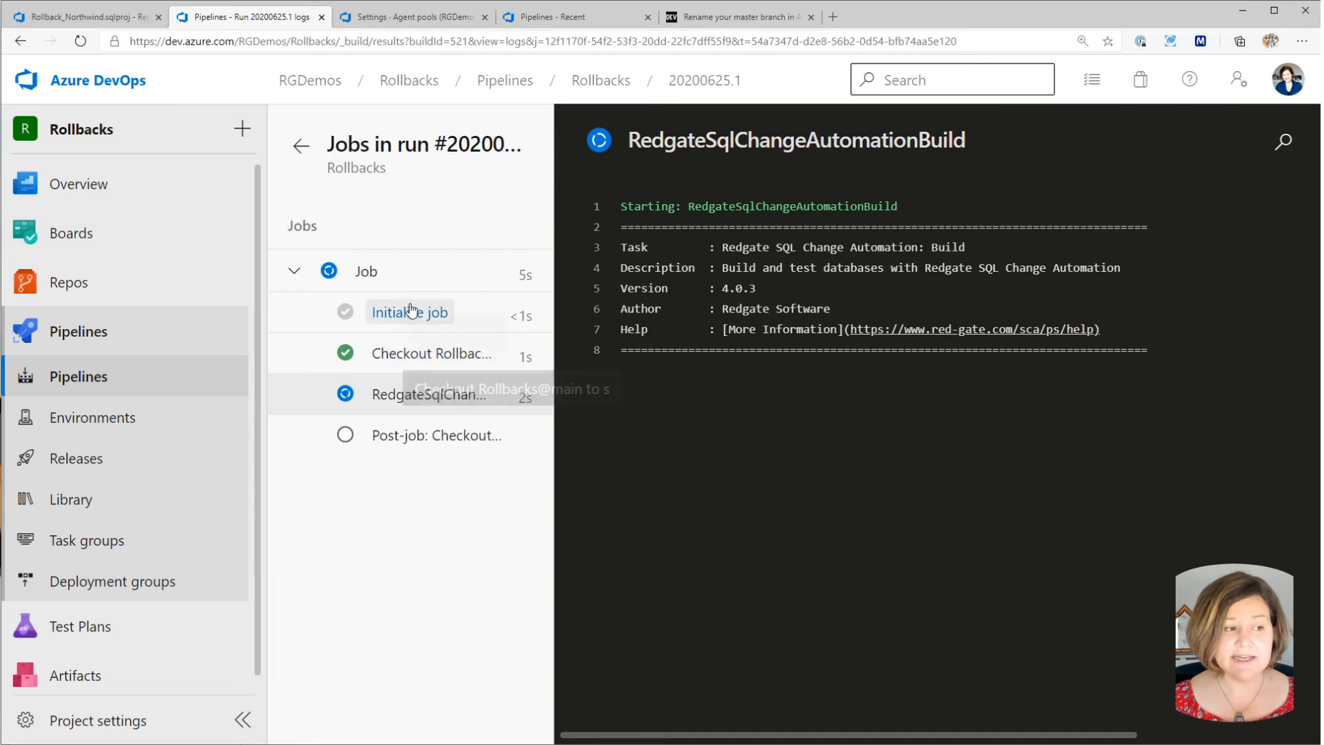
mouse_move(444, 492)
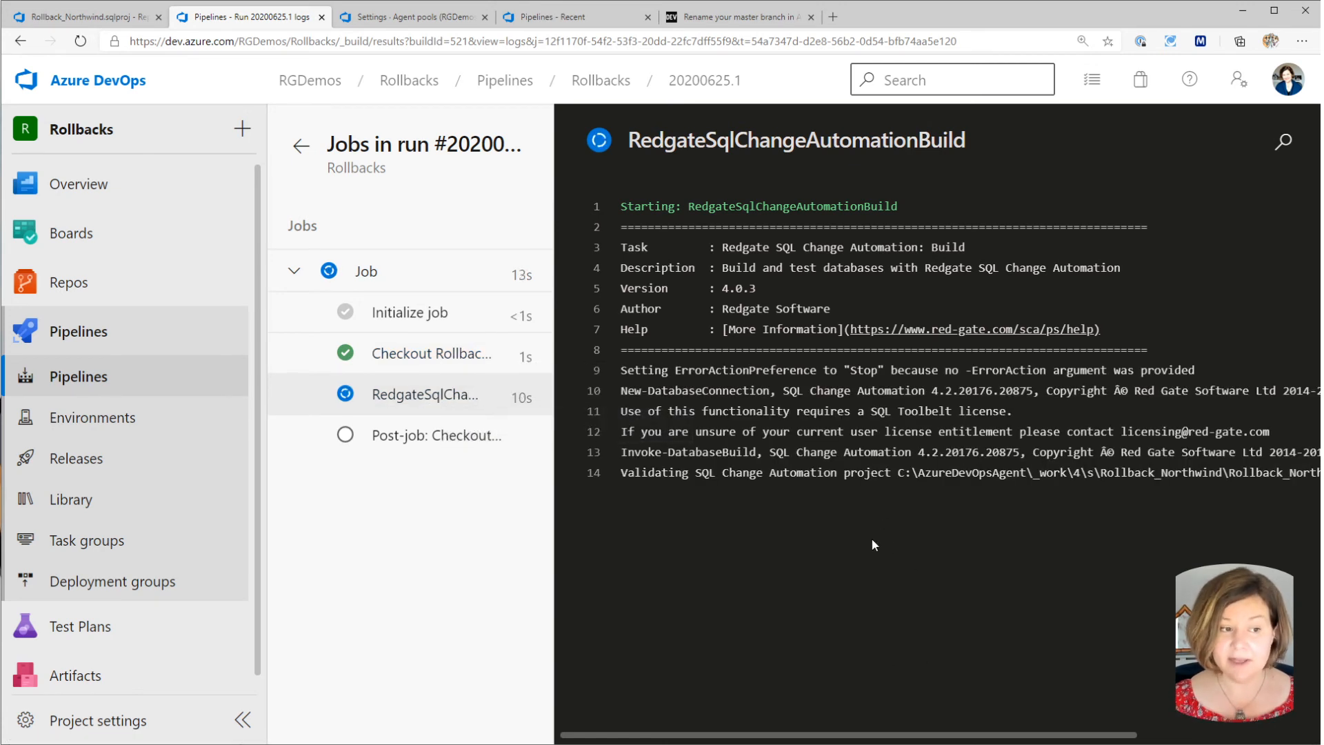
mouse_move(816, 706)
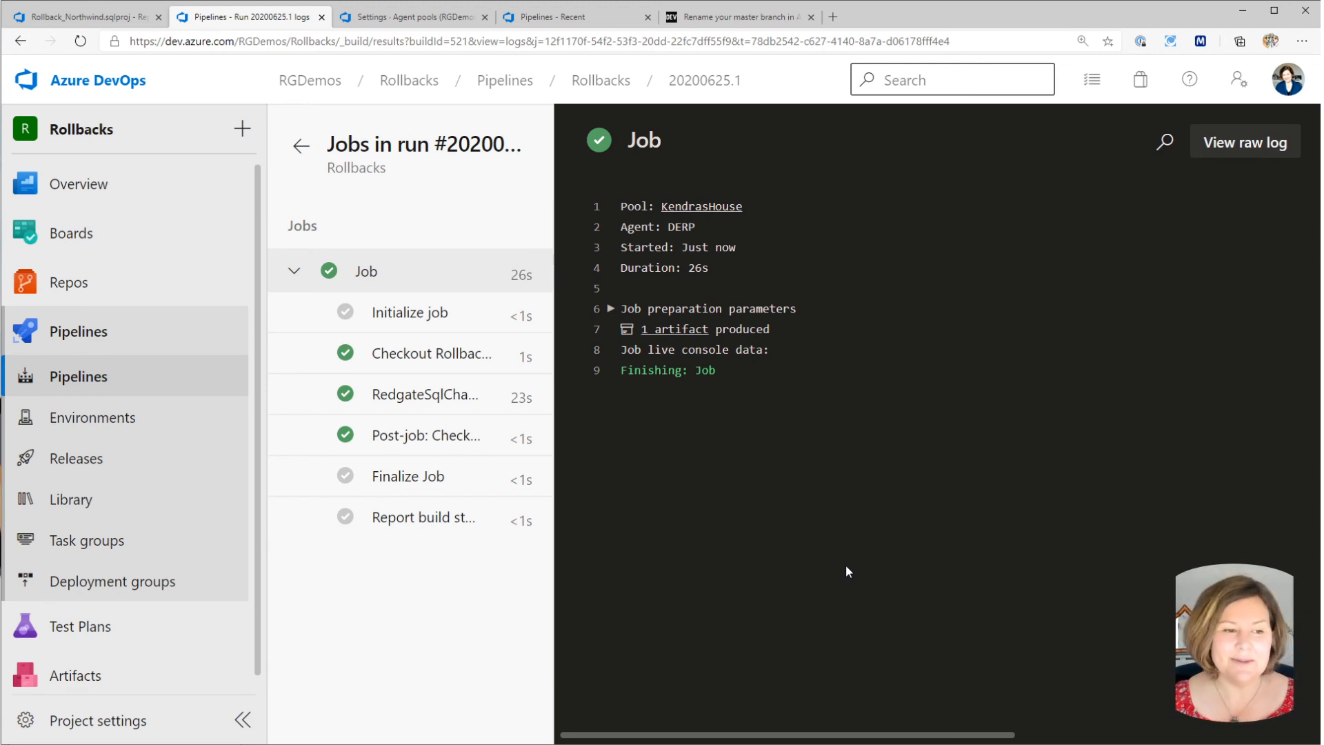
mouse_move(111, 437)
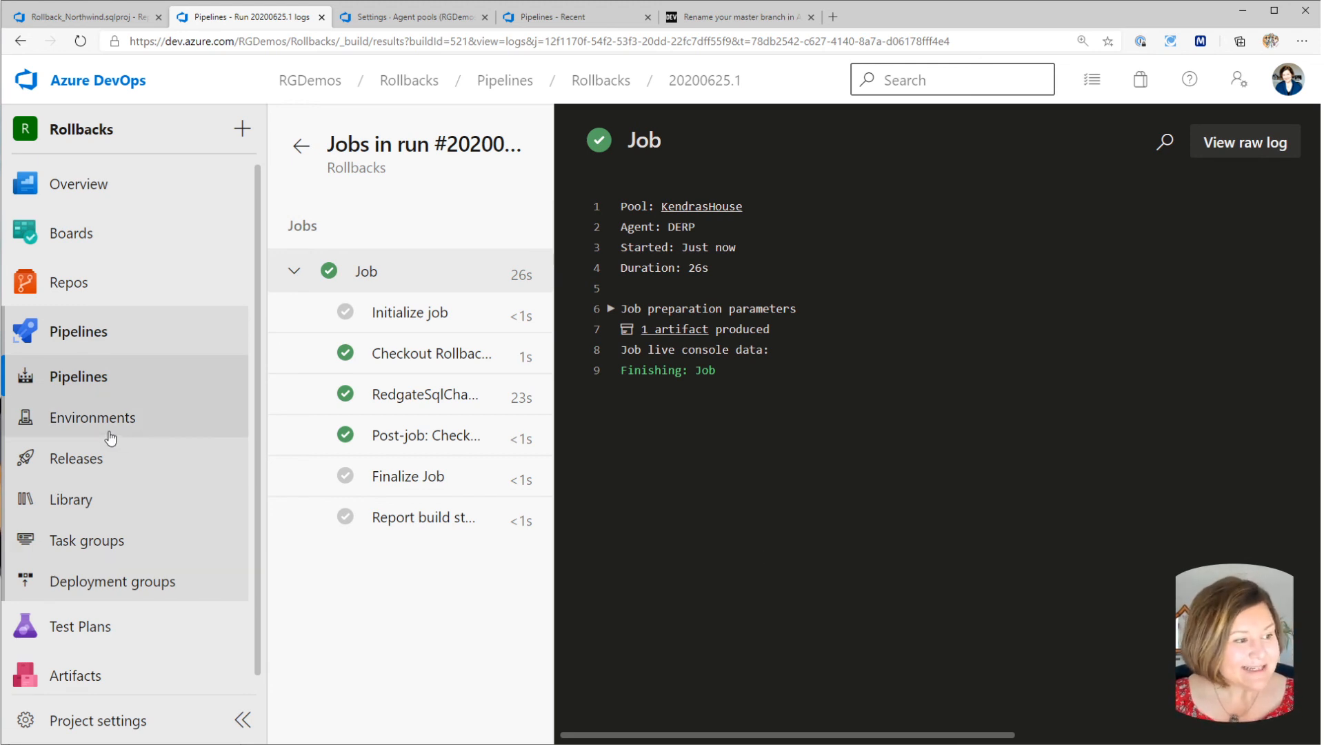
left_click(77, 376)
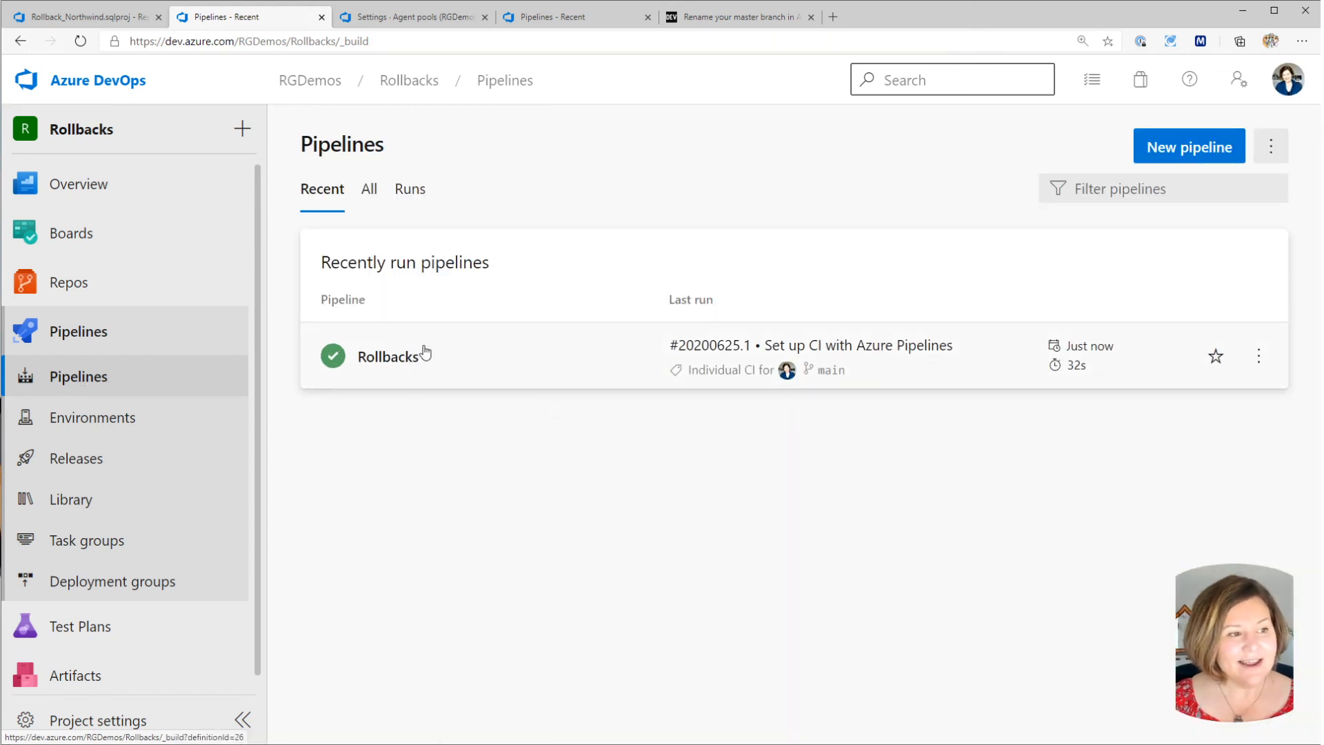
Review the Rollbacks pipeline YAML, then view build_rollback_Northwind.yml in Repos > Files on main.
left_click(386, 356)
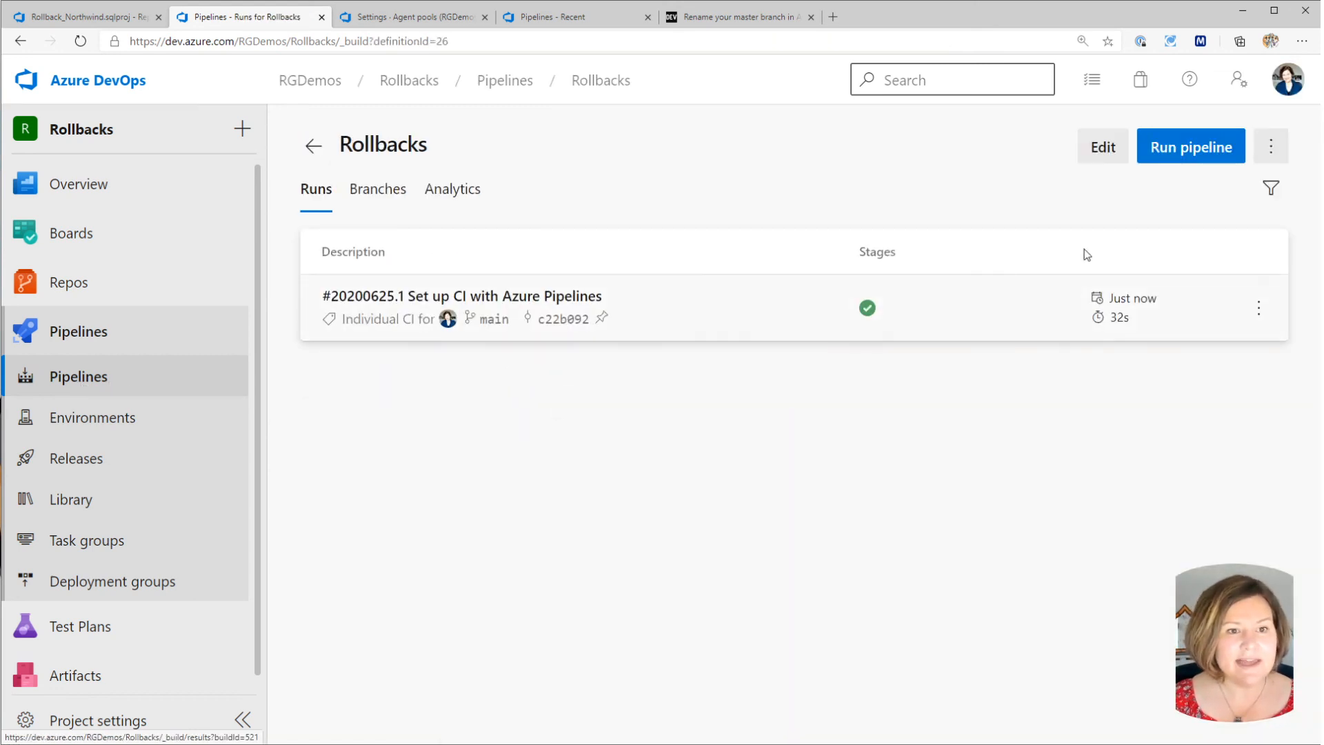
left_click(1102, 146)
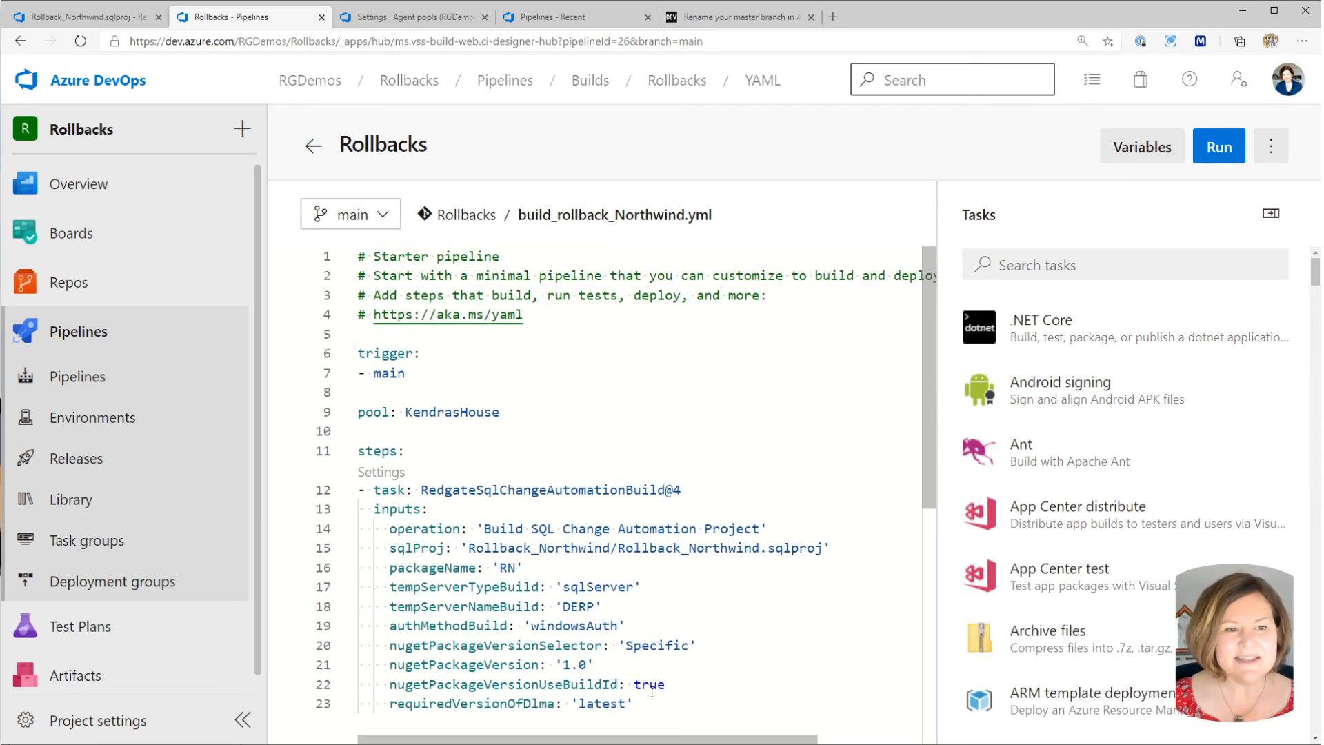
mouse_move(651, 690)
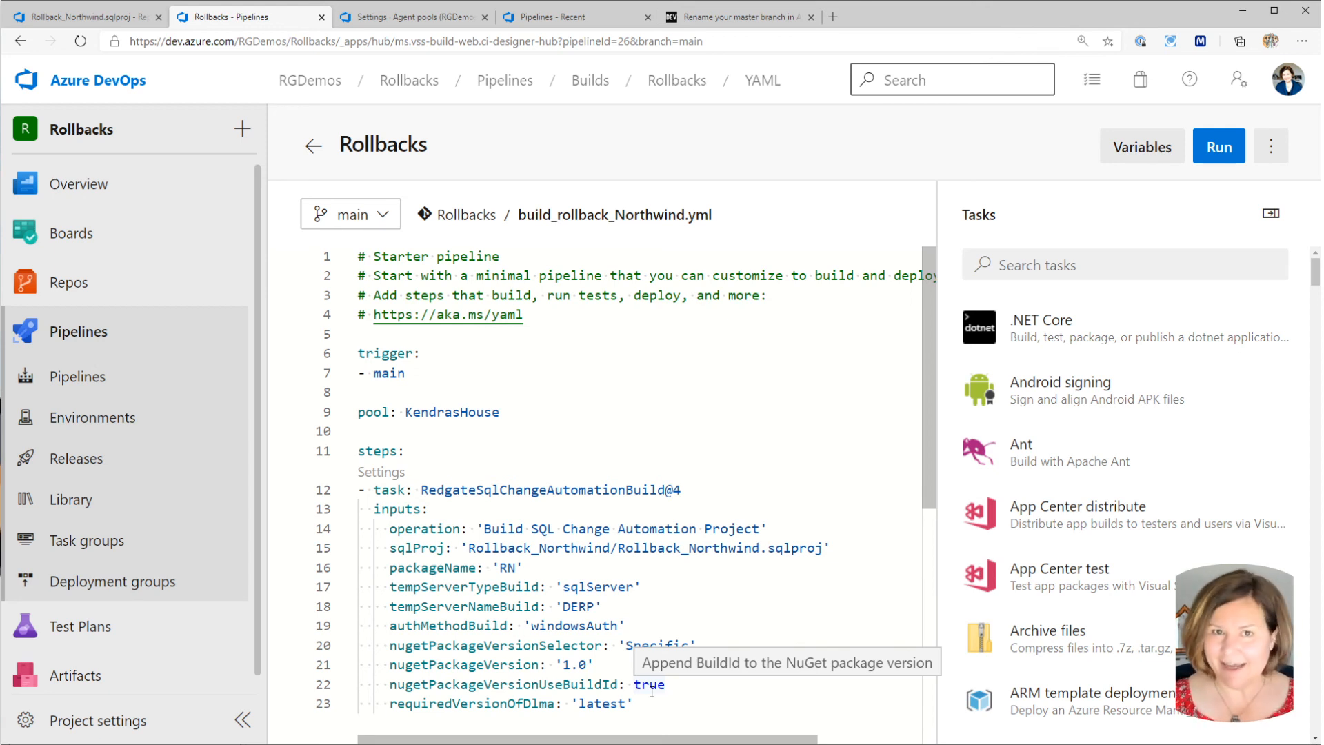
mouse_move(712, 480)
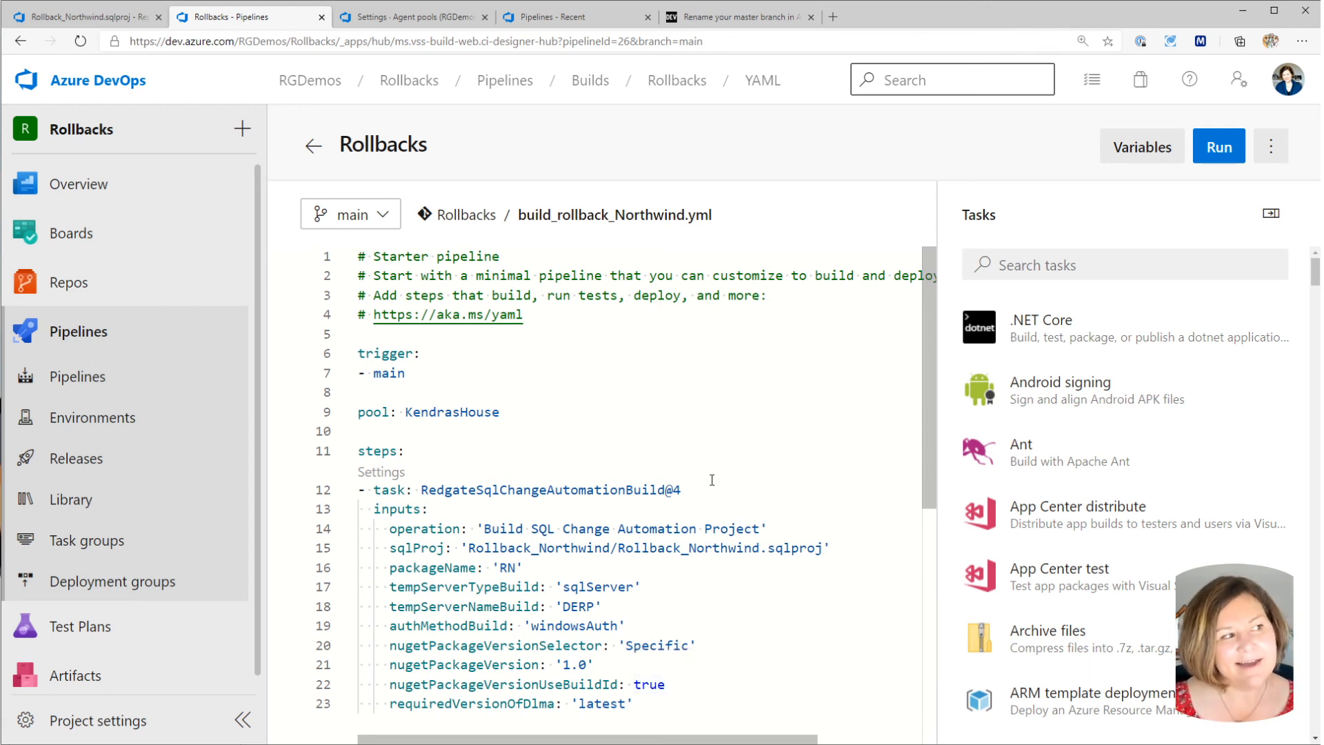
mouse_move(761, 512)
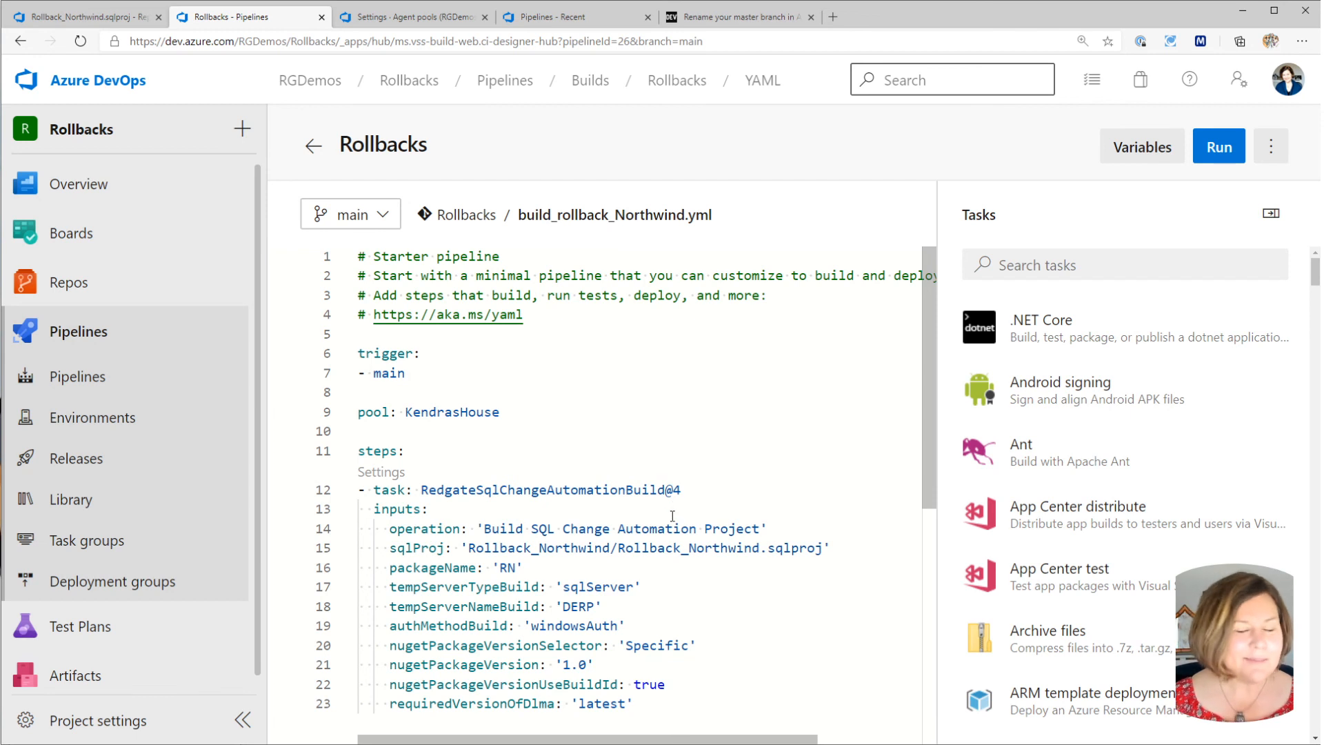
mouse_move(673, 486)
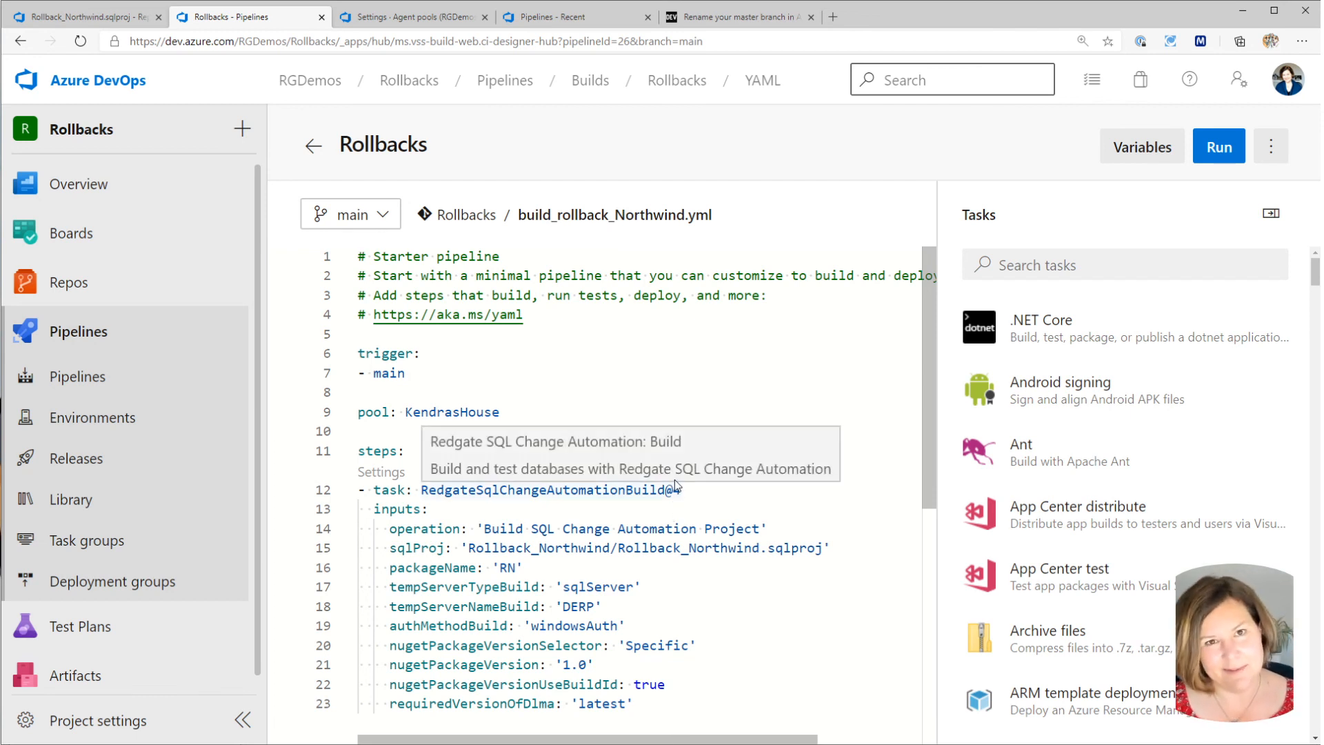
mouse_move(40, 375)
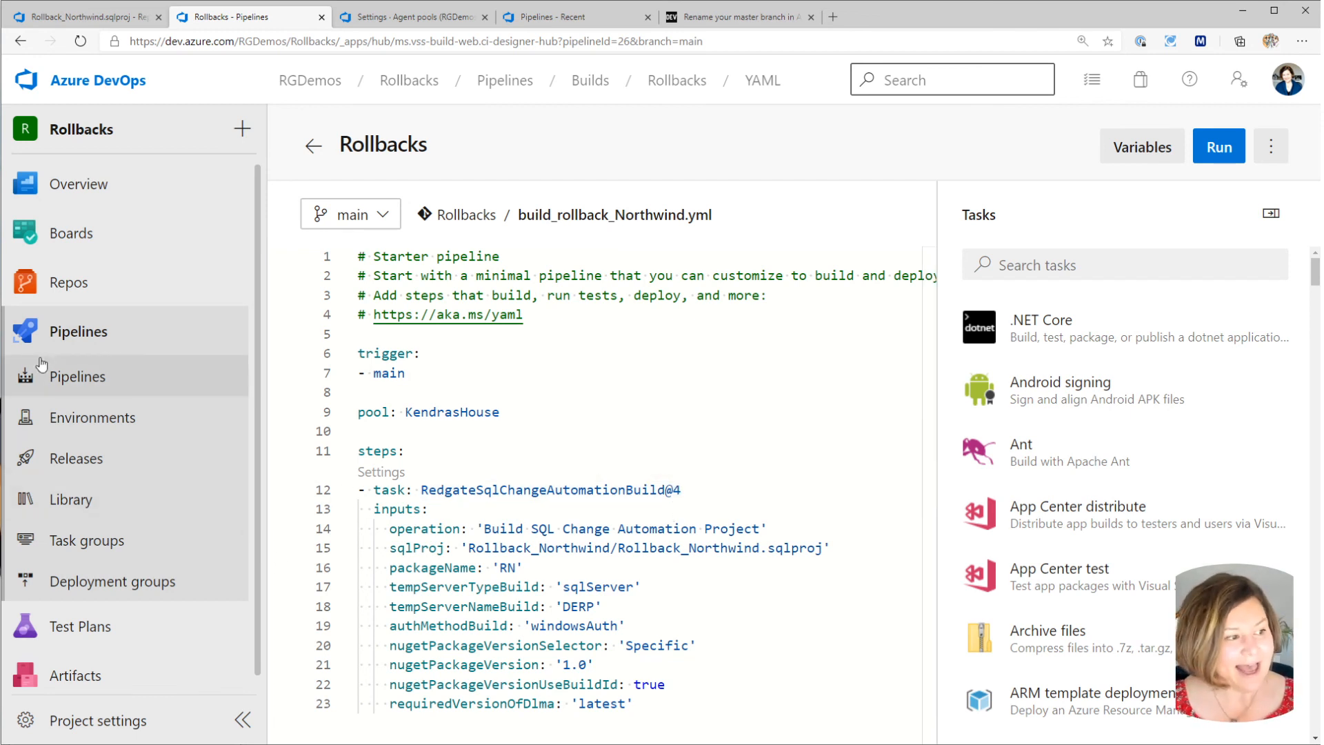
left_click(69, 282)
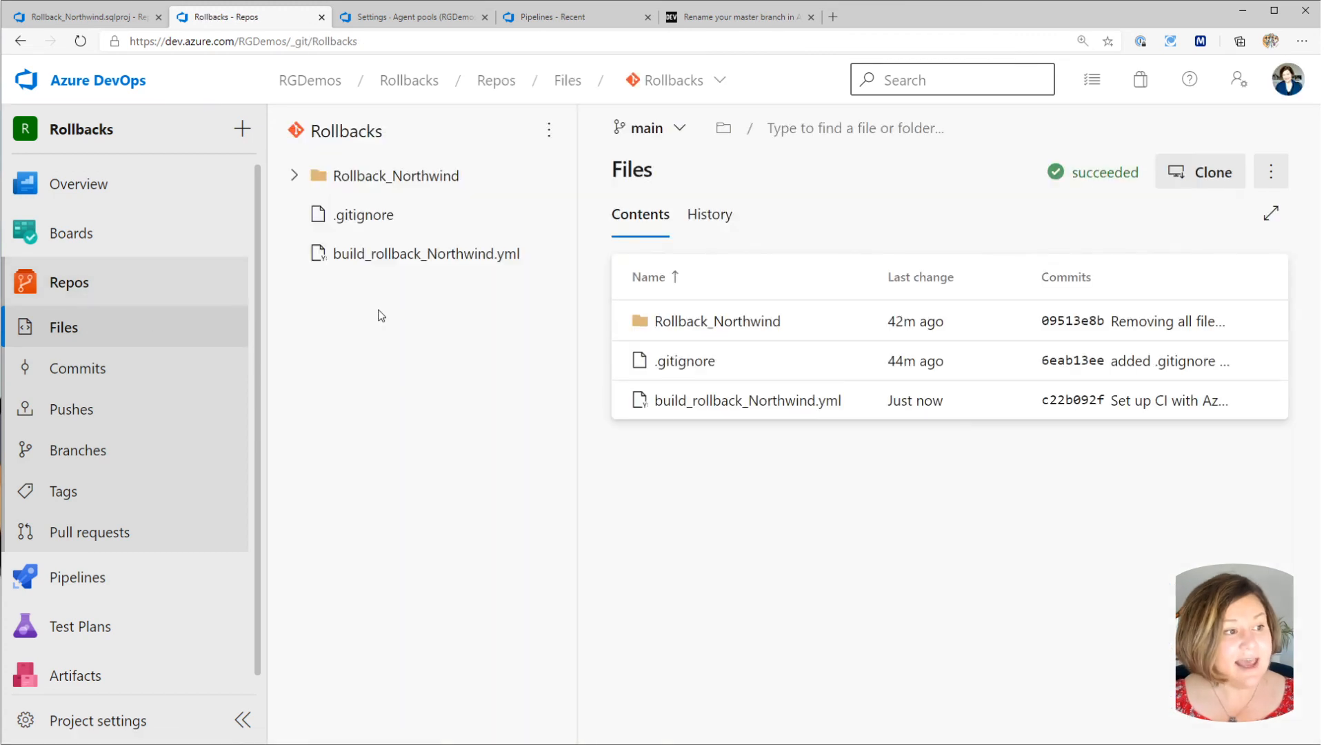
left_click(425, 254)
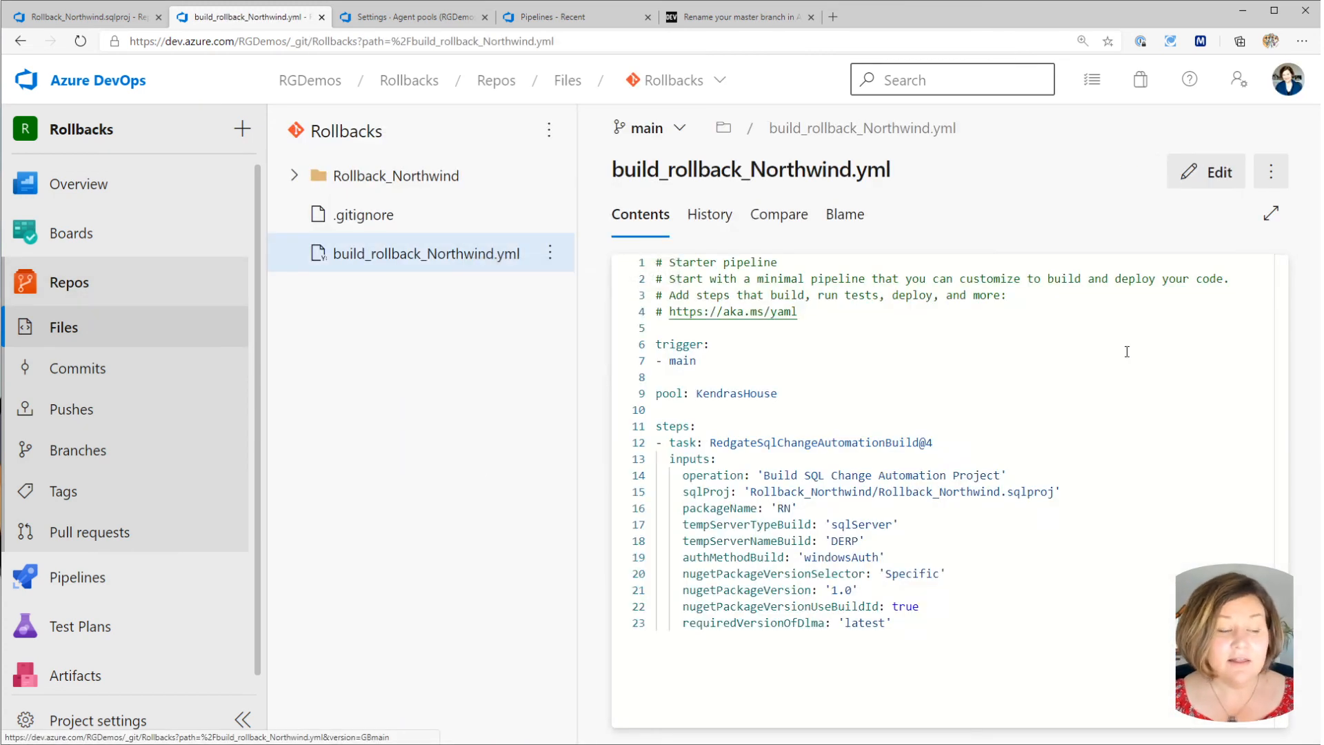